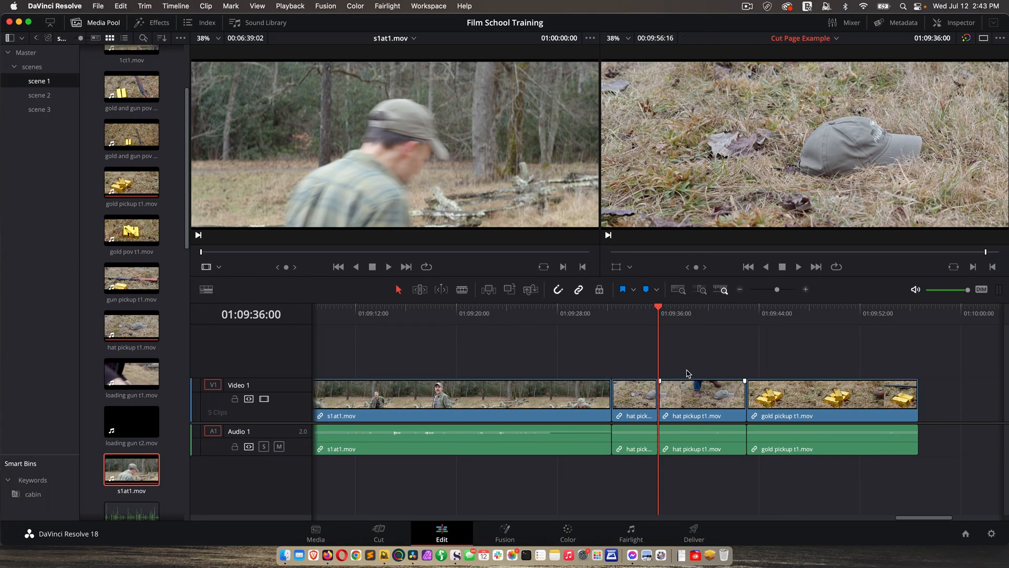
# Reset the UI layout to default from the Workspace menu
pyautogui.click(428, 6)
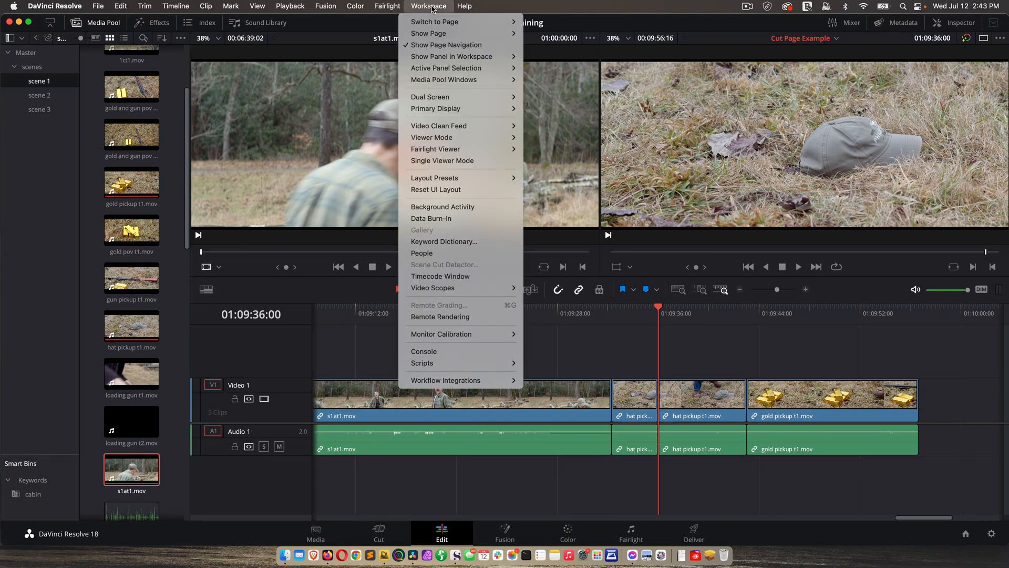
pyautogui.moveTo(445, 189)
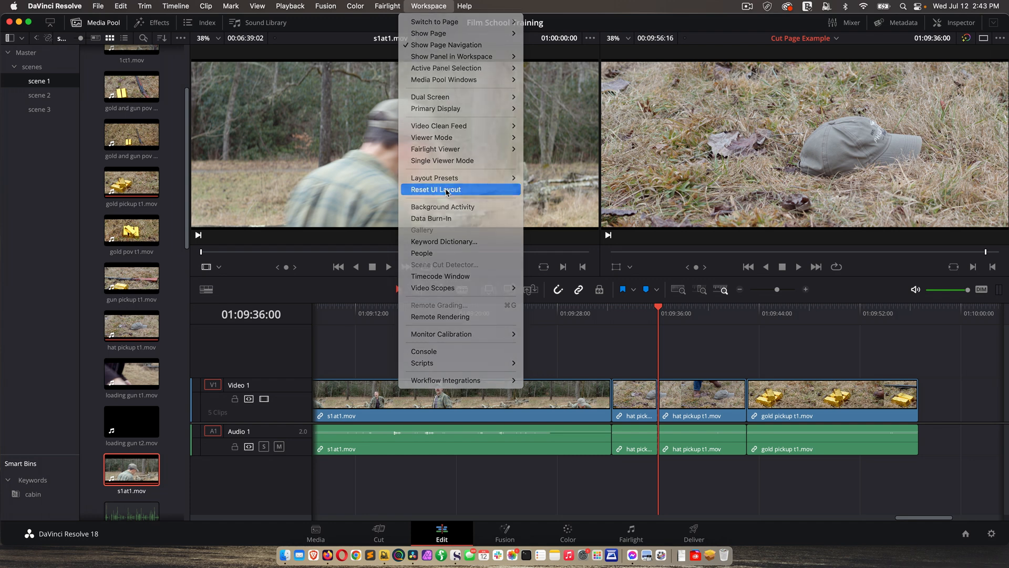
pyautogui.click(435, 189)
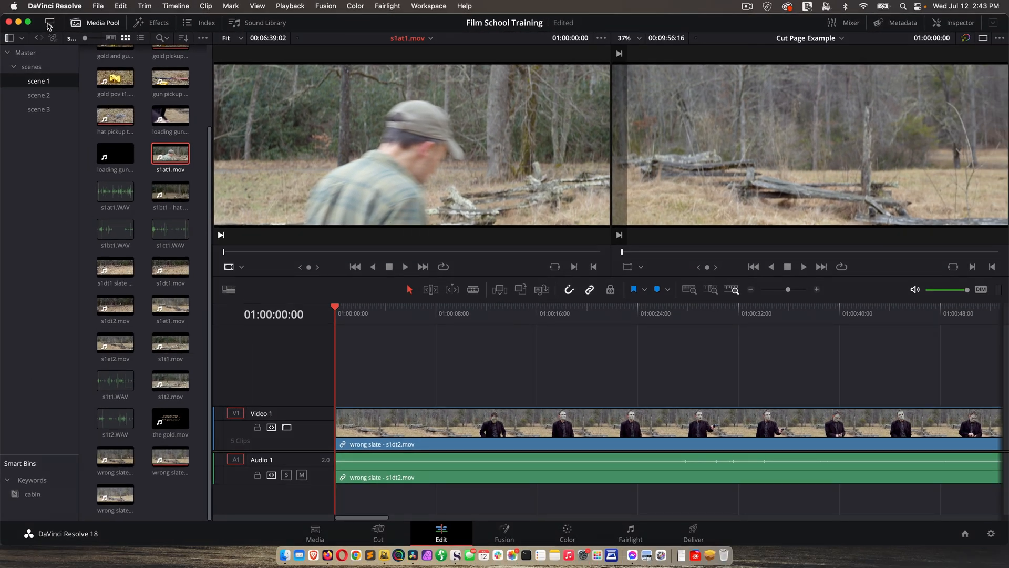
# Shrink, hide and reshow the Media Pool panel so the viewers widen and return
pyautogui.click(48, 23)
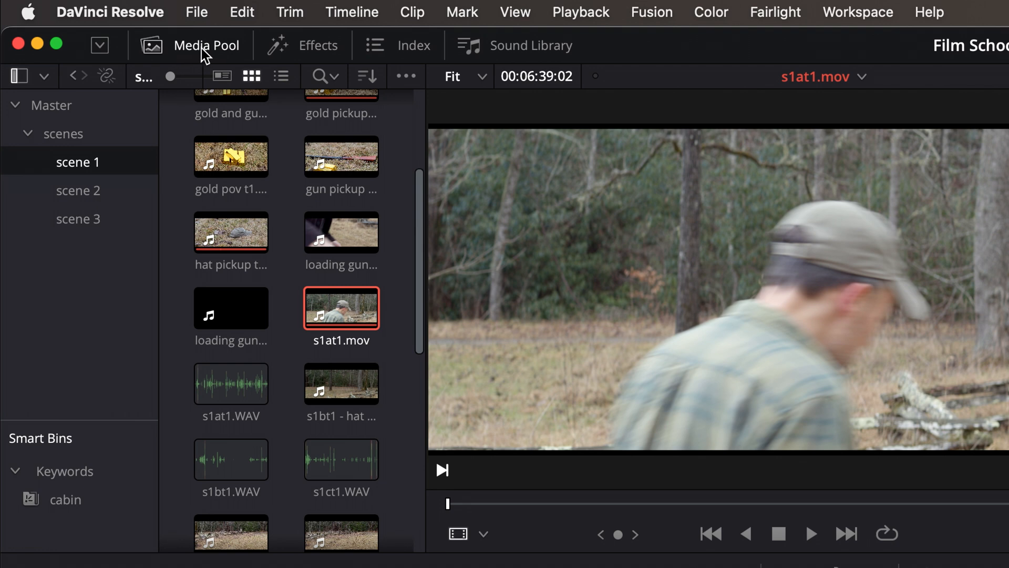
pyautogui.moveTo(278, 401)
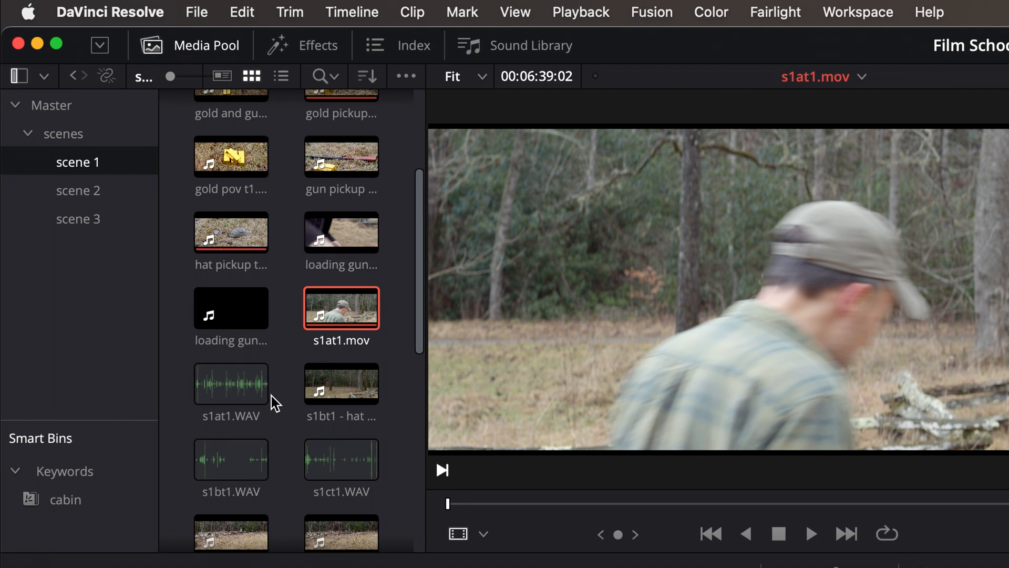
pyautogui.click(441, 529)
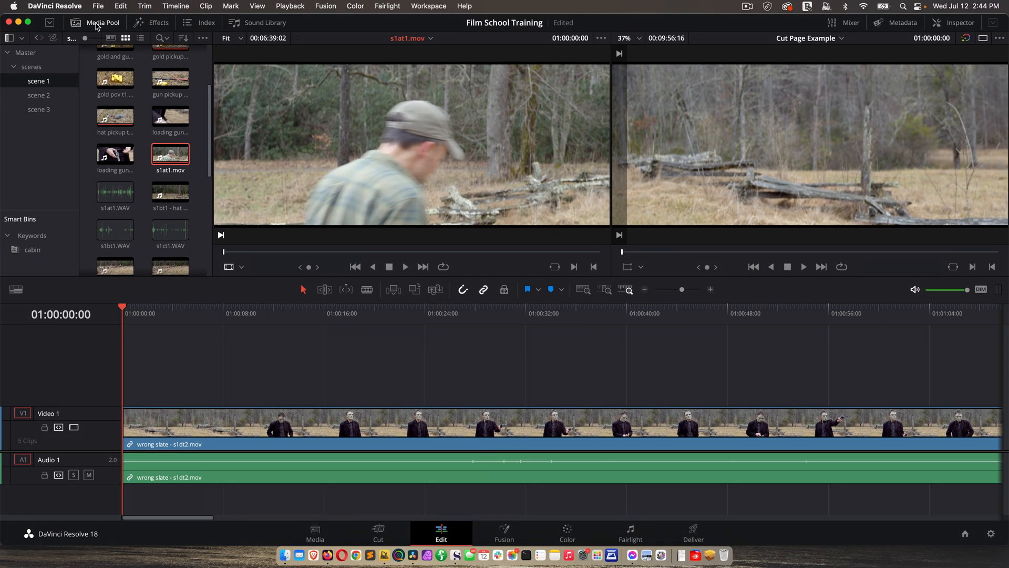
pyautogui.click(99, 23)
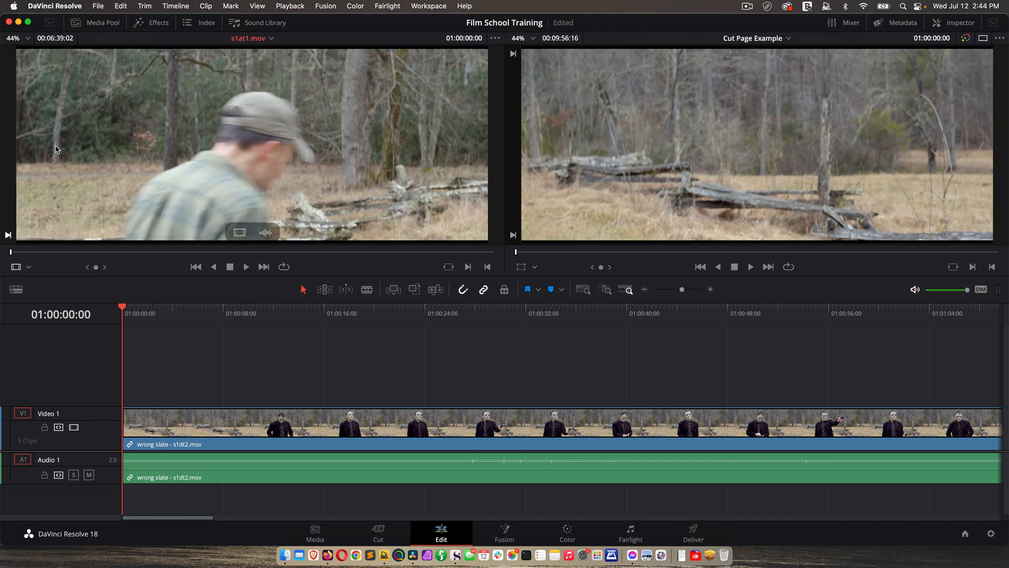
pyautogui.moveTo(270, 122)
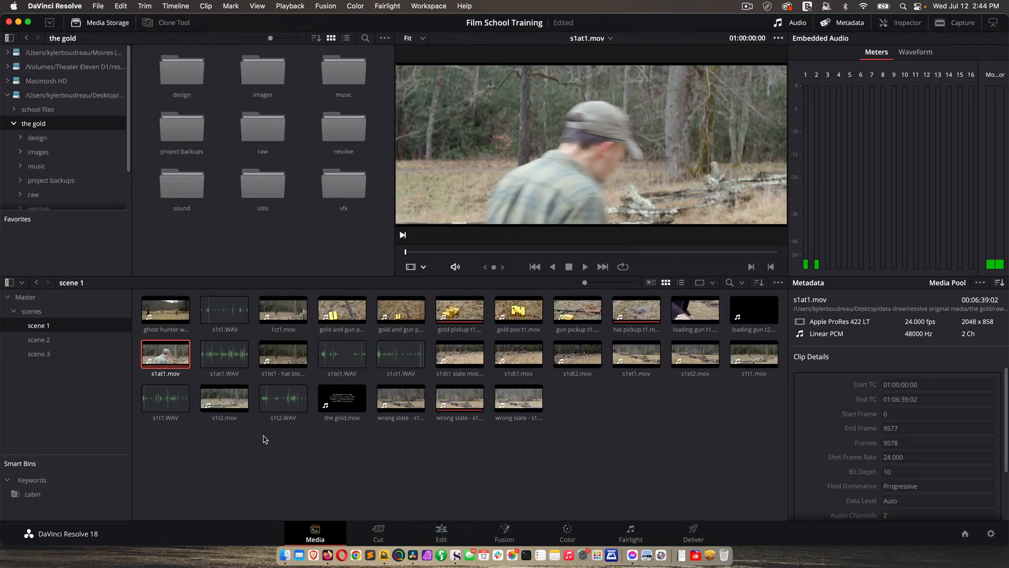
pyautogui.click(441, 528)
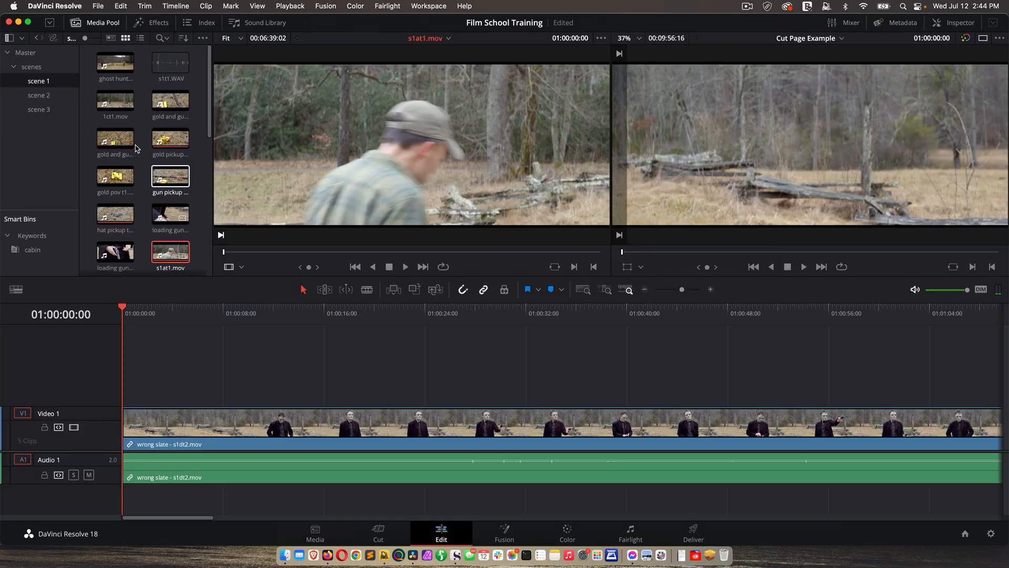
pyautogui.moveTo(145, 99)
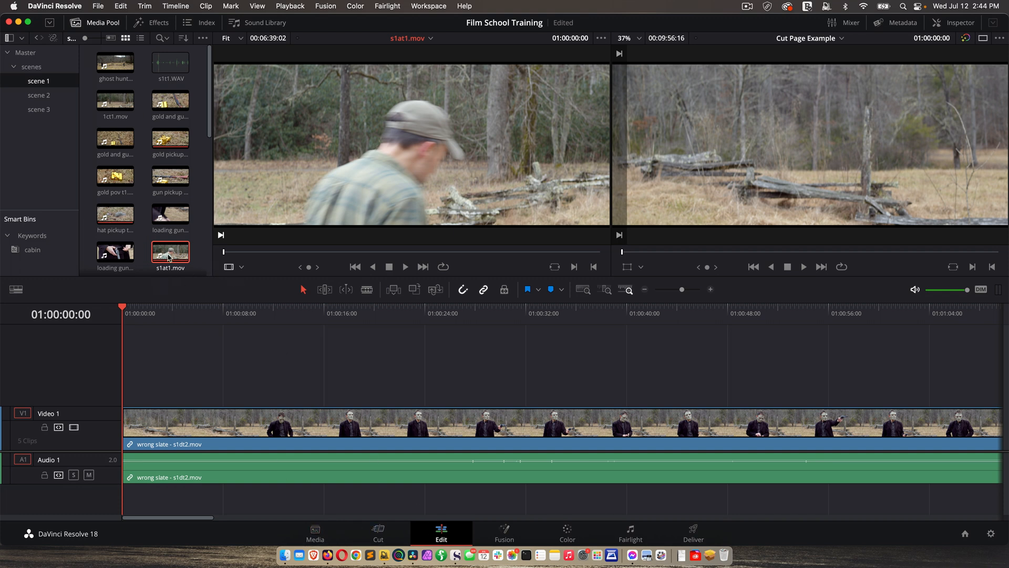
# Browse Master > scenes and show the single clip inside the scene 2 bin
pyautogui.click(115, 138)
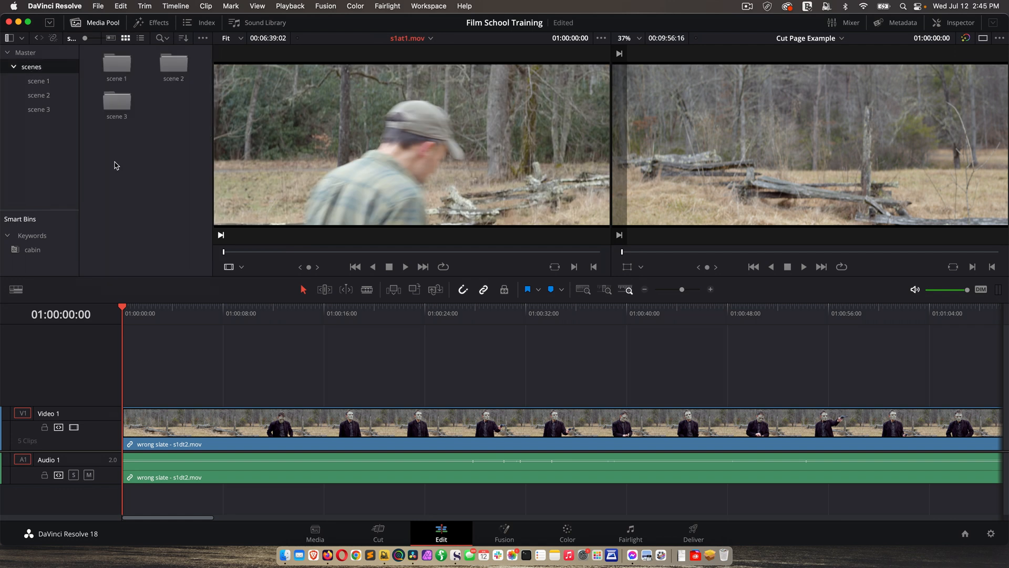
pyautogui.click(38, 81)
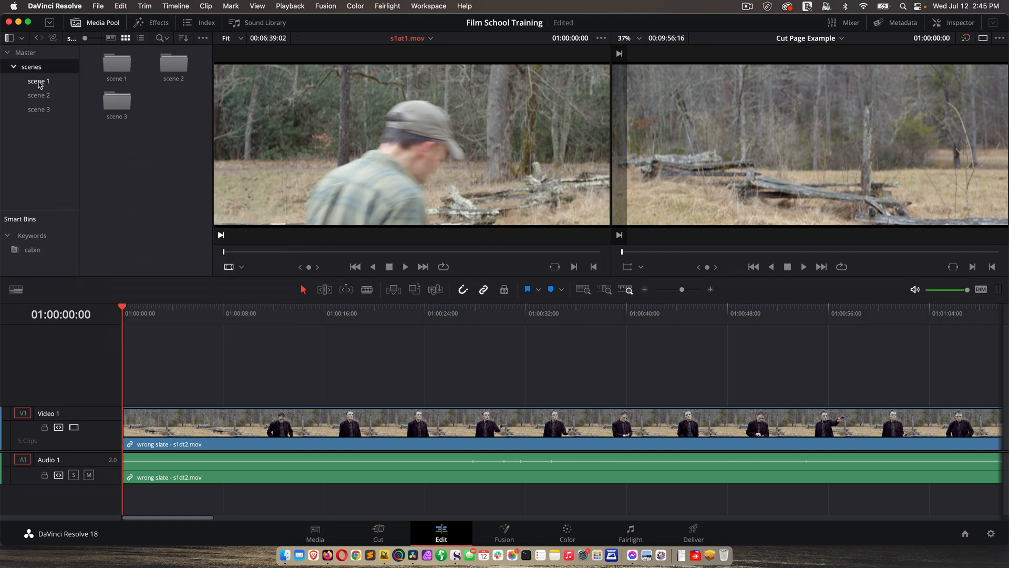
pyautogui.click(39, 95)
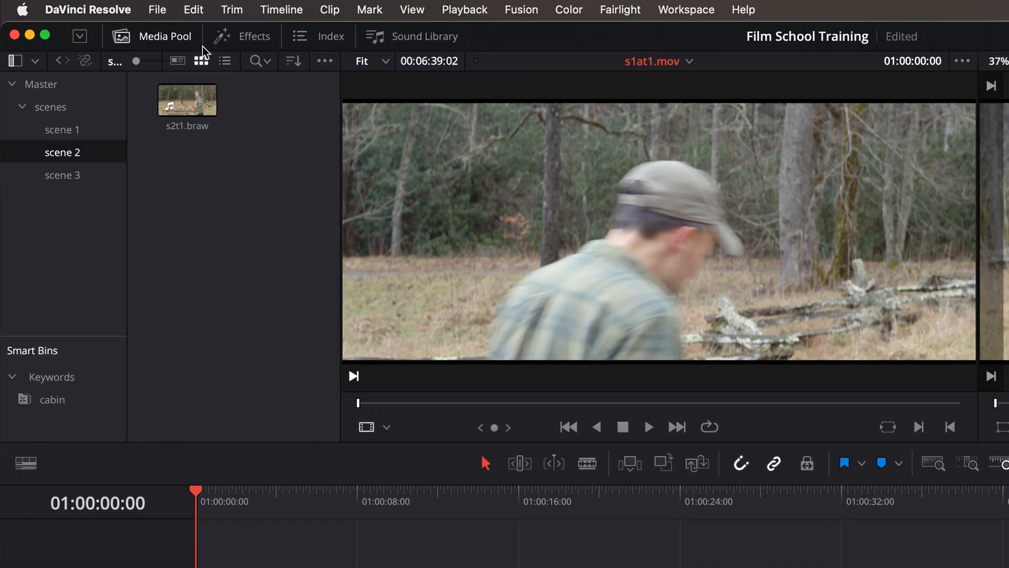
# View Effects > Titles, jump to edit 8 in the Edit Index, then show the Sound Library
pyautogui.click(255, 36)
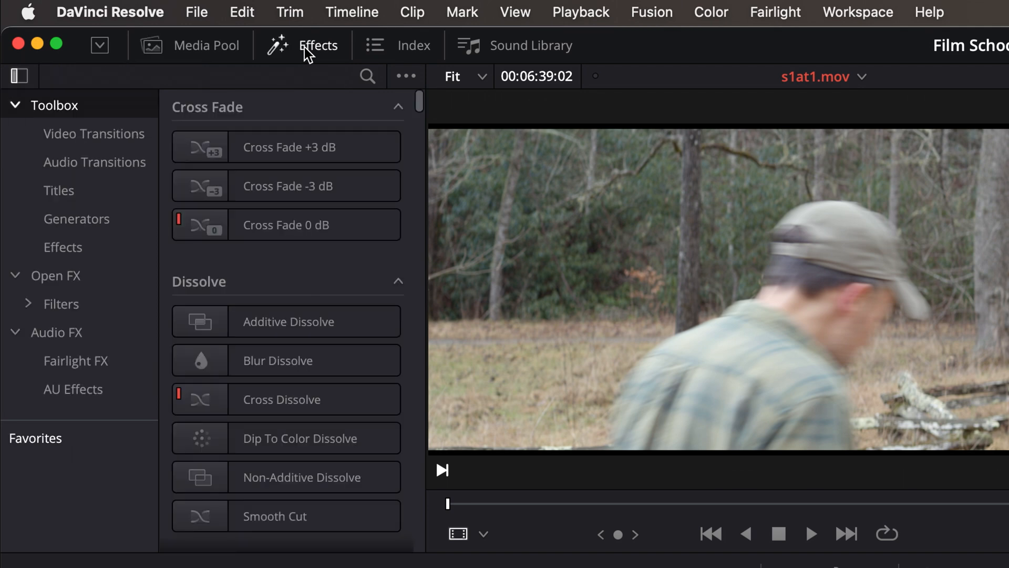
pyautogui.click(58, 190)
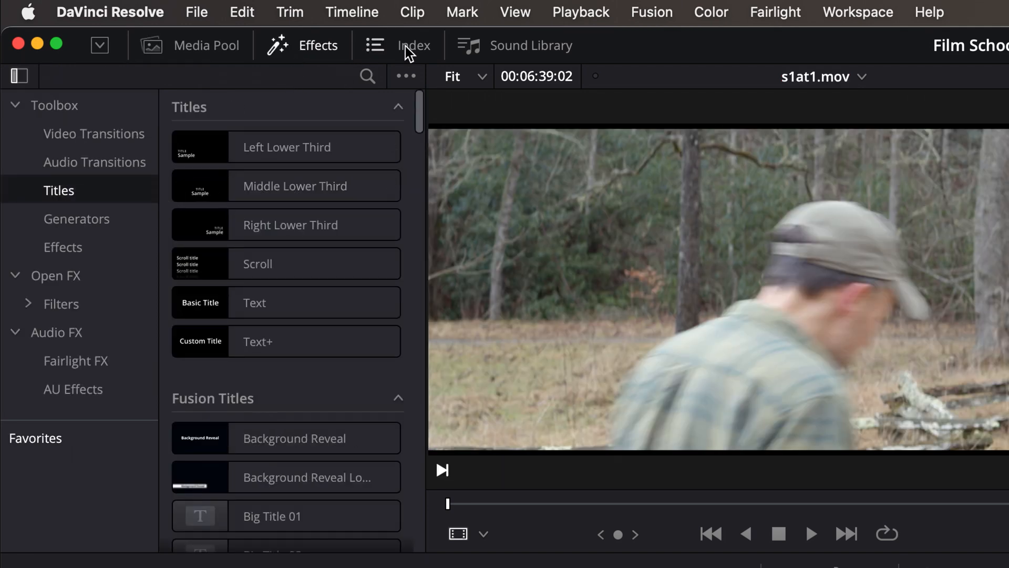
pyautogui.click(412, 45)
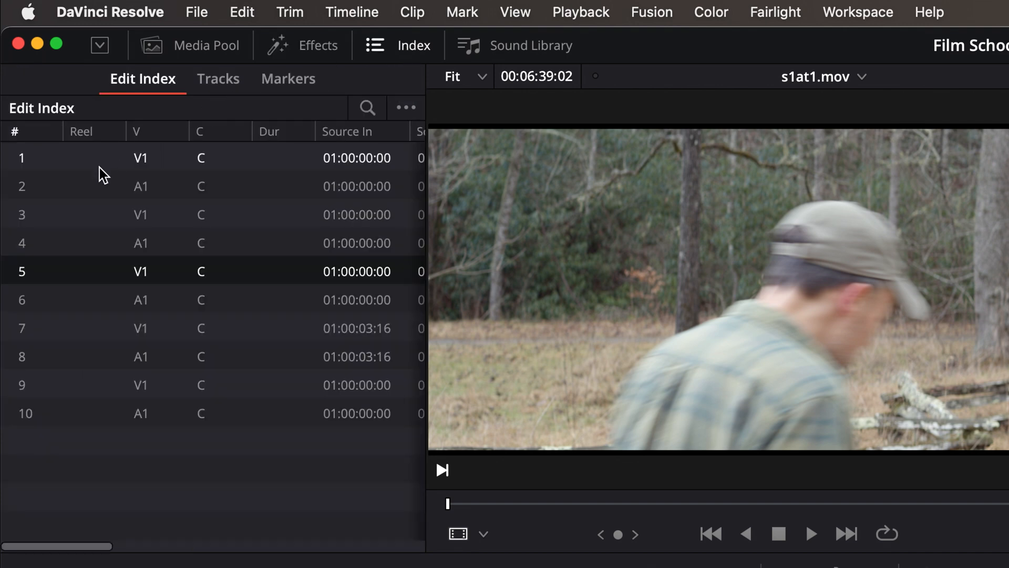
pyautogui.moveTo(208, 400)
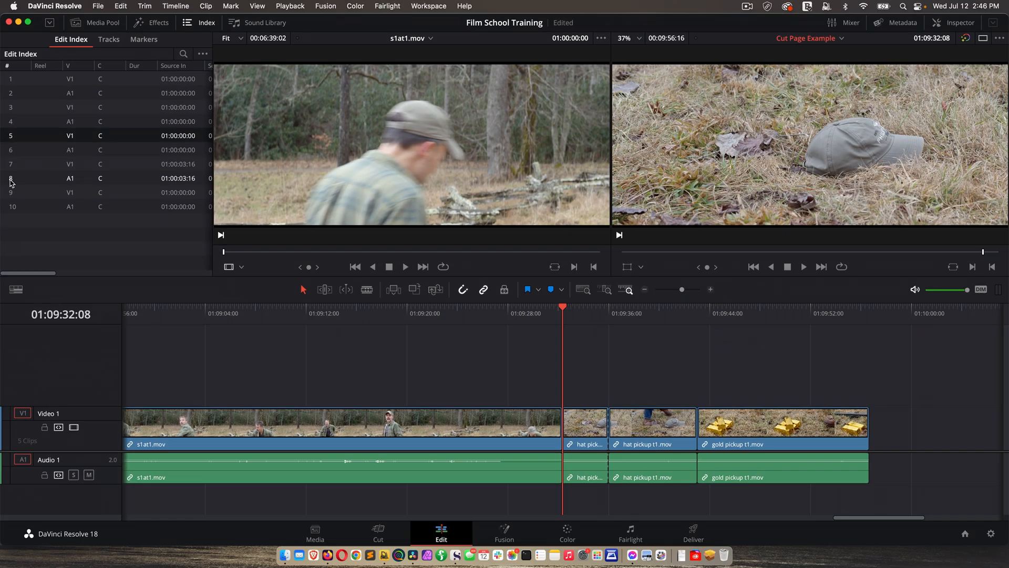
pyautogui.click(609, 313)
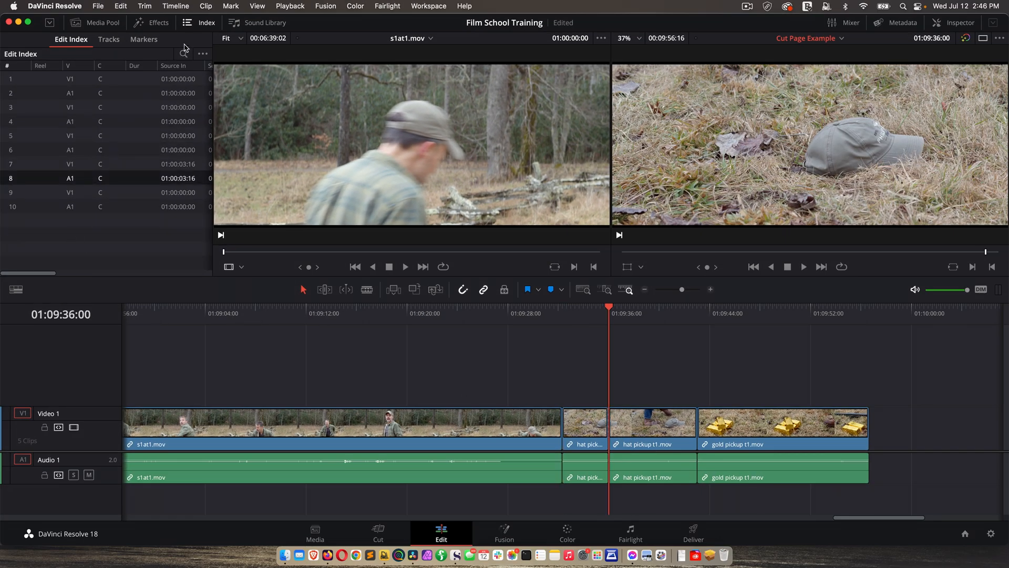
pyautogui.click(265, 22)
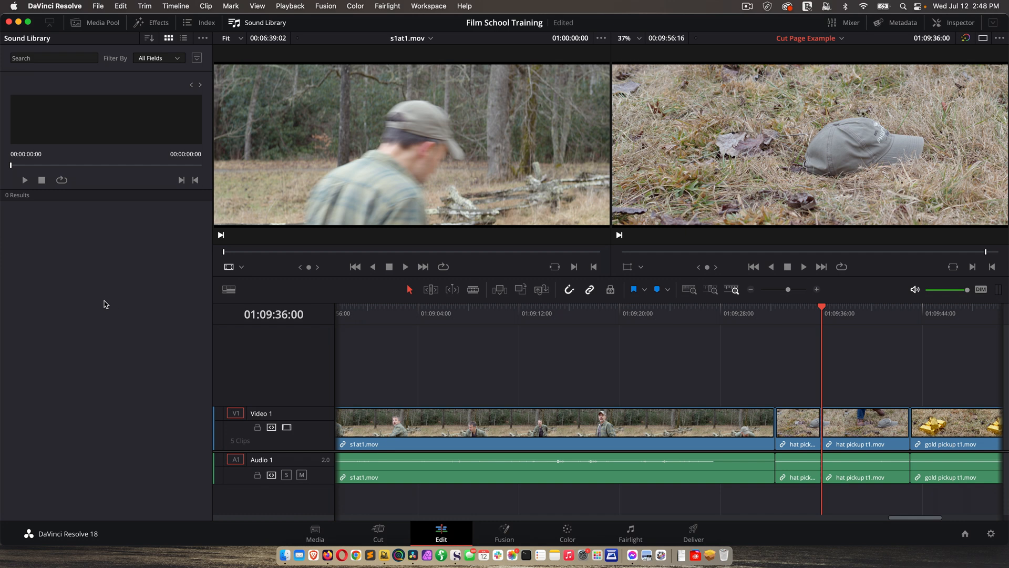
pyautogui.moveTo(134, 342)
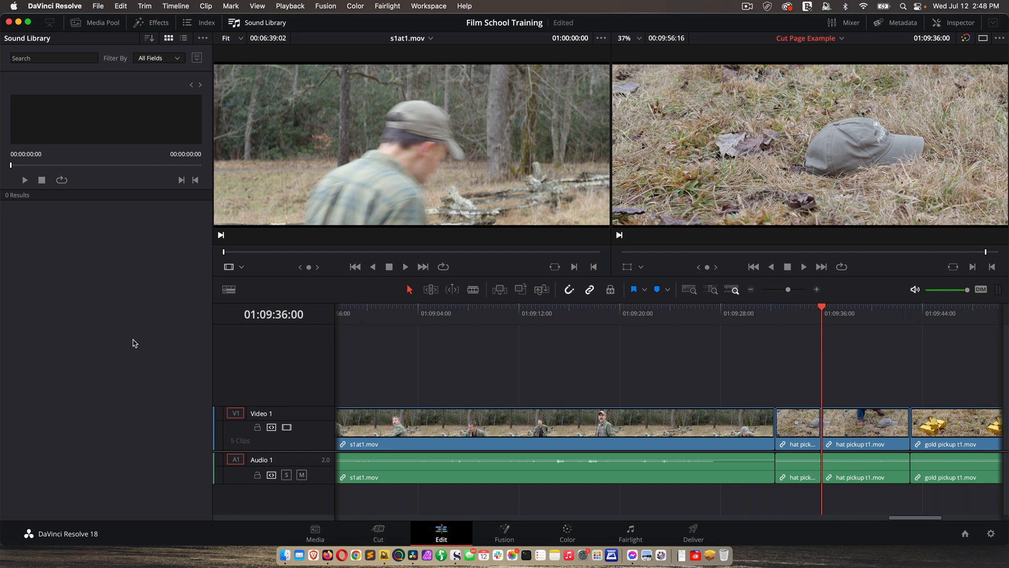
pyautogui.moveTo(94, 107)
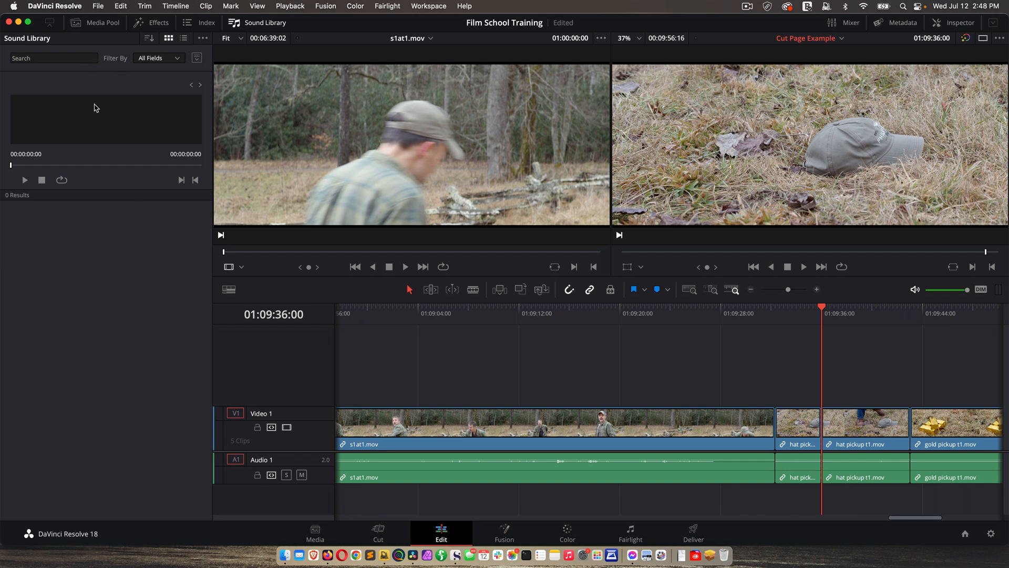
pyautogui.moveTo(135, 183)
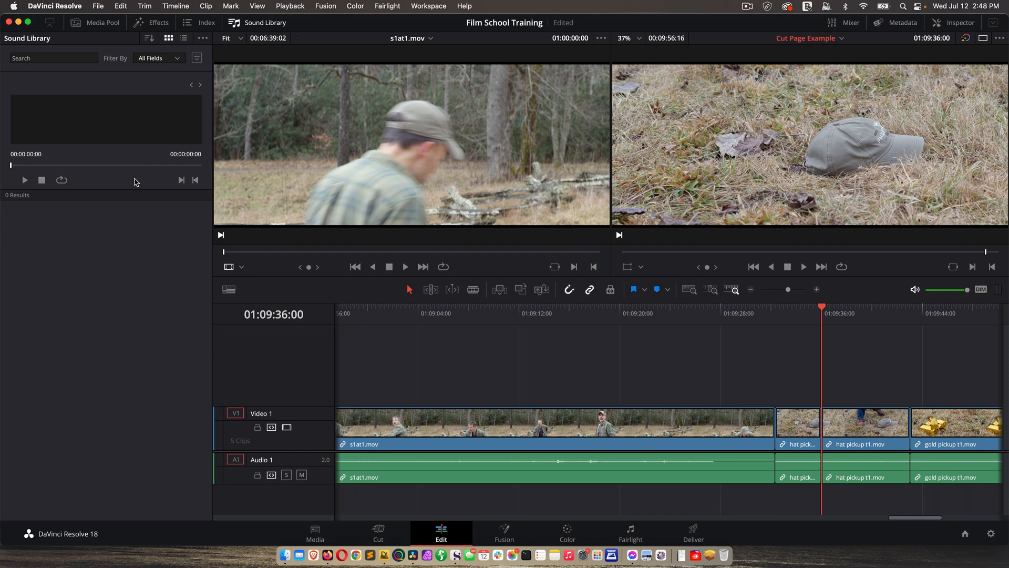
pyautogui.moveTo(103, 26)
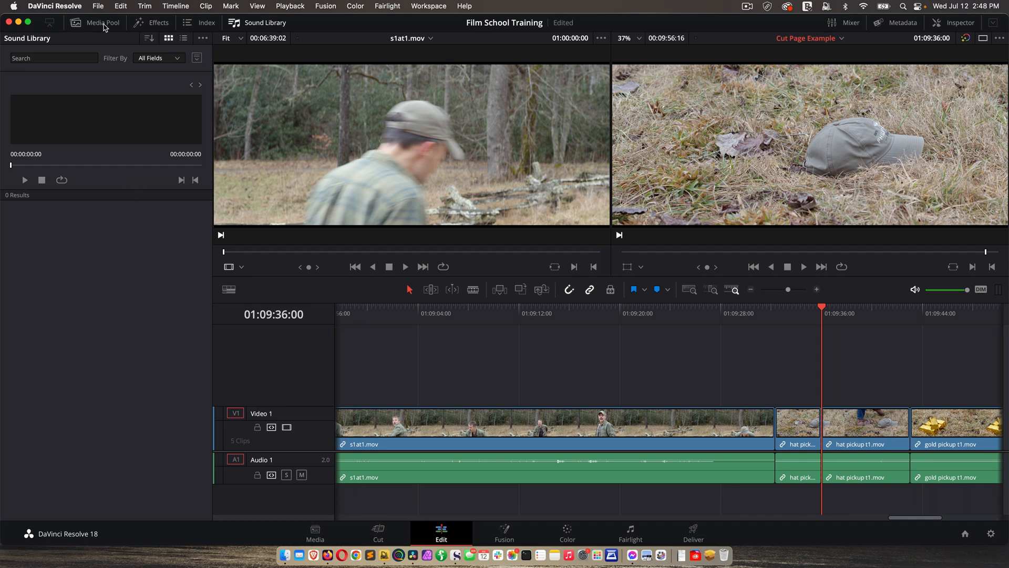
pyautogui.click(100, 22)
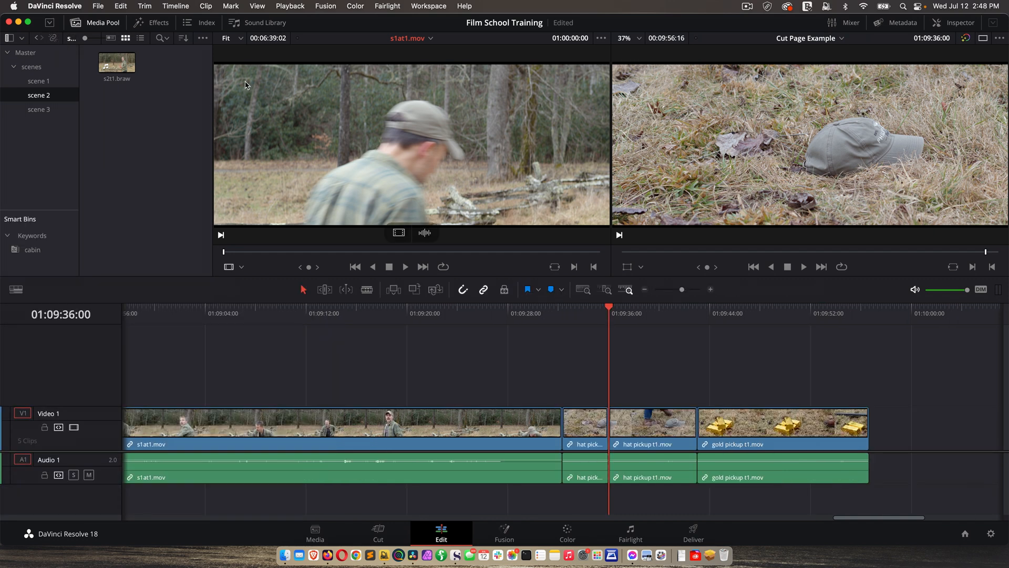
pyautogui.moveTo(490, 146)
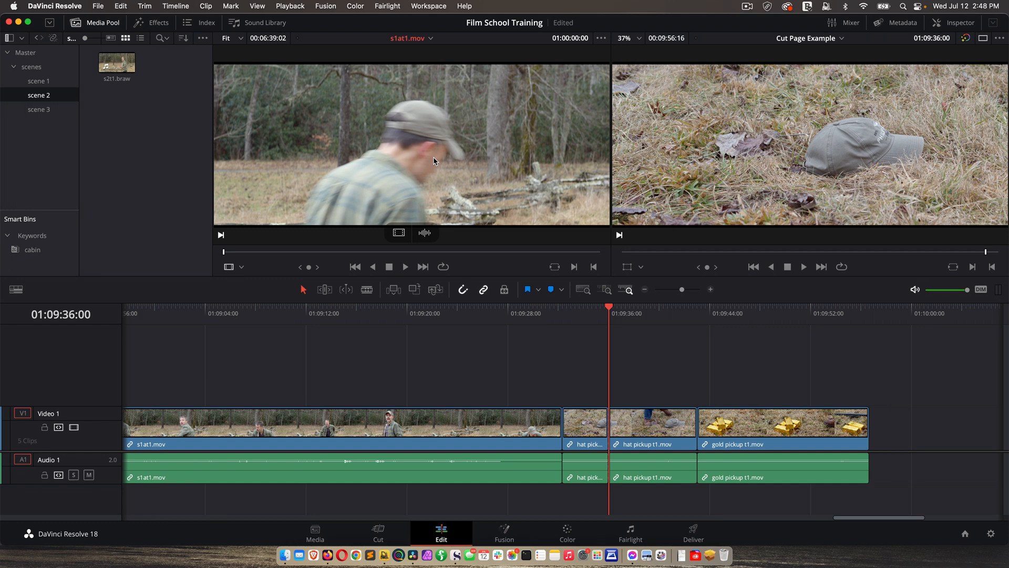
pyautogui.moveTo(456, 125)
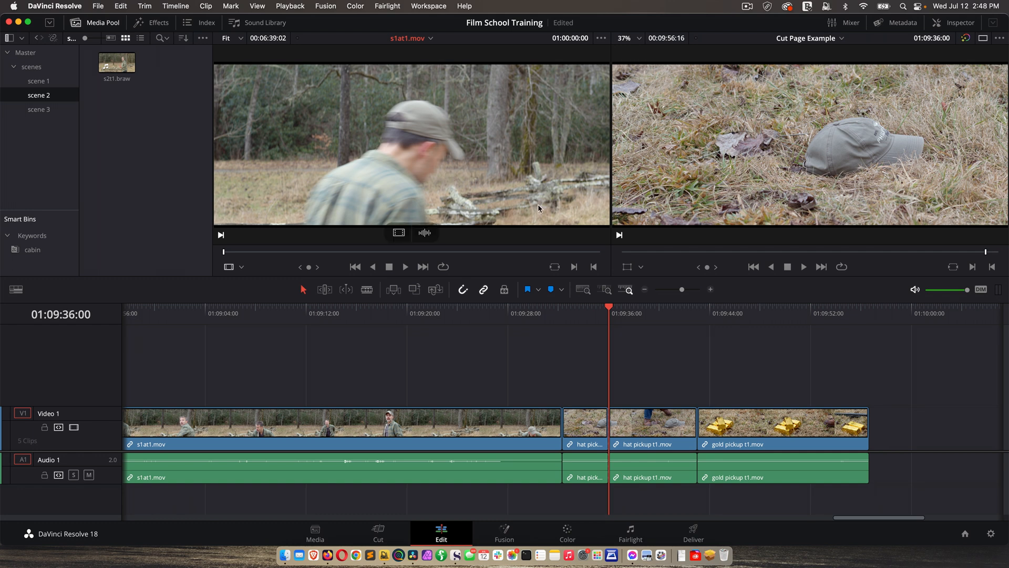
pyautogui.moveTo(715, 153)
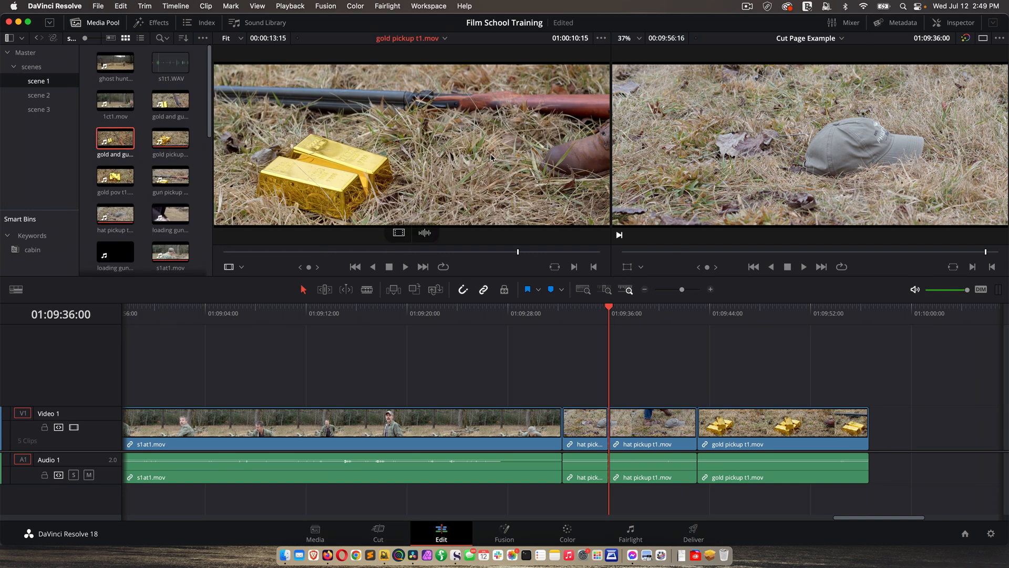
pyautogui.moveTo(858, 147)
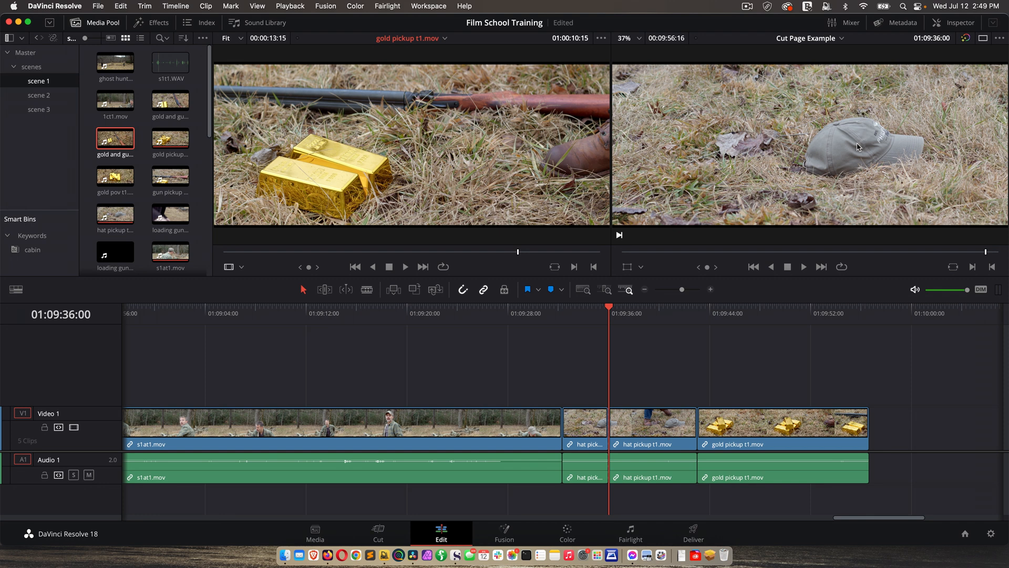
pyautogui.click(645, 313)
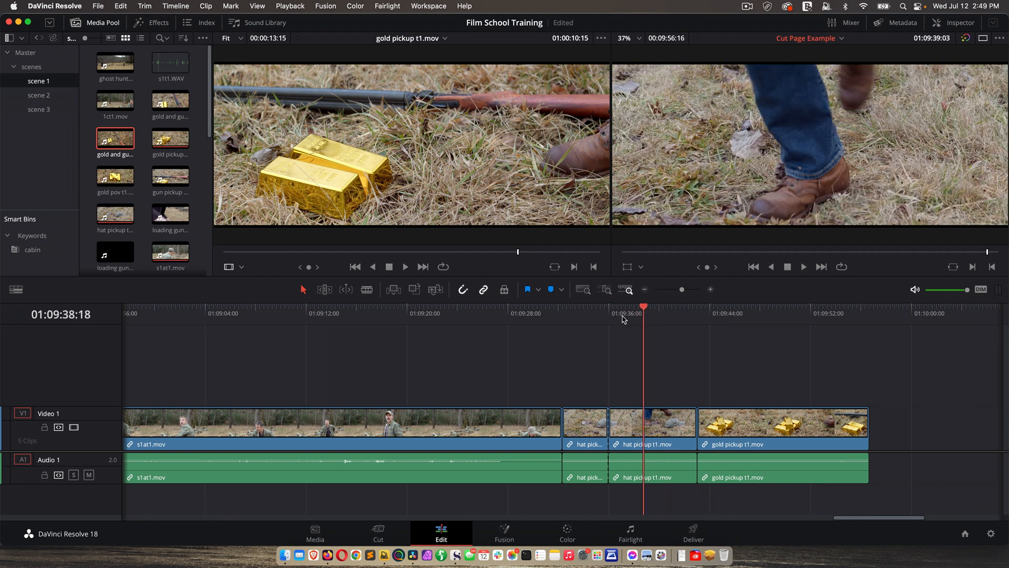
pyautogui.click(341, 314)
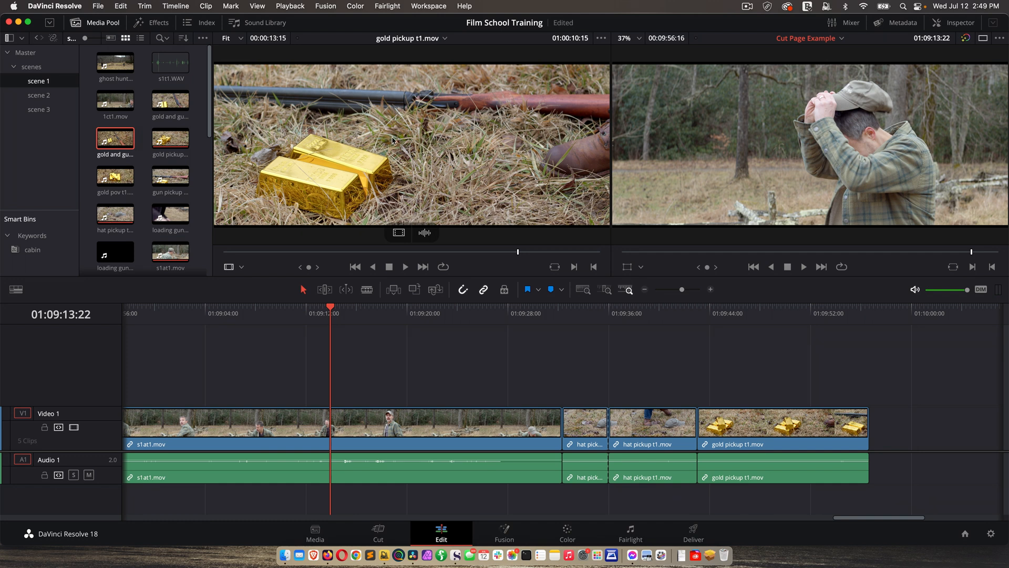
pyautogui.moveTo(419, 152)
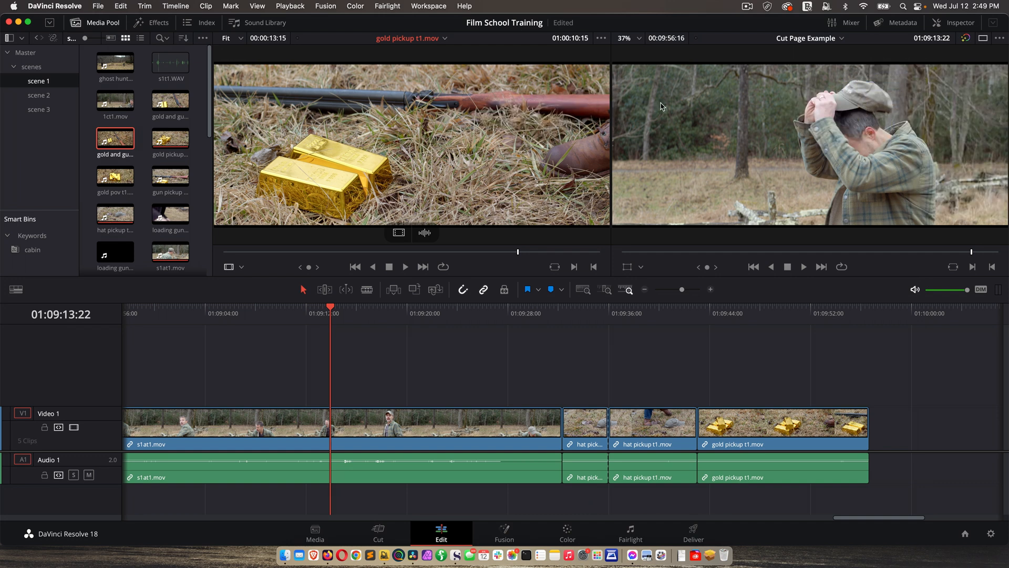
pyautogui.moveTo(713, 134)
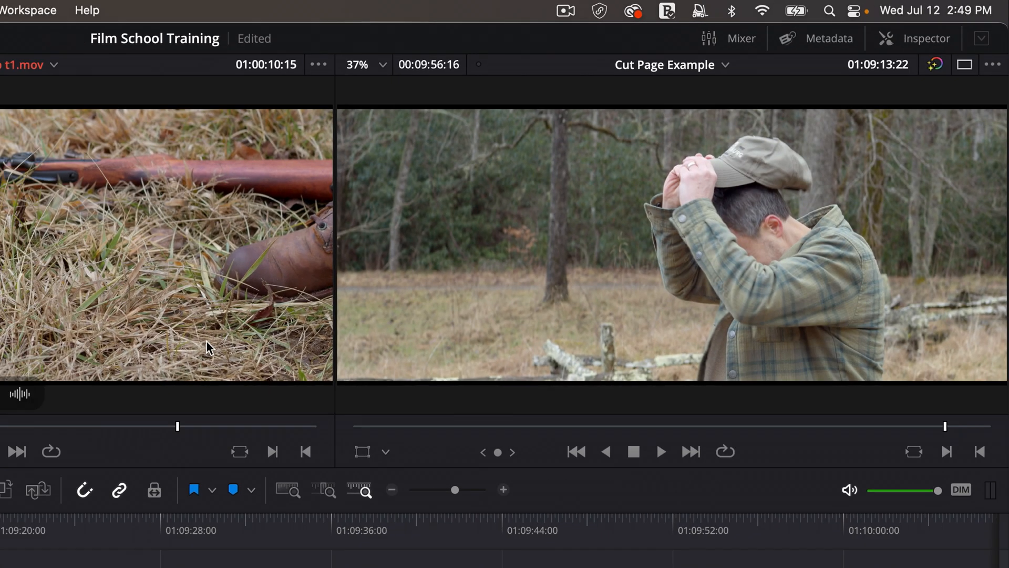
pyautogui.click(441, 532)
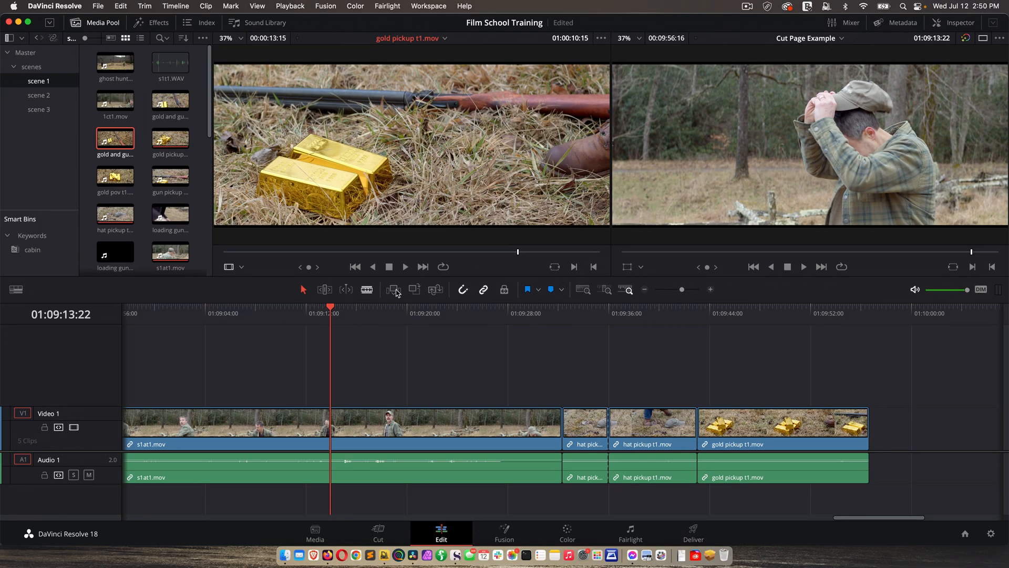
pyautogui.moveTo(488, 296)
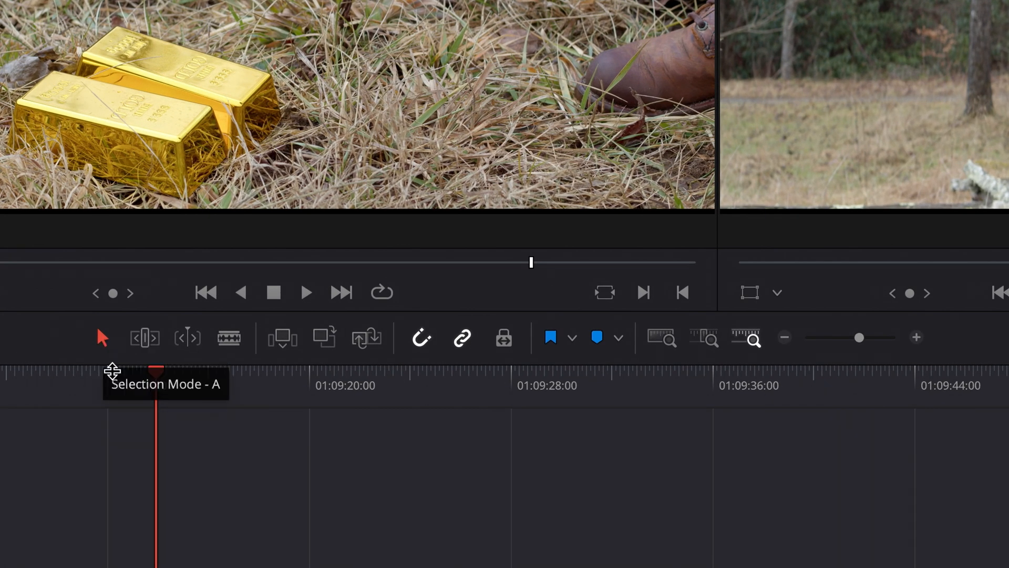
# Try Trim Edit mode and select the short hat pickup clip near the playhead
pyautogui.click(187, 338)
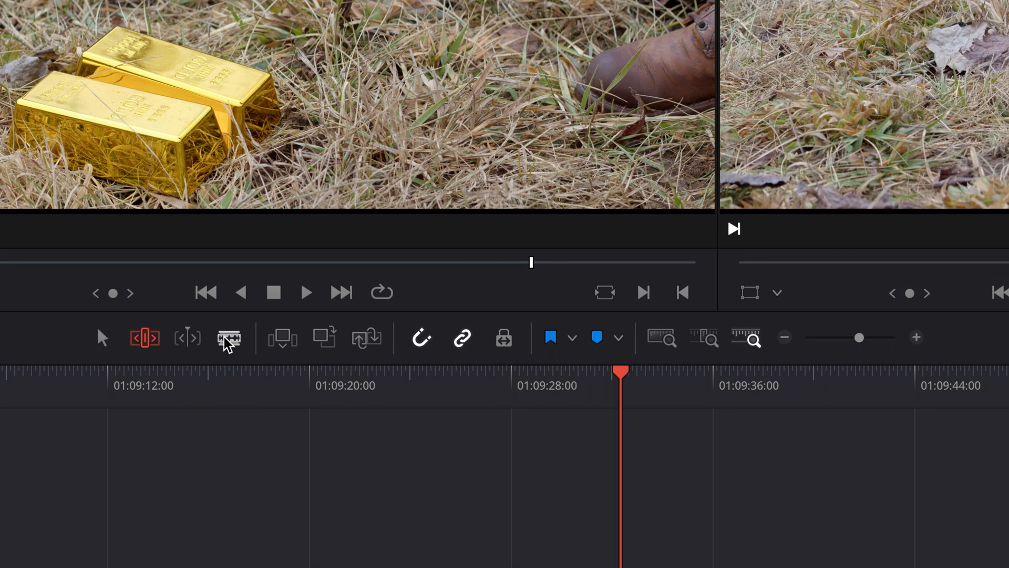
pyautogui.moveTo(325, 340)
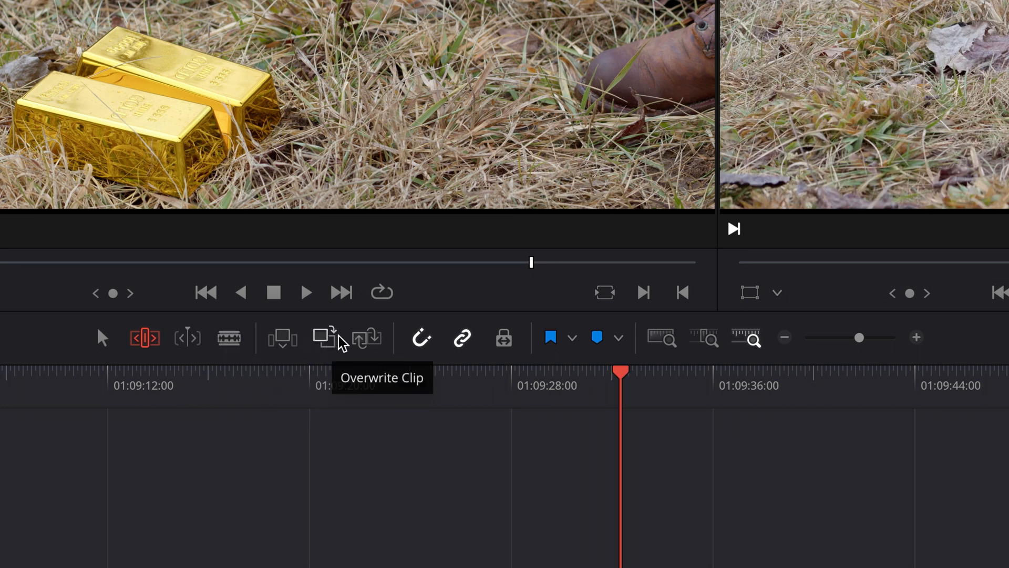
pyautogui.moveTo(366, 338)
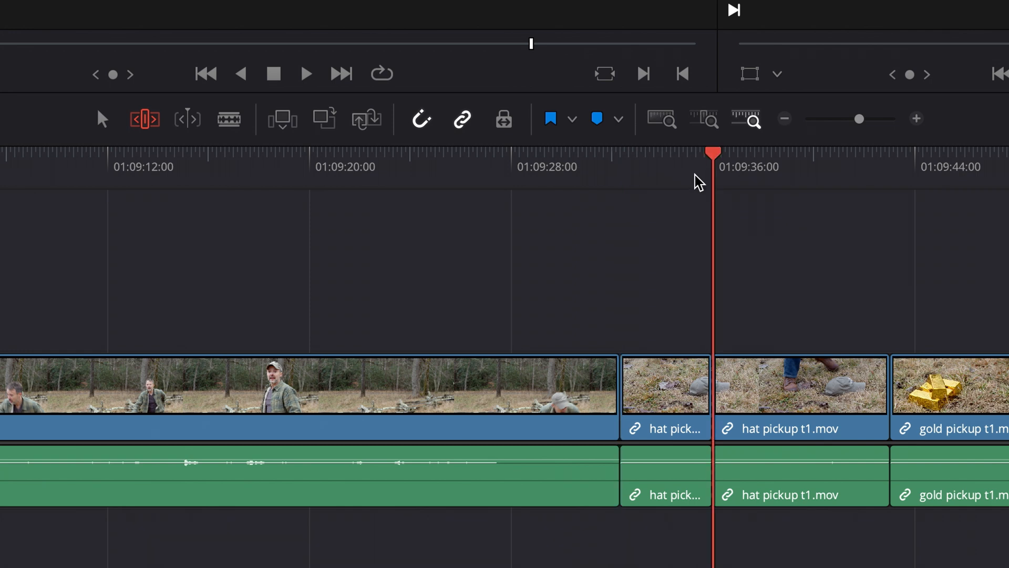
pyautogui.moveTo(419, 128)
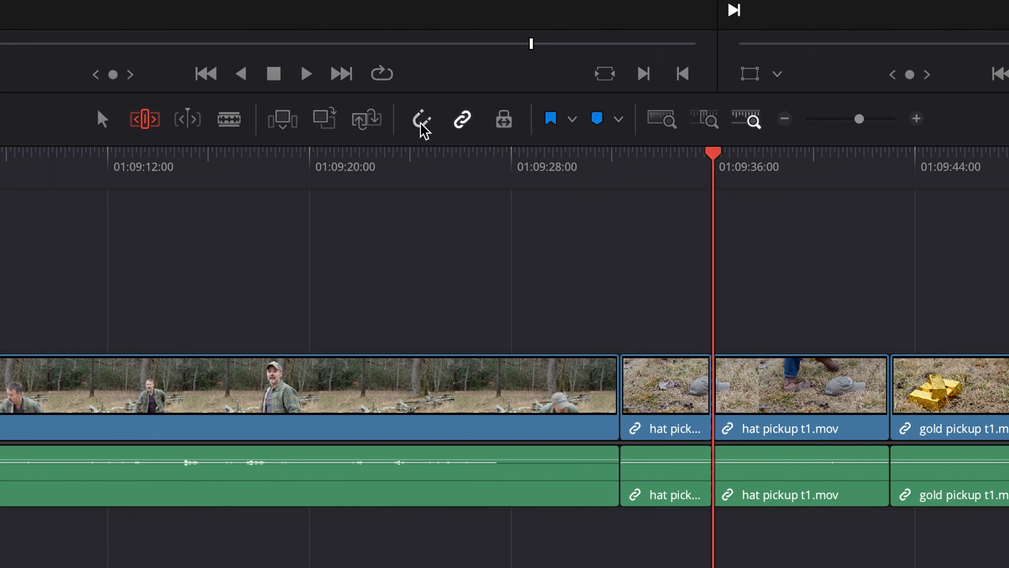
pyautogui.moveTo(624, 181)
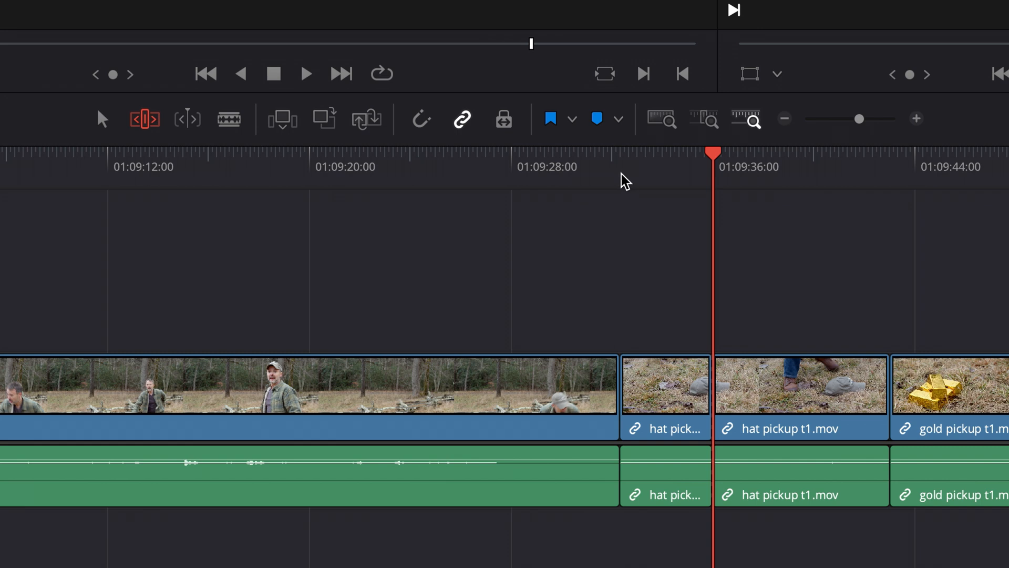
pyautogui.click(611, 157)
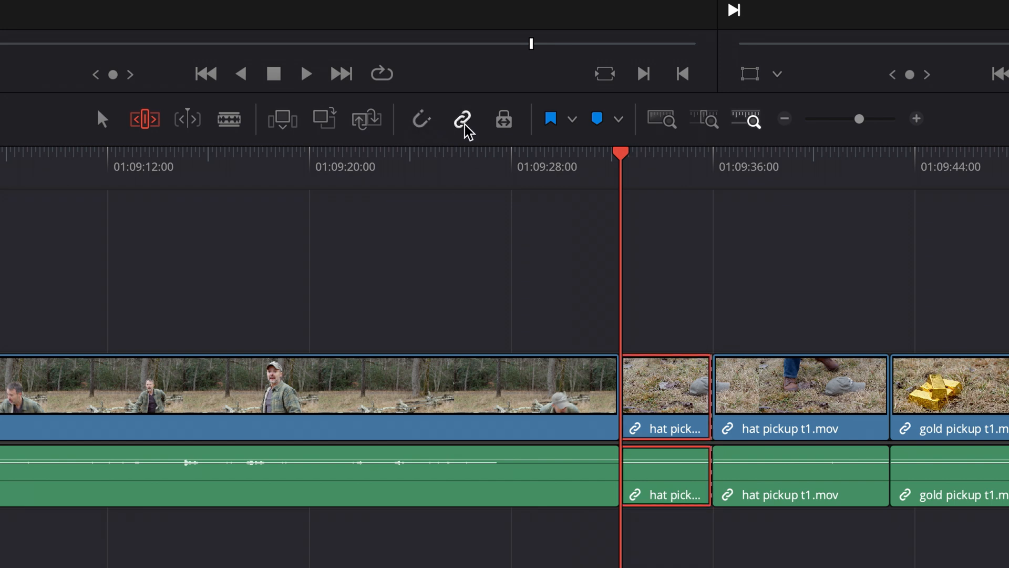
pyautogui.moveTo(460, 118)
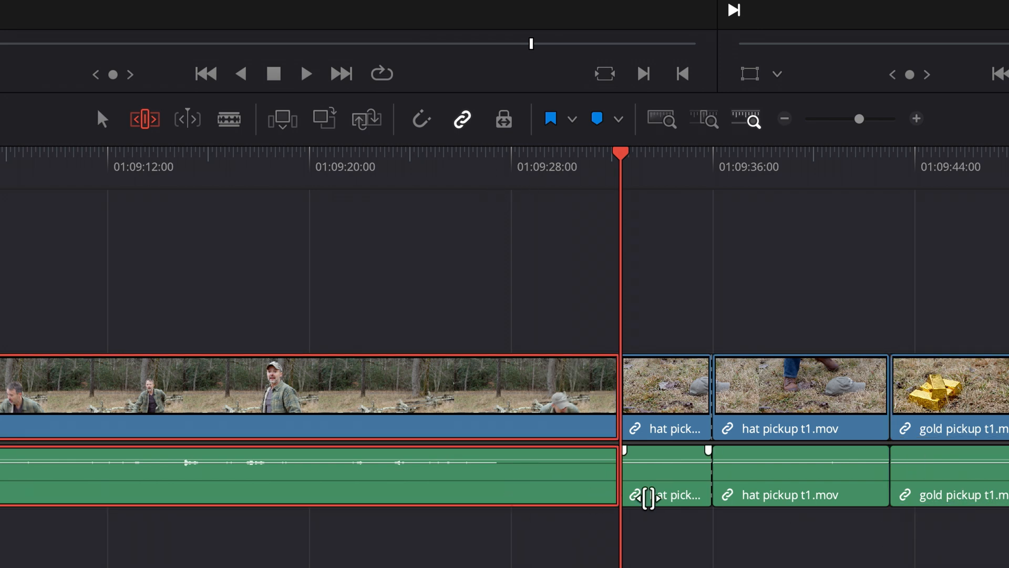
pyautogui.click(801, 397)
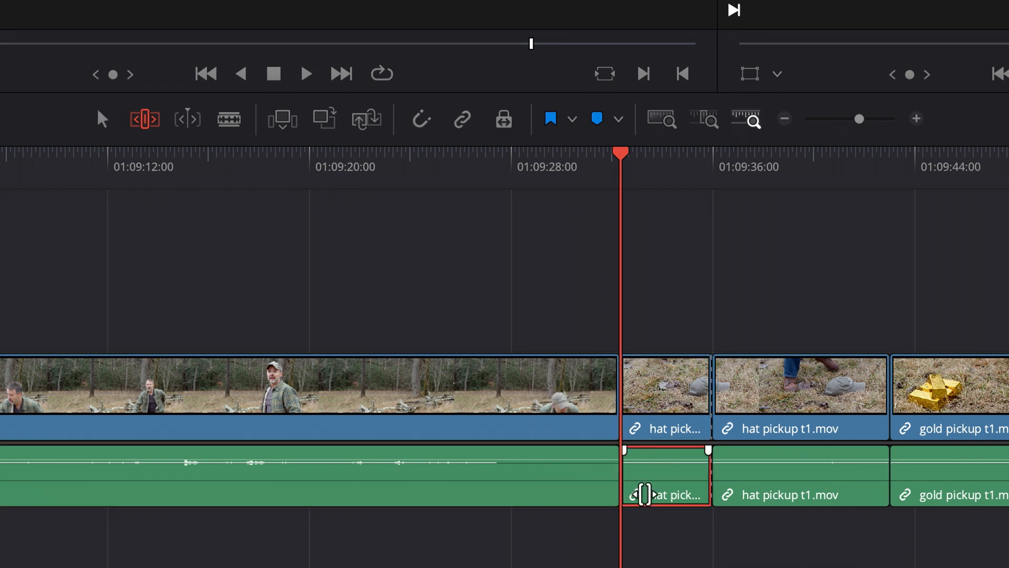
# Drag the second hat pickup clip past gold pickup t1.mov on the timeline
pyautogui.click(800, 401)
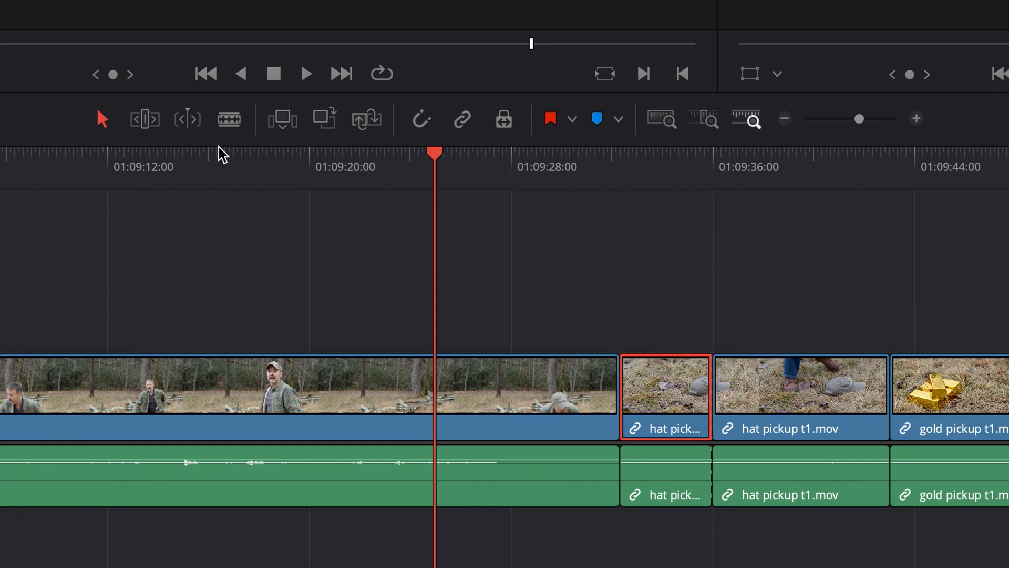
pyautogui.moveTo(693, 397)
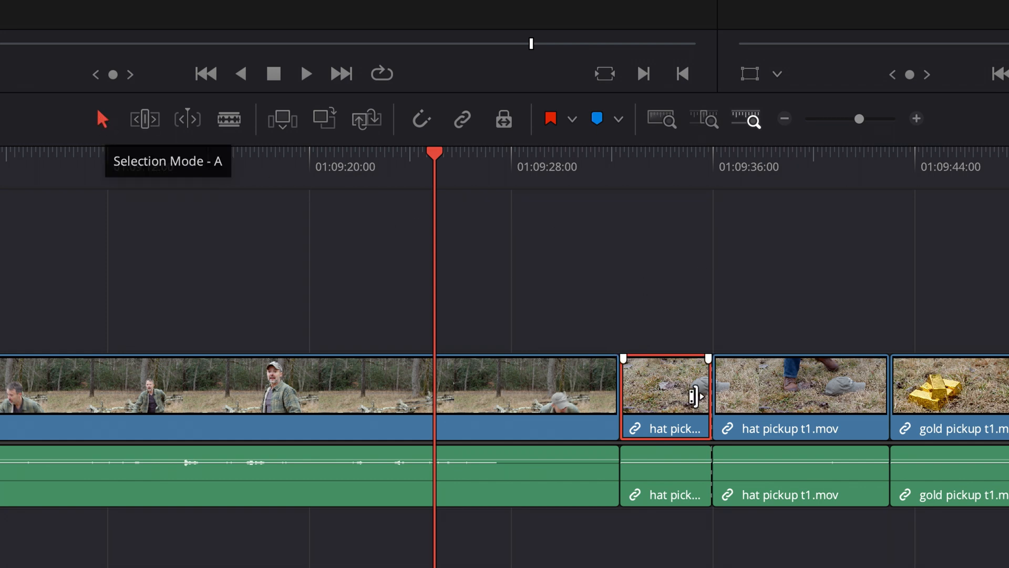
pyautogui.moveTo(664, 392); pyautogui.dragTo(946, 303)
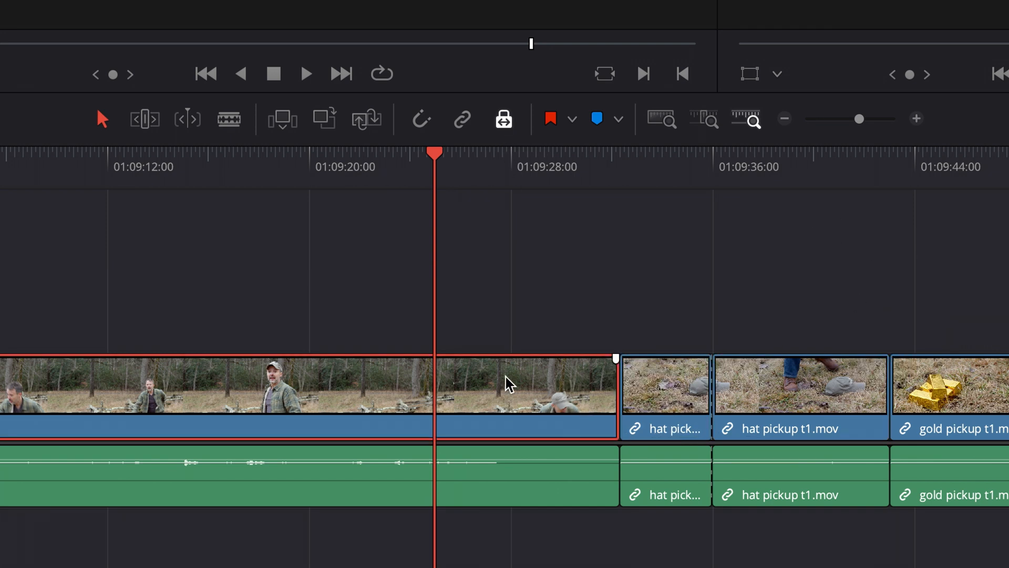
pyautogui.click(662, 386)
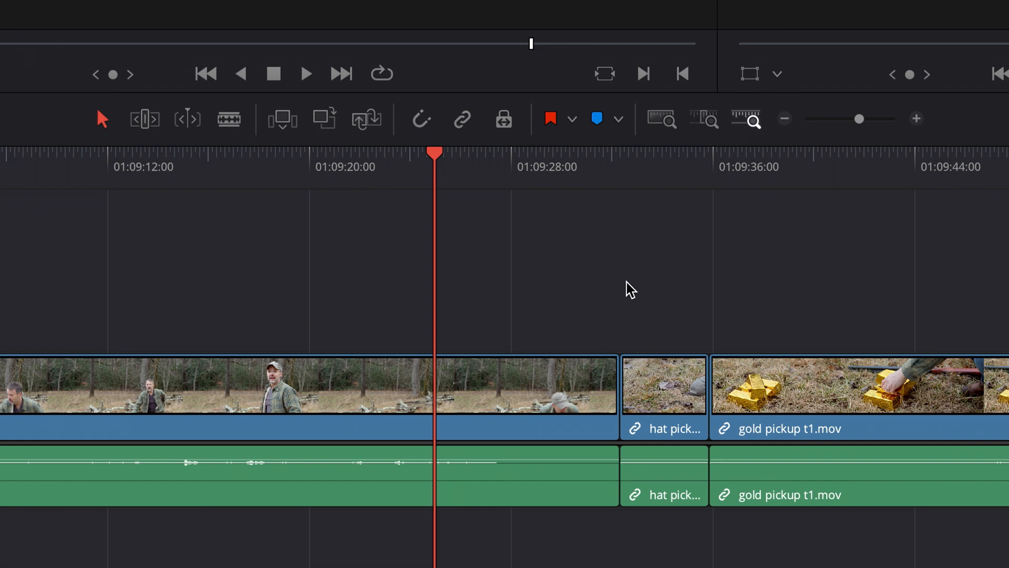
pyautogui.moveTo(541, 270)
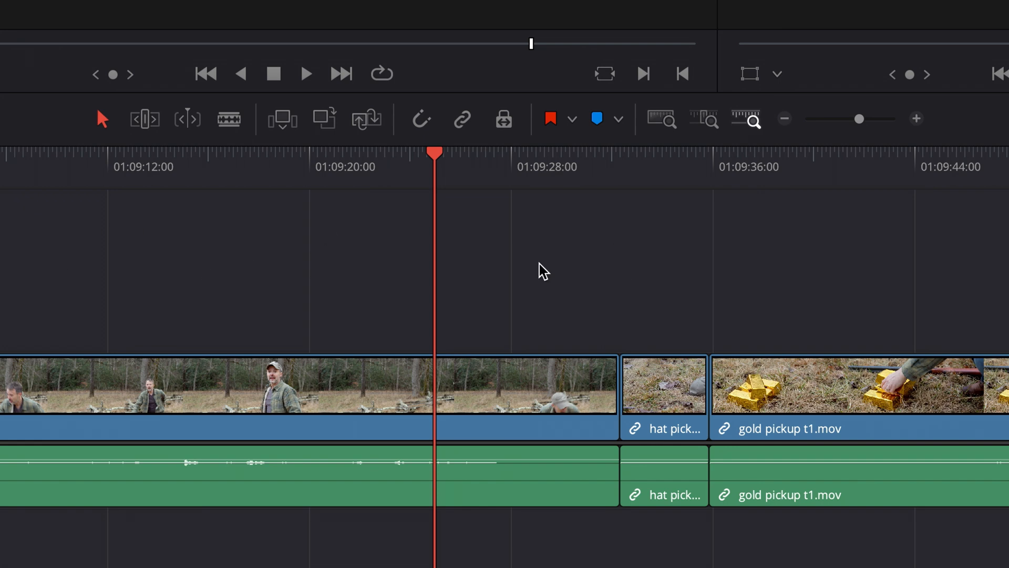
pyautogui.moveTo(651, 270)
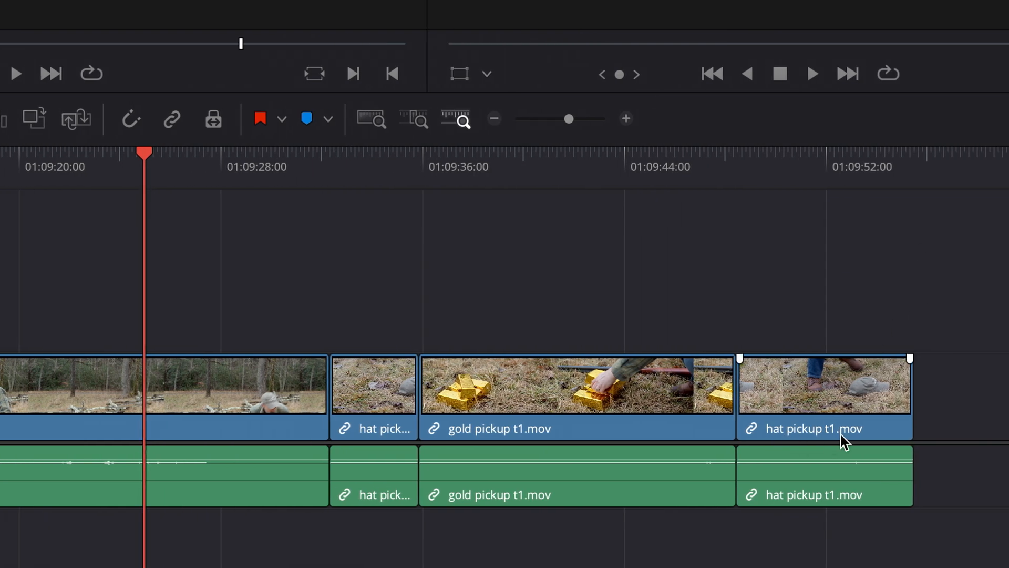
pyautogui.moveTo(832, 379)
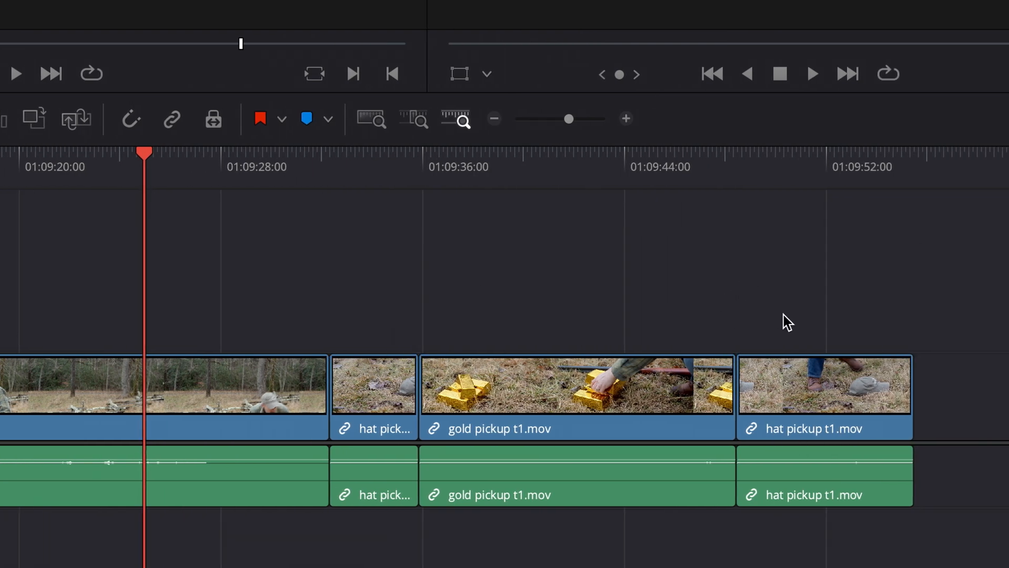
pyautogui.moveTo(292, 293)
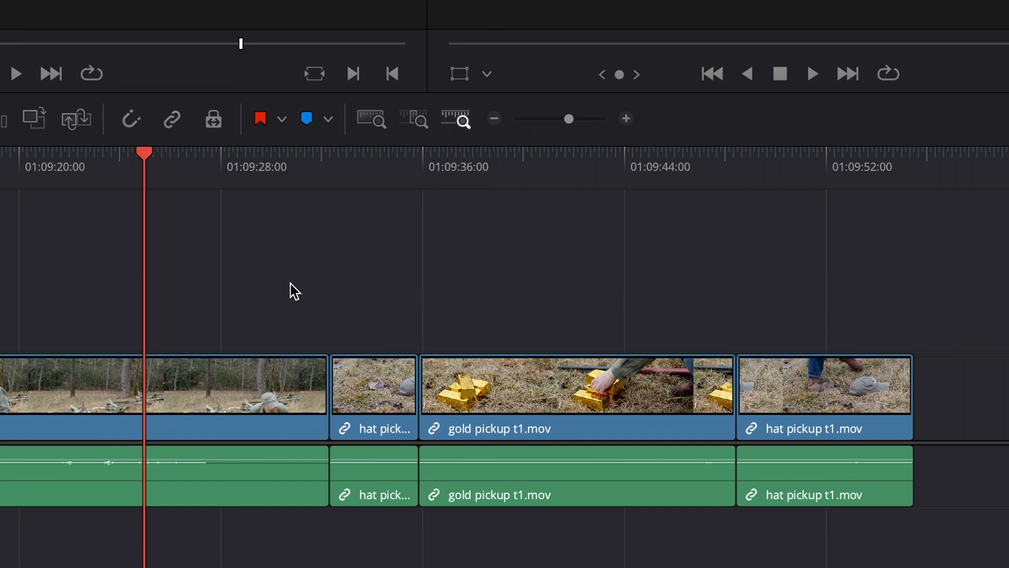
# Select the short hat pickup clip and set the flag colour to Purple
pyautogui.click(368, 396)
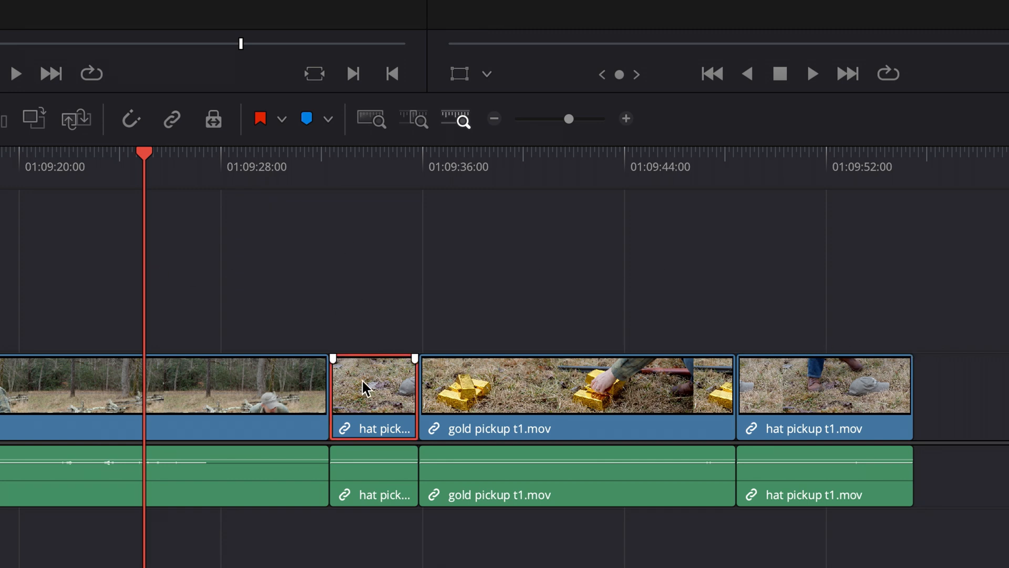
pyautogui.click(279, 118)
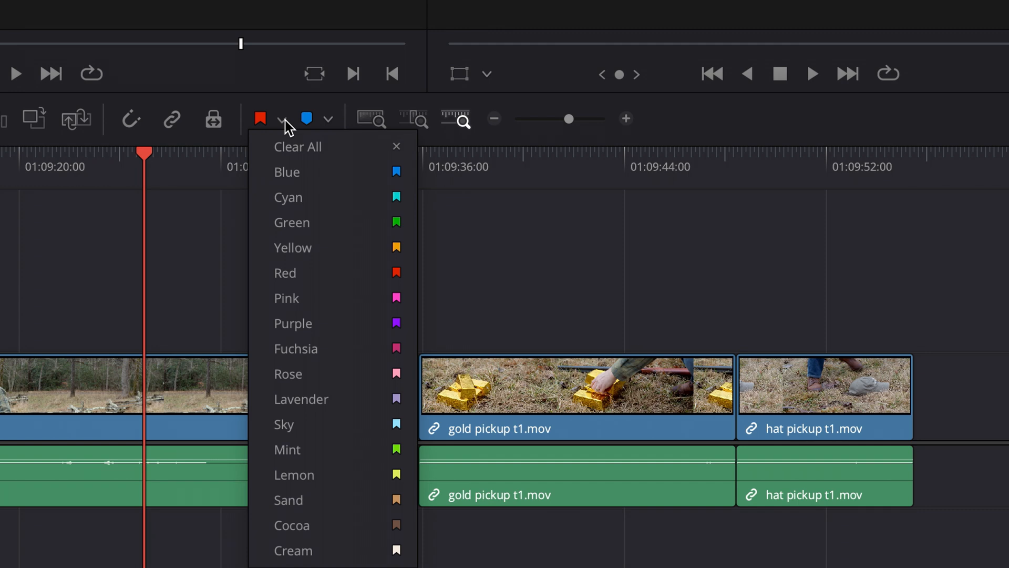
pyautogui.click(292, 324)
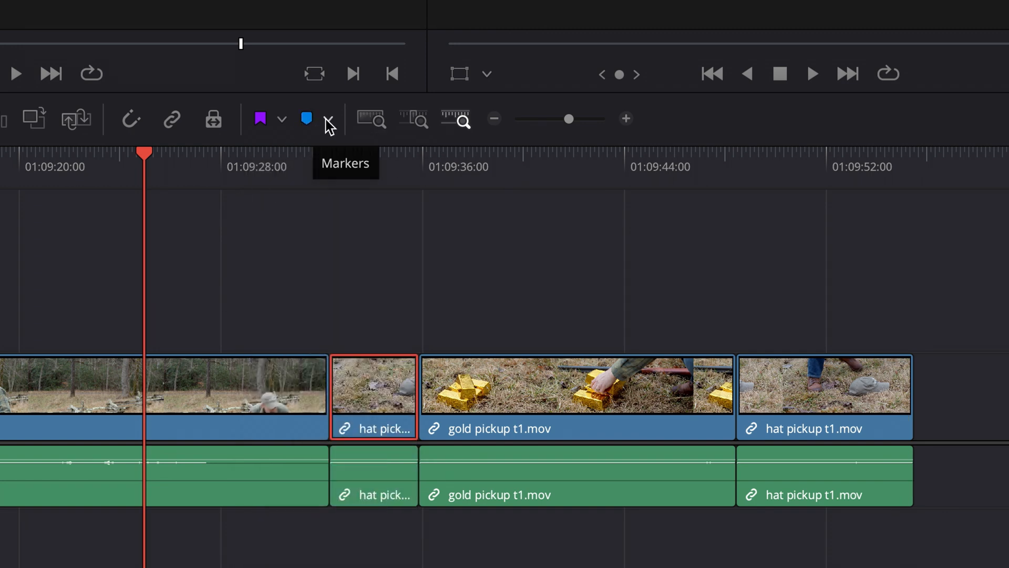
# Choose Pink as the marker colour and add Marker 1 near 01:09:23
pyautogui.click(329, 118)
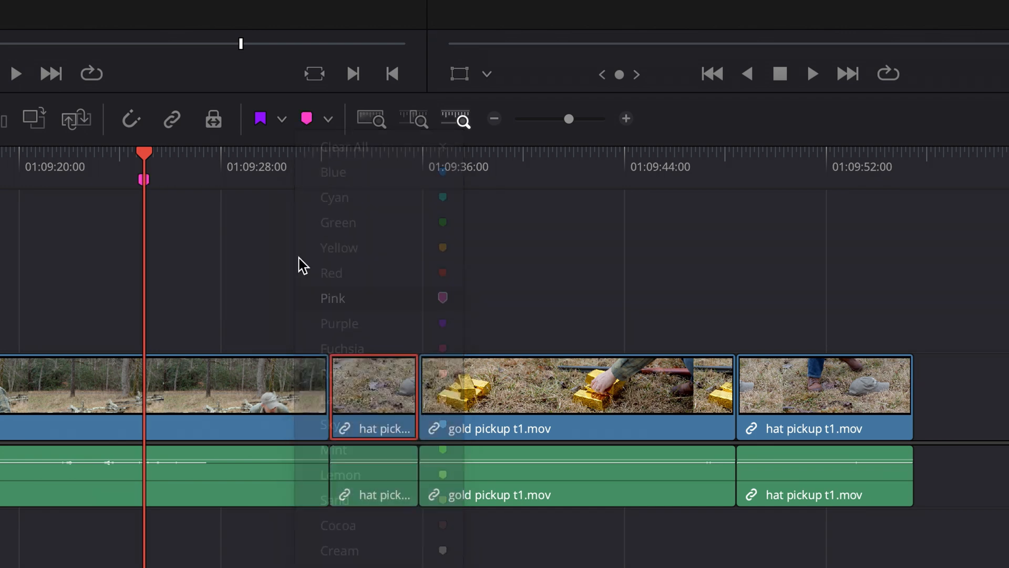
pyautogui.click(332, 298)
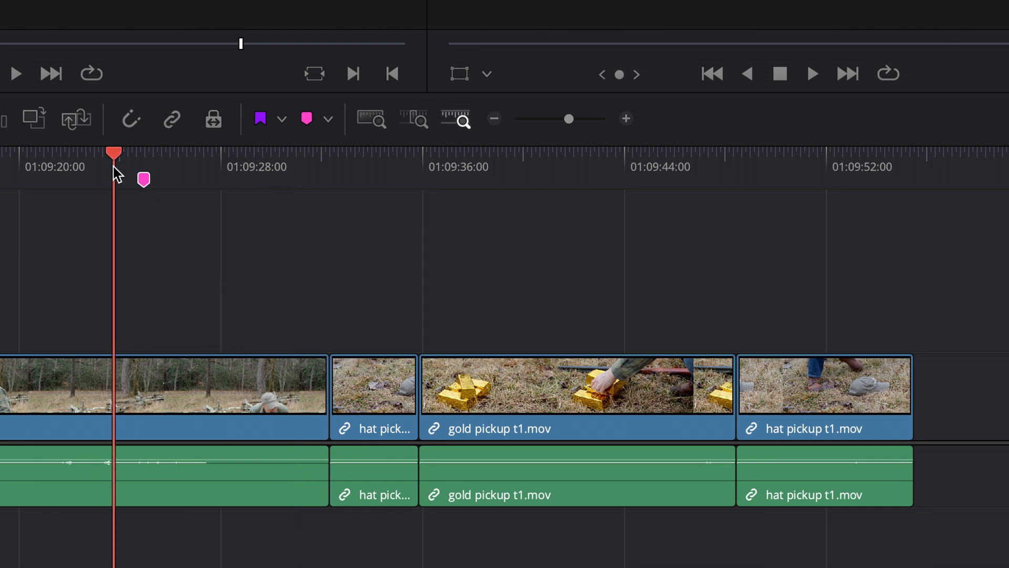
pyautogui.click(326, 118)
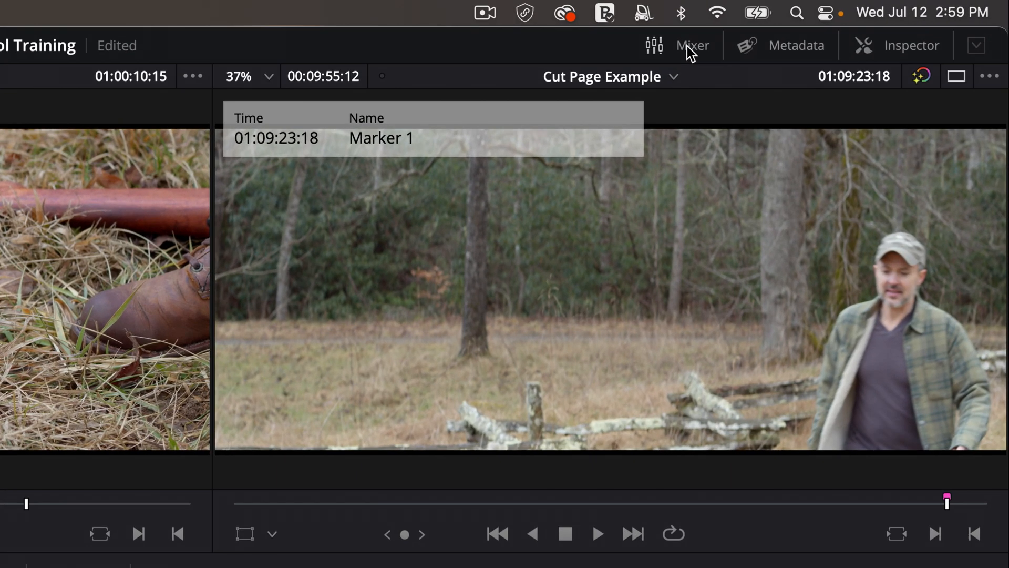
# View the mixer and metadata, then in the Inspector set gold pickup Zoom 1.410 and Crop Left about 906
pyautogui.click(692, 45)
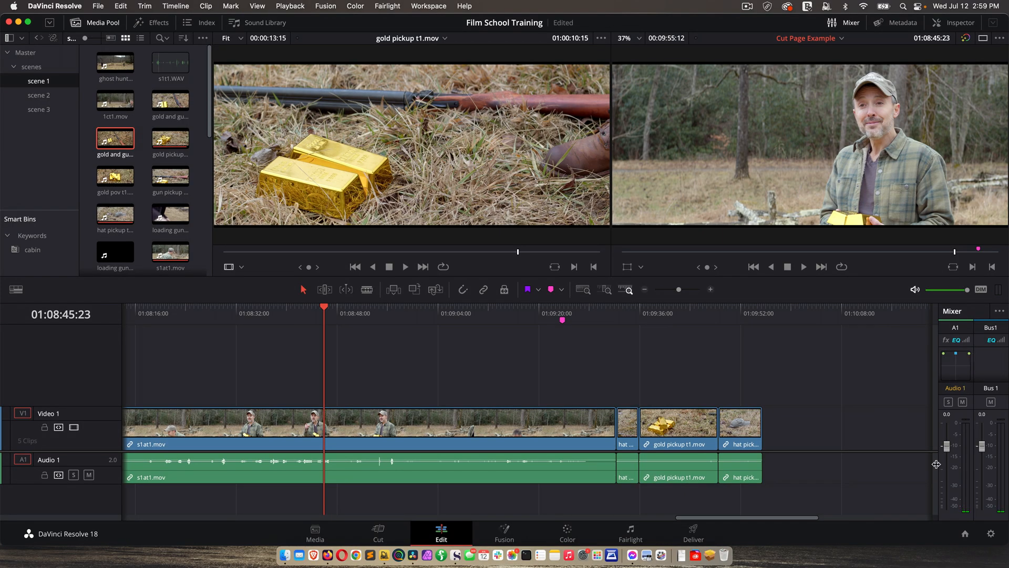
pyautogui.moveTo(598, 389)
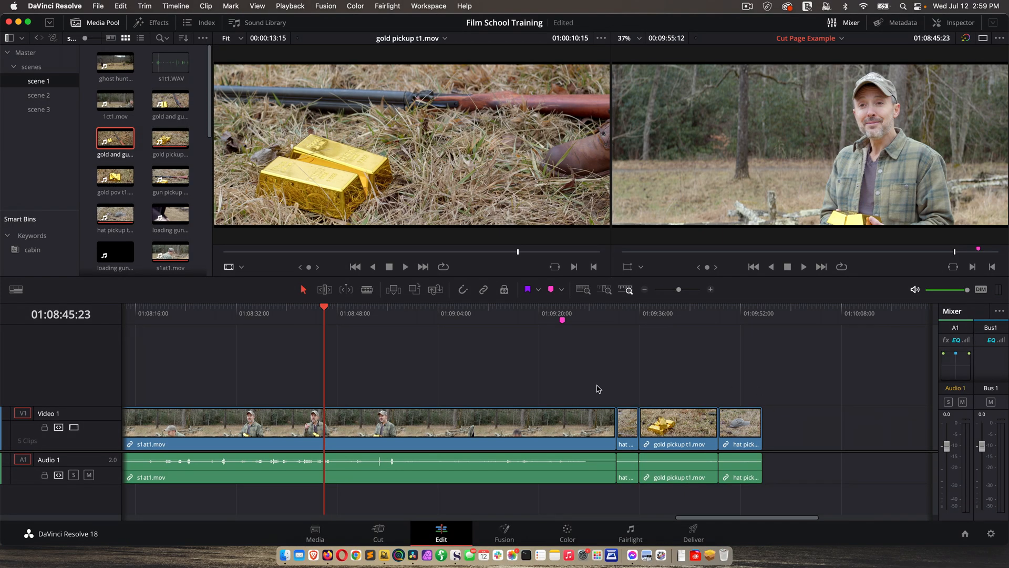
pyautogui.moveTo(969, 391)
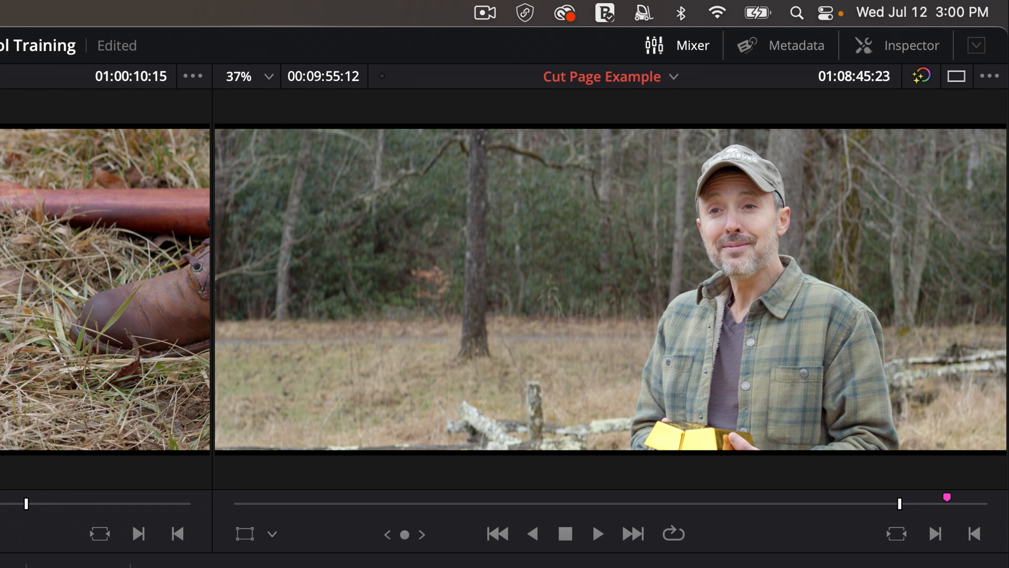
pyautogui.moveTo(683, 53)
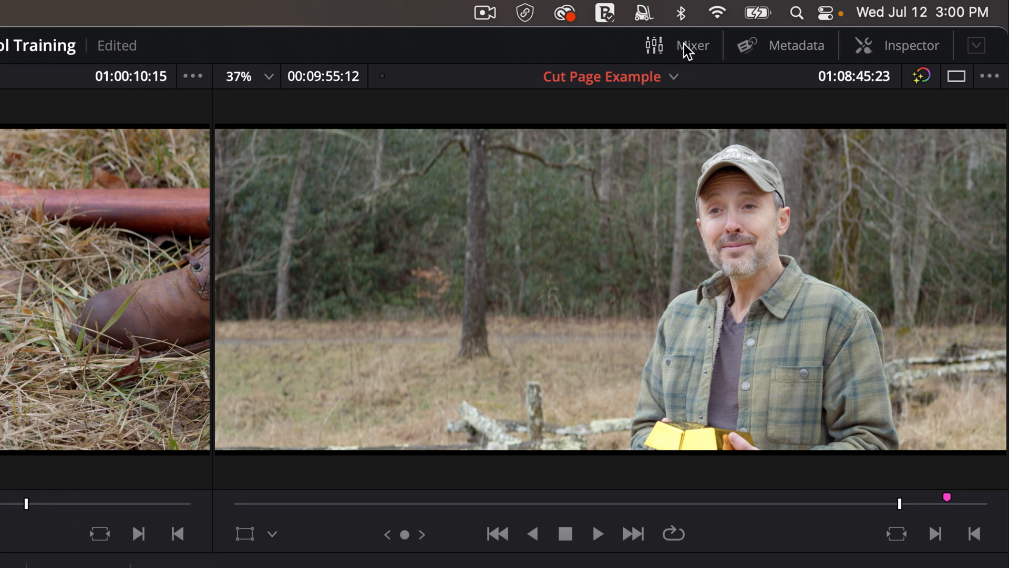
pyautogui.click(797, 44)
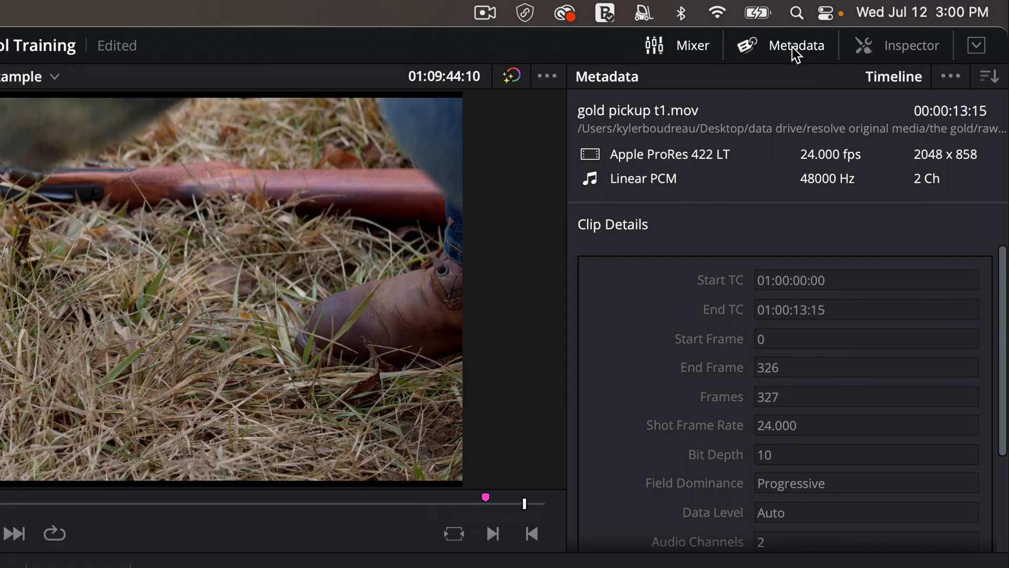
pyautogui.click(912, 46)
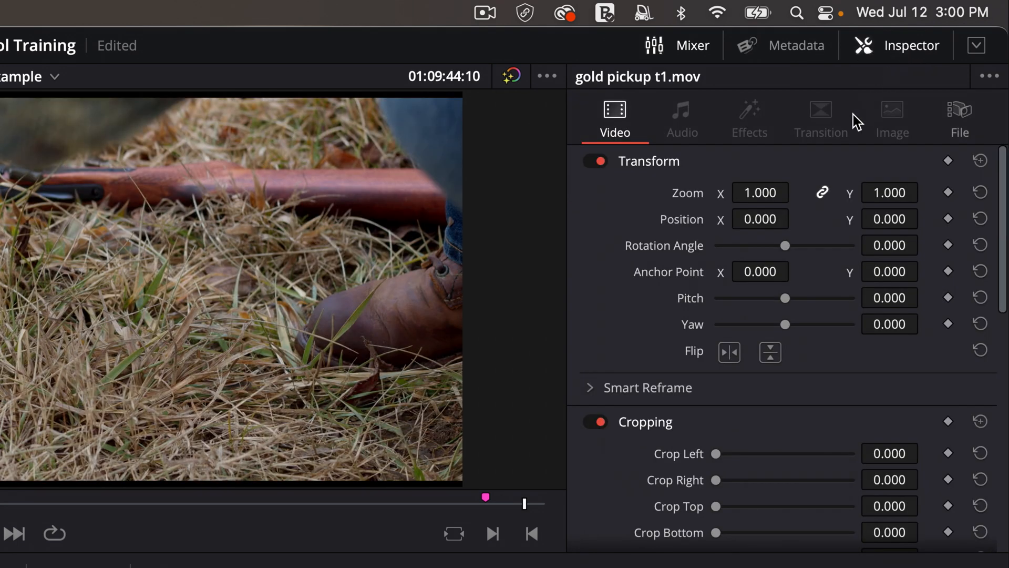
pyautogui.moveTo(506, 562)
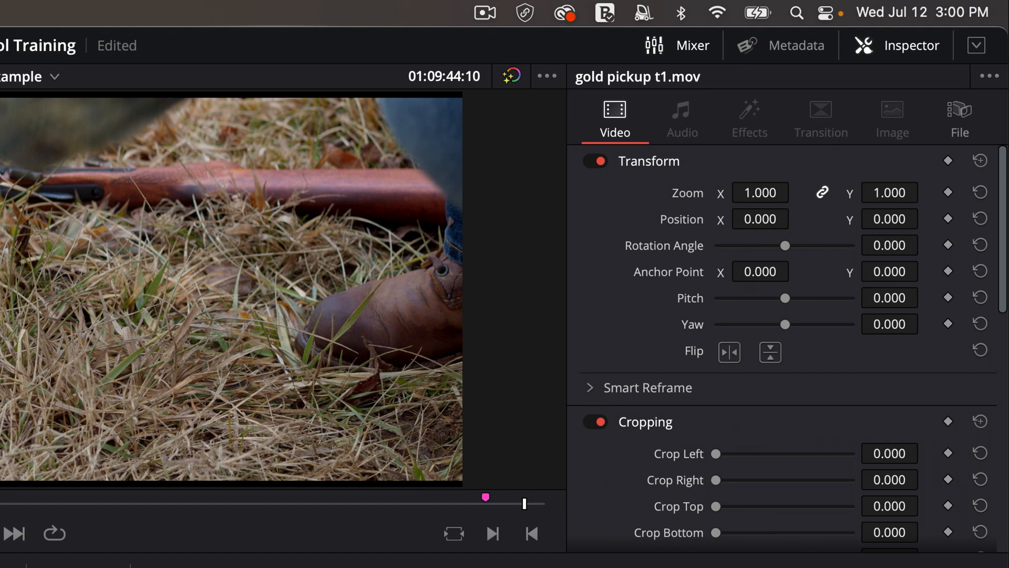
pyautogui.moveTo(647, 127)
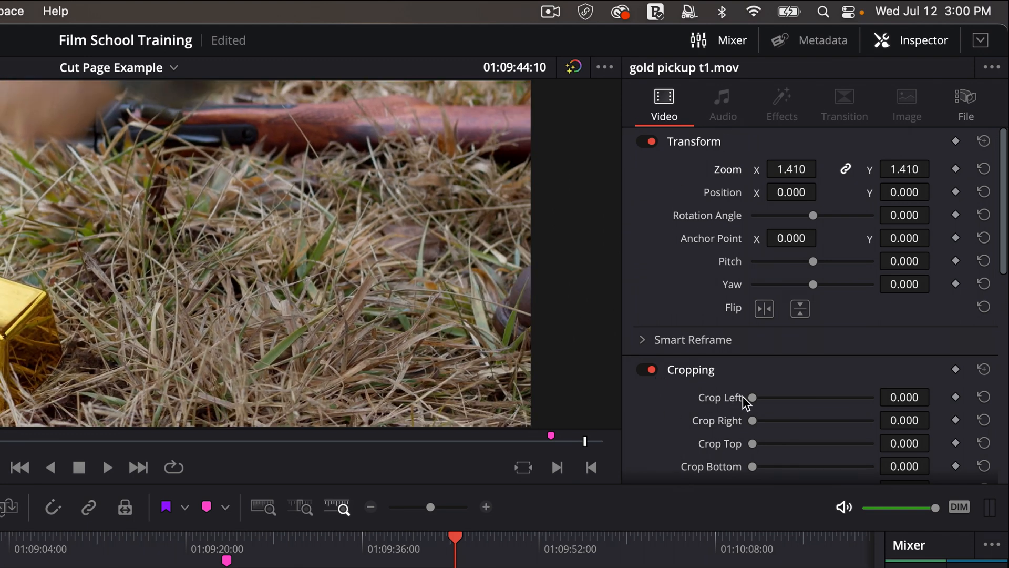
pyautogui.moveTo(751, 397); pyautogui.dragTo(779, 397)
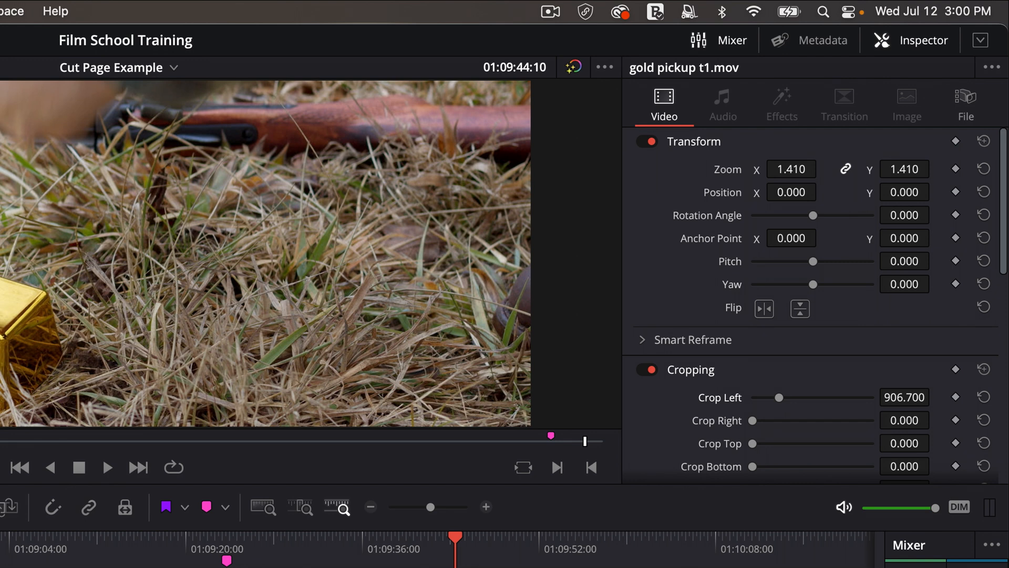
pyautogui.moveTo(780, 151)
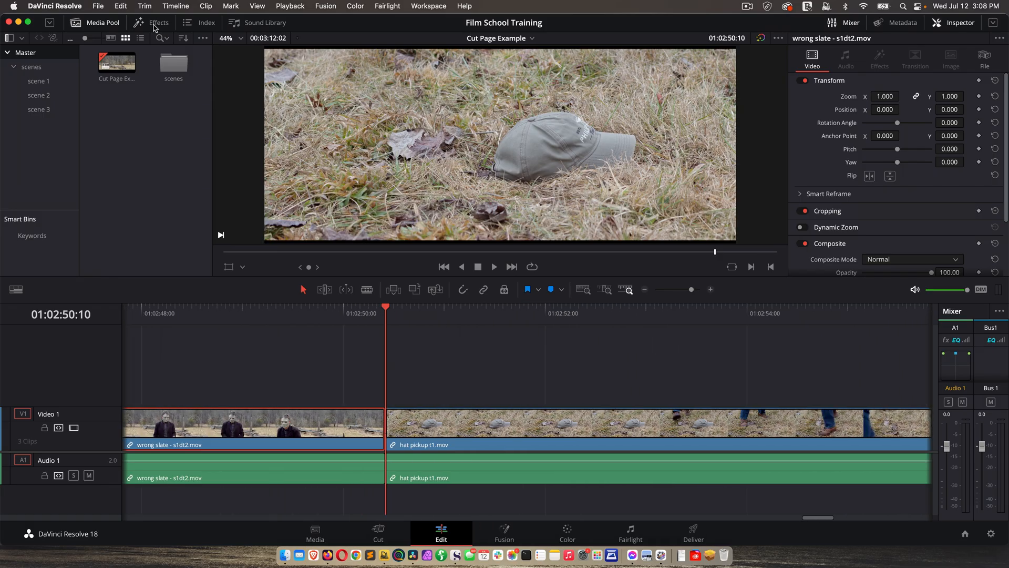
# Add a Cross Dissolve of about 2.1 seconds at the cut before hat pickup t1.mov
pyautogui.click(158, 22)
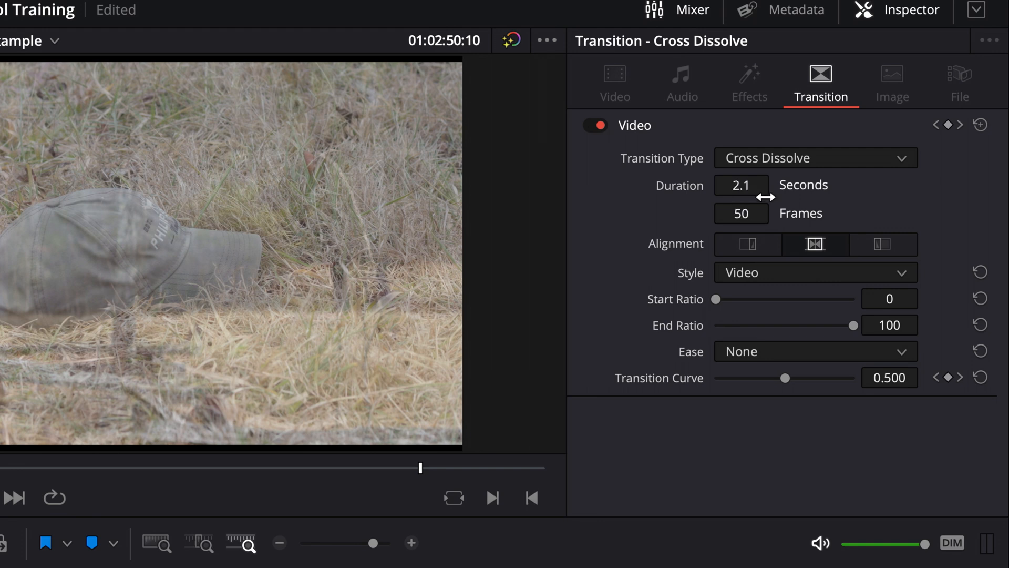
pyautogui.click(742, 213)
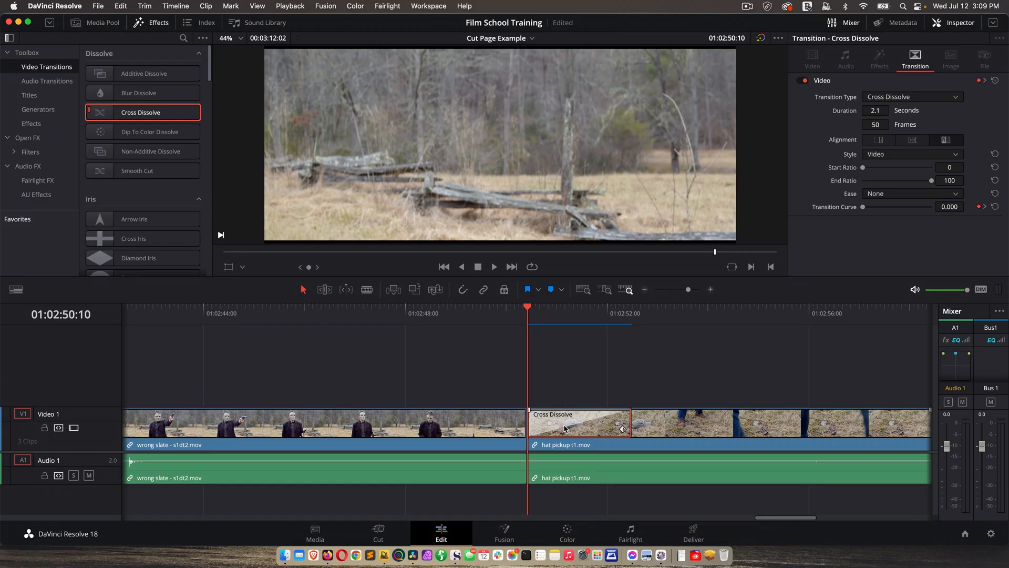
pyautogui.moveTo(468, 437)
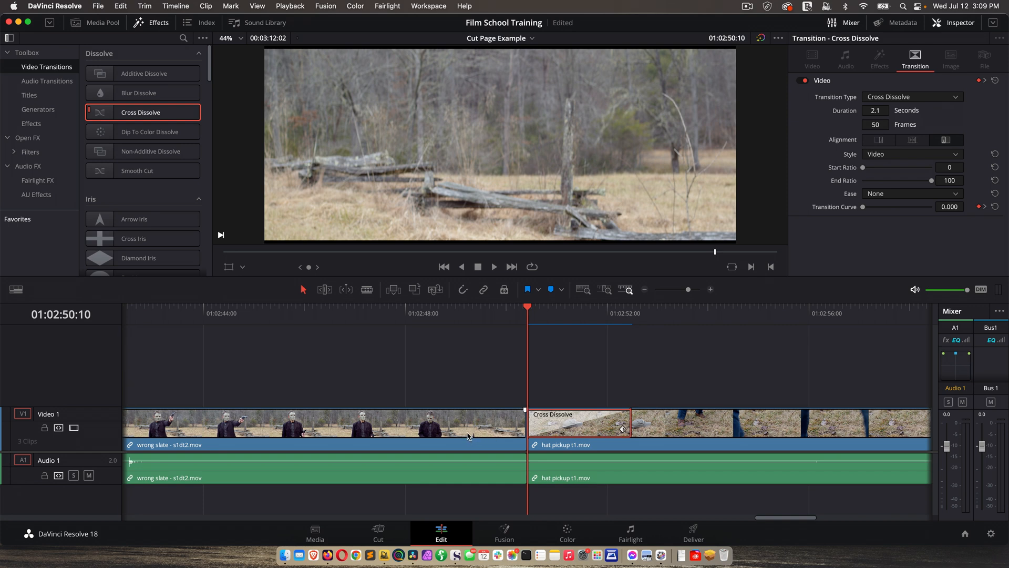
pyautogui.click(317, 432)
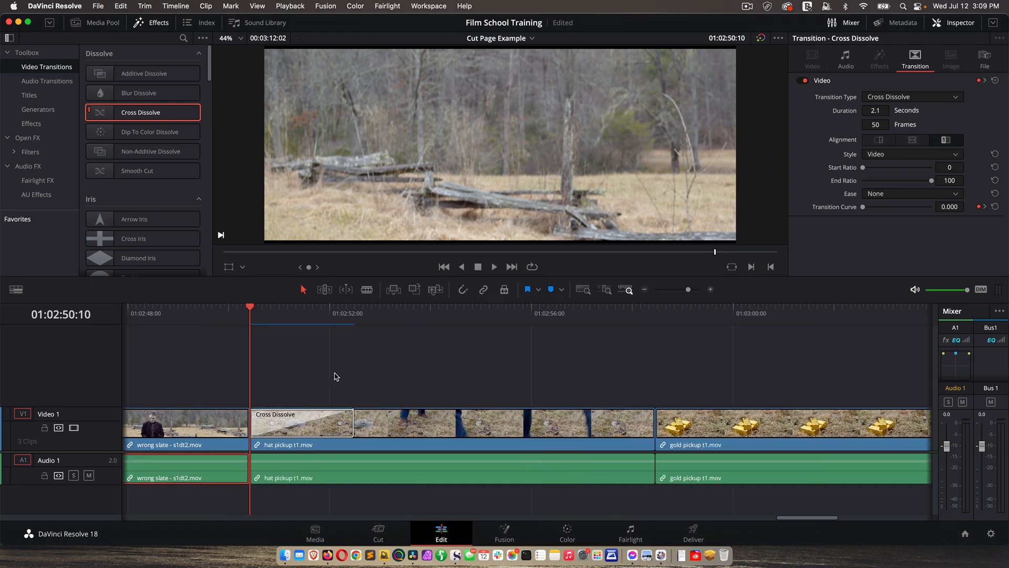
pyautogui.click(586, 307)
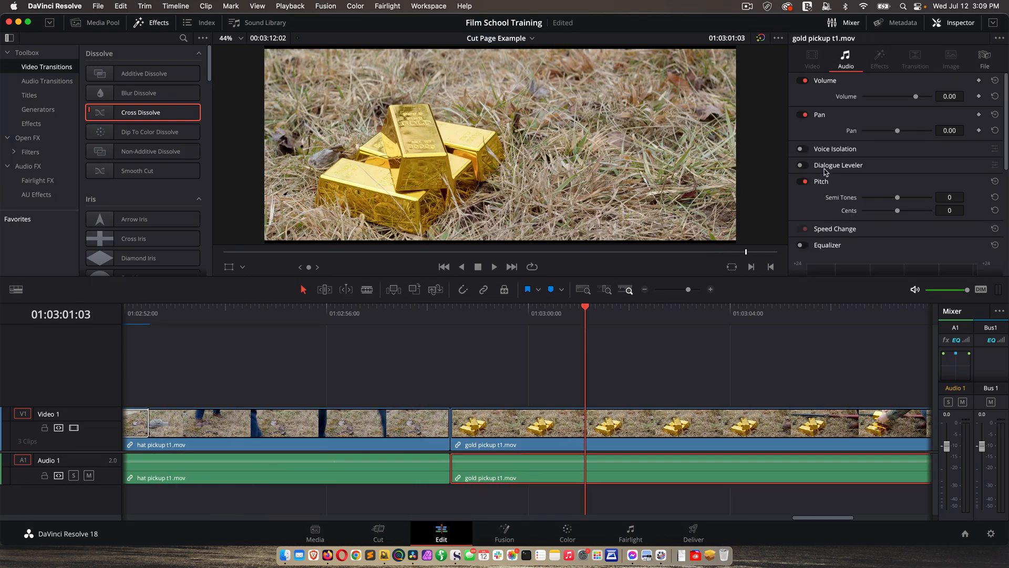
pyautogui.moveTo(930, 101)
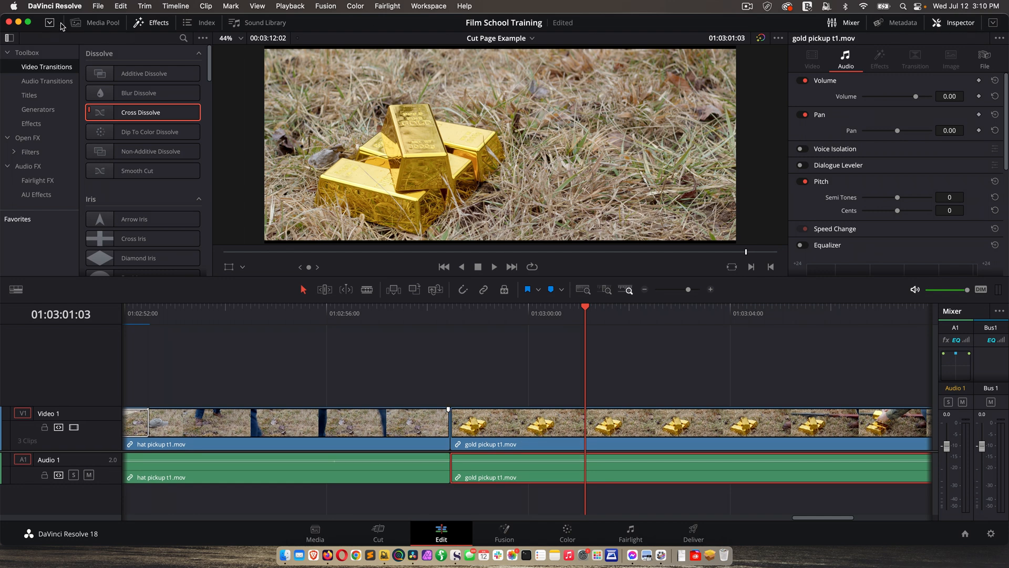
pyautogui.moveTo(990, 34)
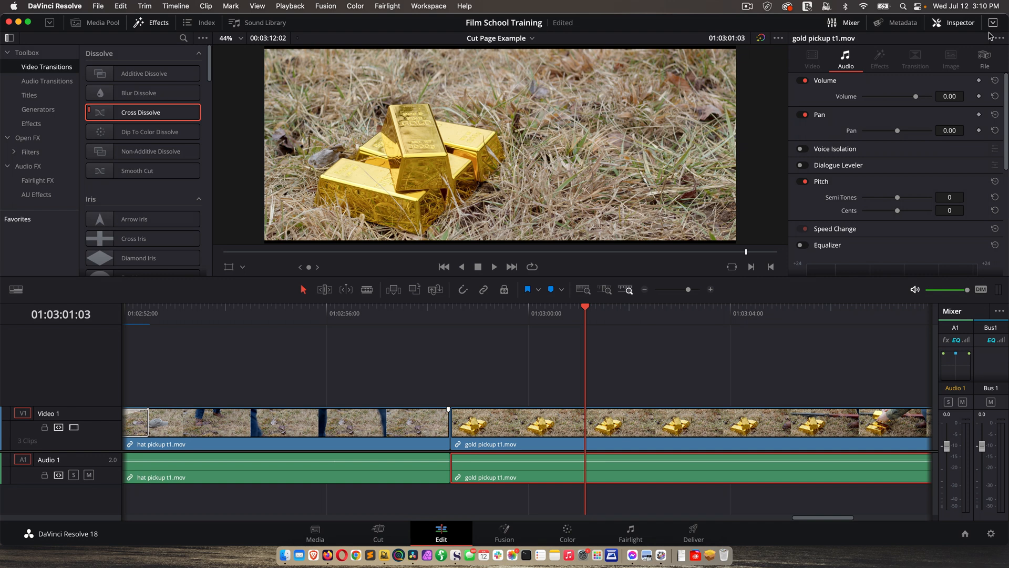
pyautogui.moveTo(827, 219)
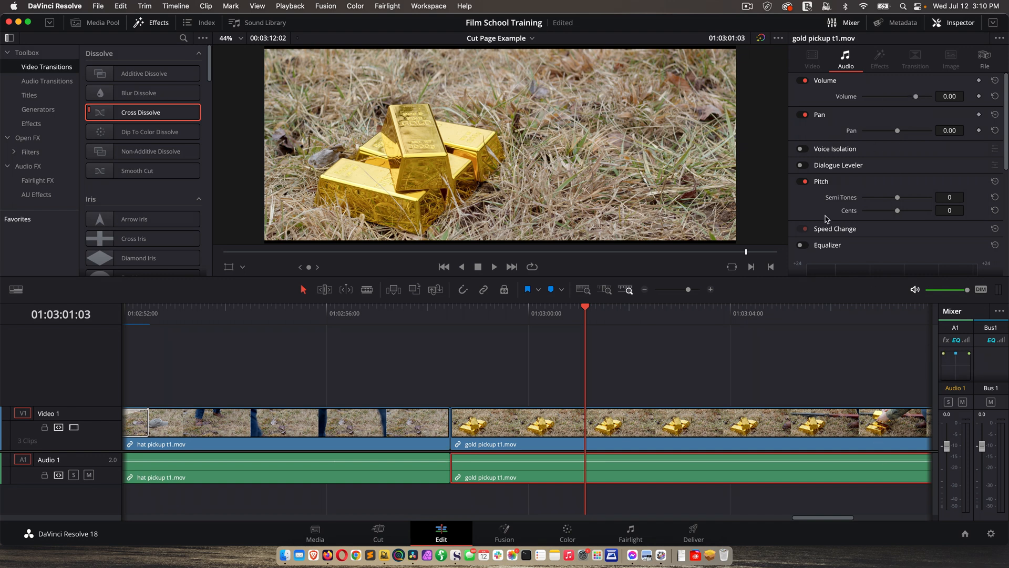
pyautogui.click(827, 245)
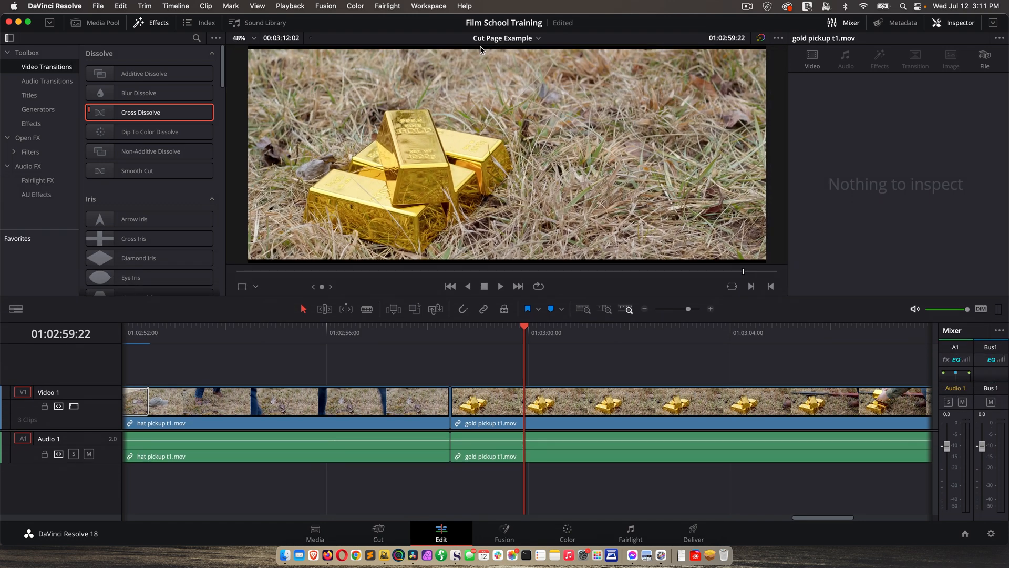
pyautogui.click(429, 6)
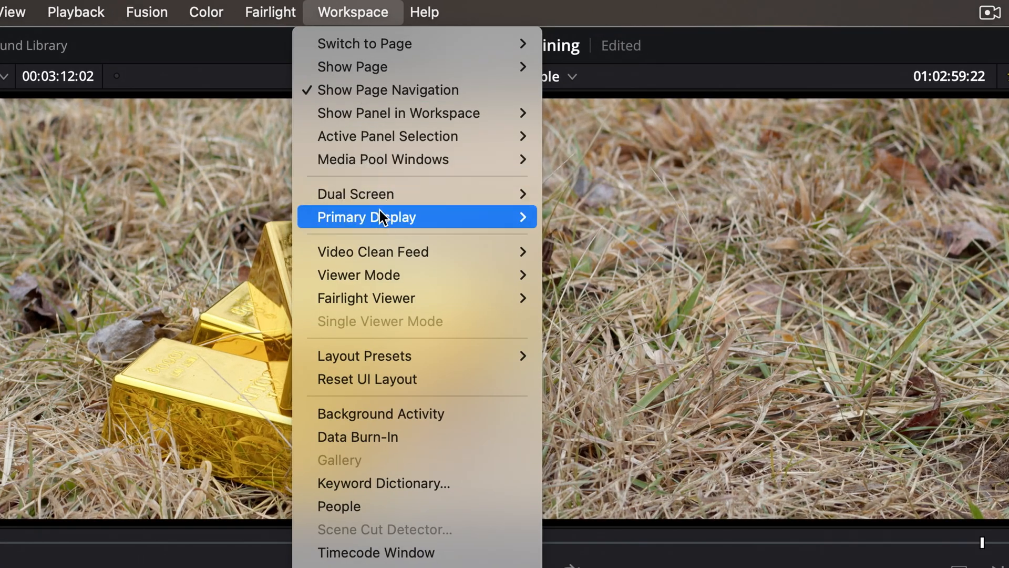
pyautogui.moveTo(494, 214)
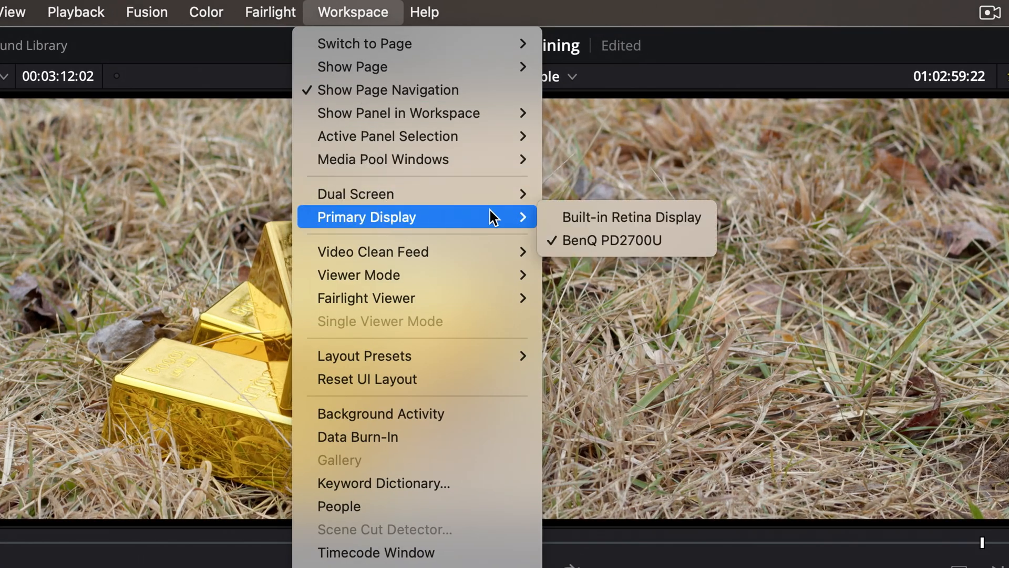
pyautogui.moveTo(427, 227)
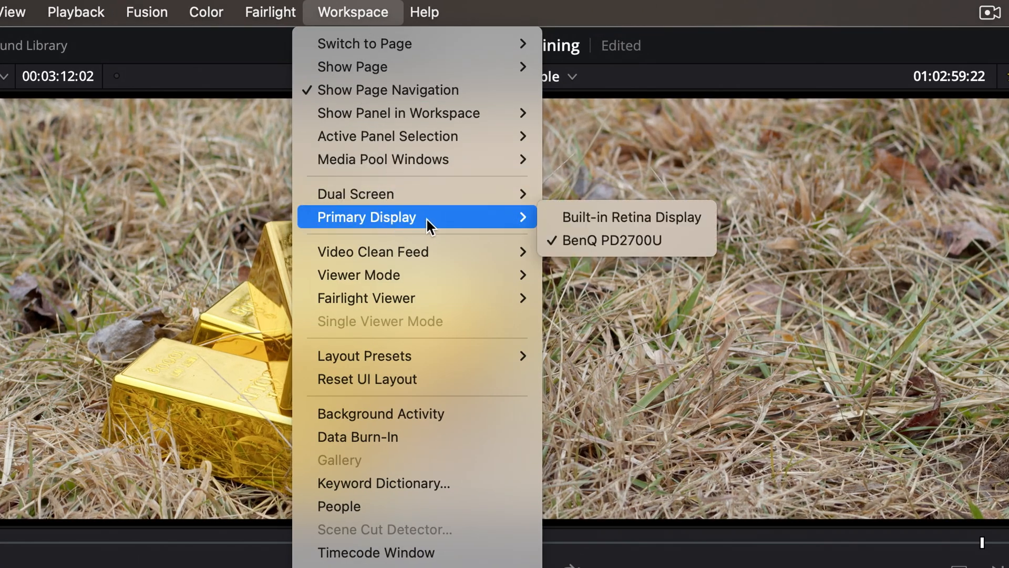
pyautogui.moveTo(620, 252)
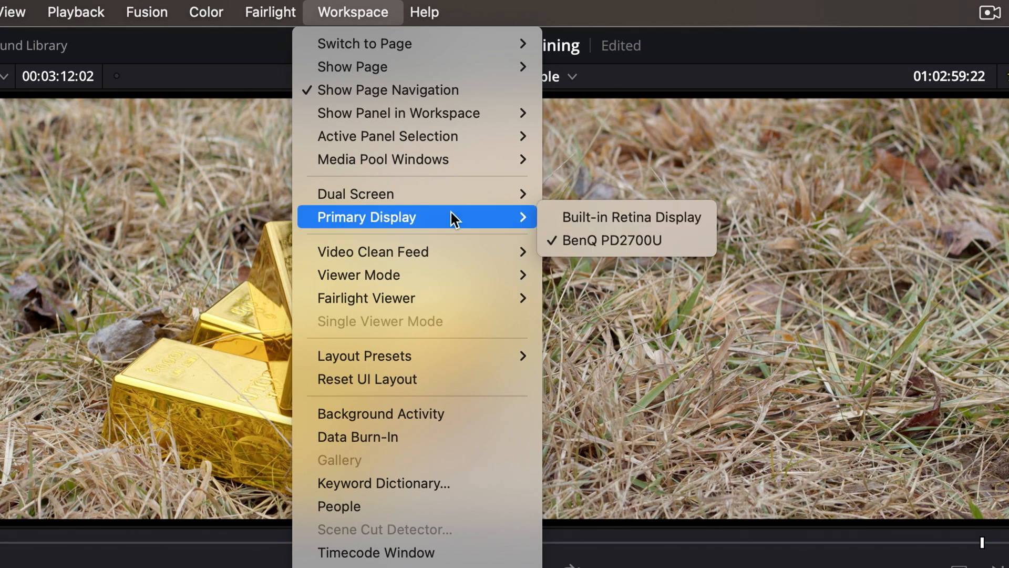
pyautogui.moveTo(416, 259)
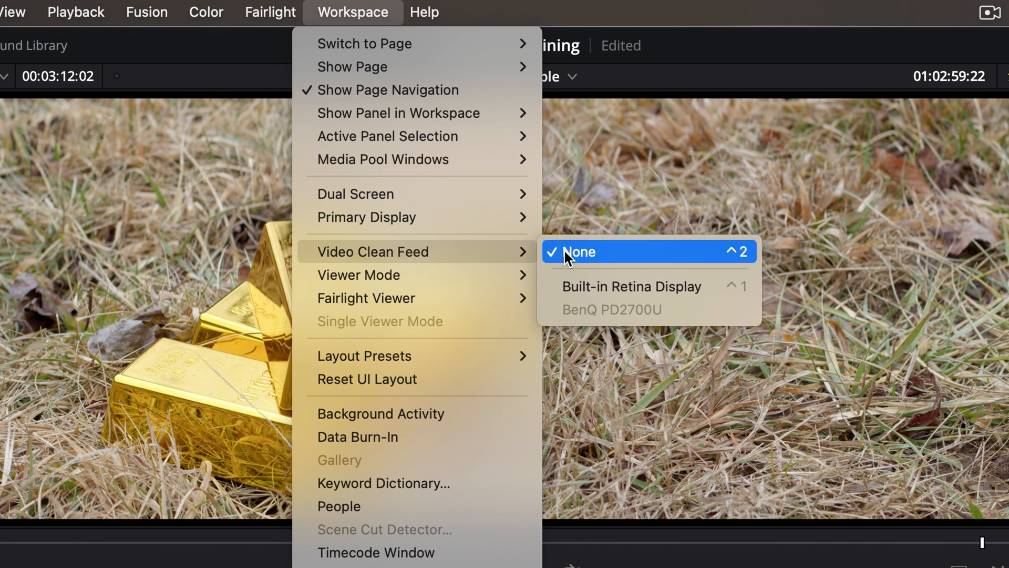
pyautogui.moveTo(635, 295)
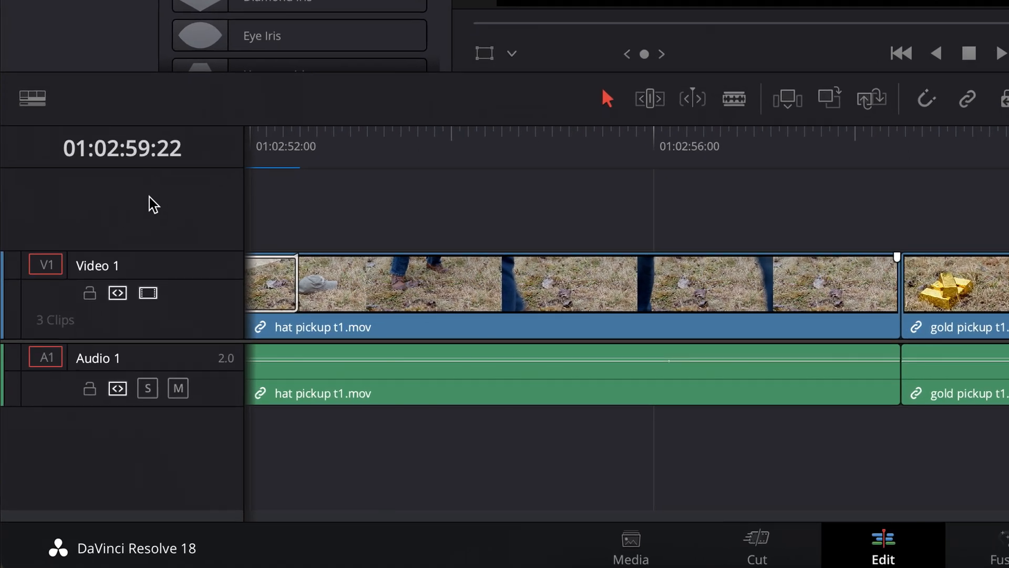
# Add an empty second video track and a mono second audio track from the track header menu
pyautogui.rightClick(152, 205)
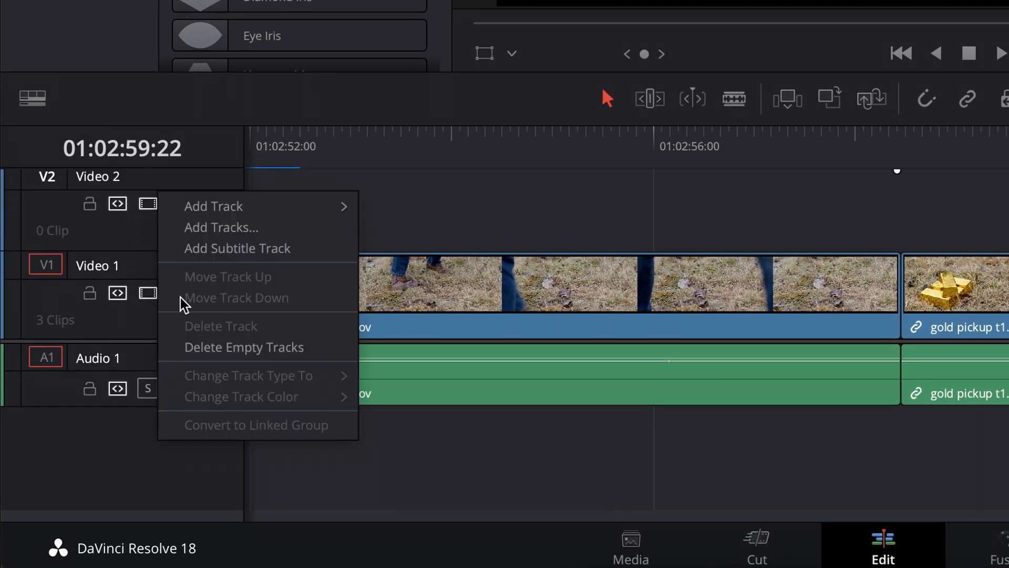
pyautogui.moveTo(215, 206)
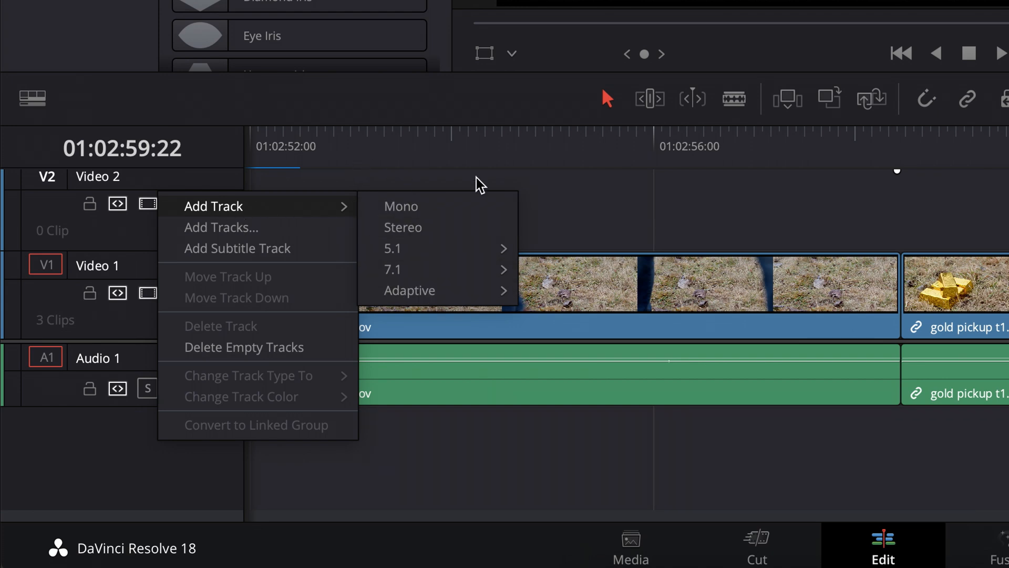
pyautogui.click(401, 206)
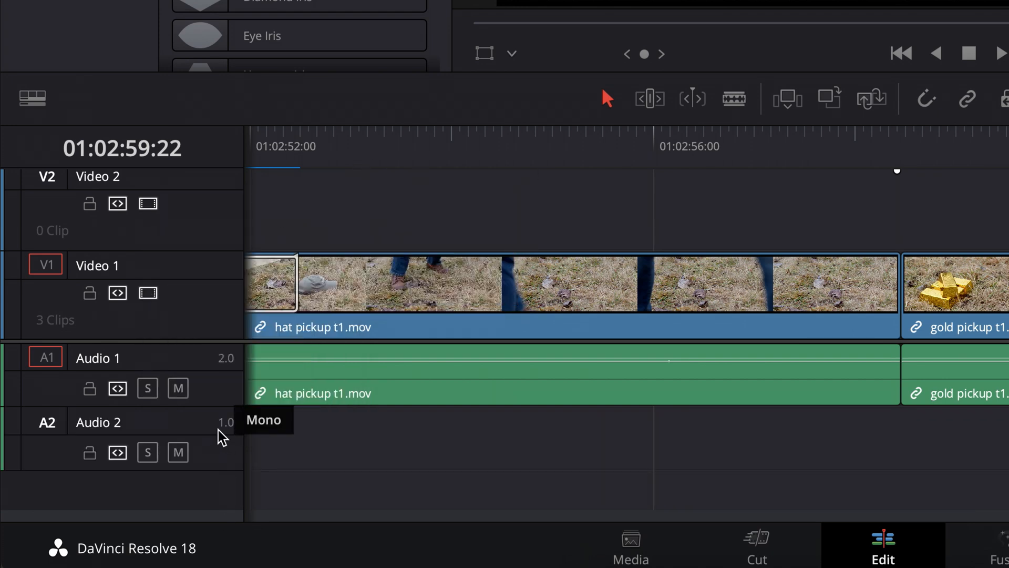
pyautogui.moveTo(229, 450)
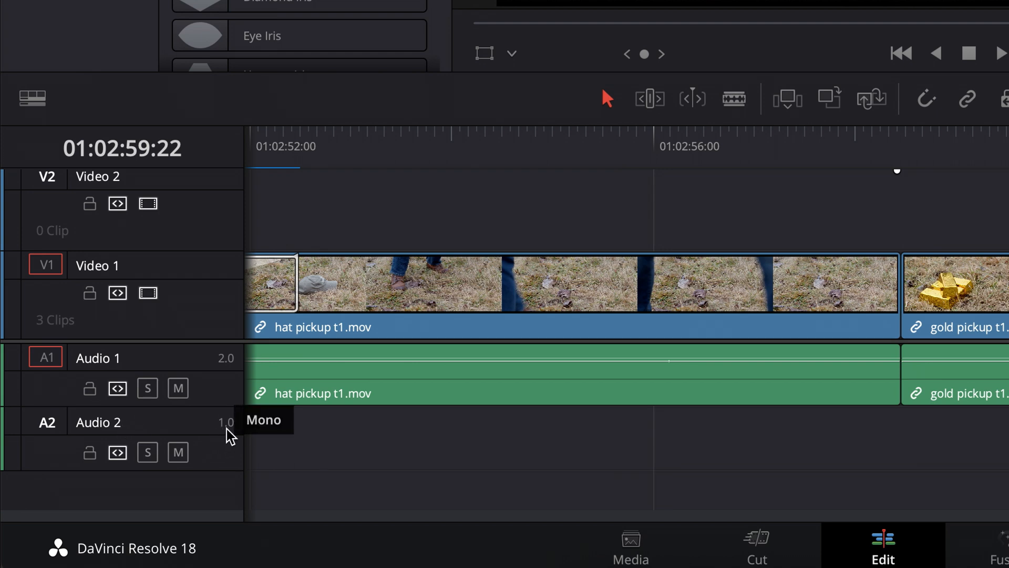
pyautogui.moveTo(225, 395)
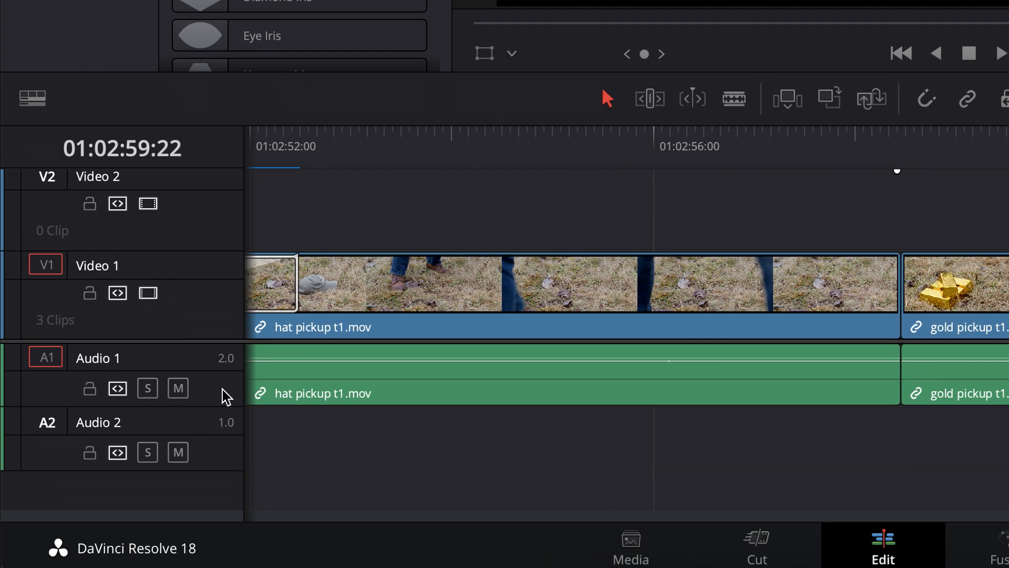
pyautogui.moveTo(227, 369)
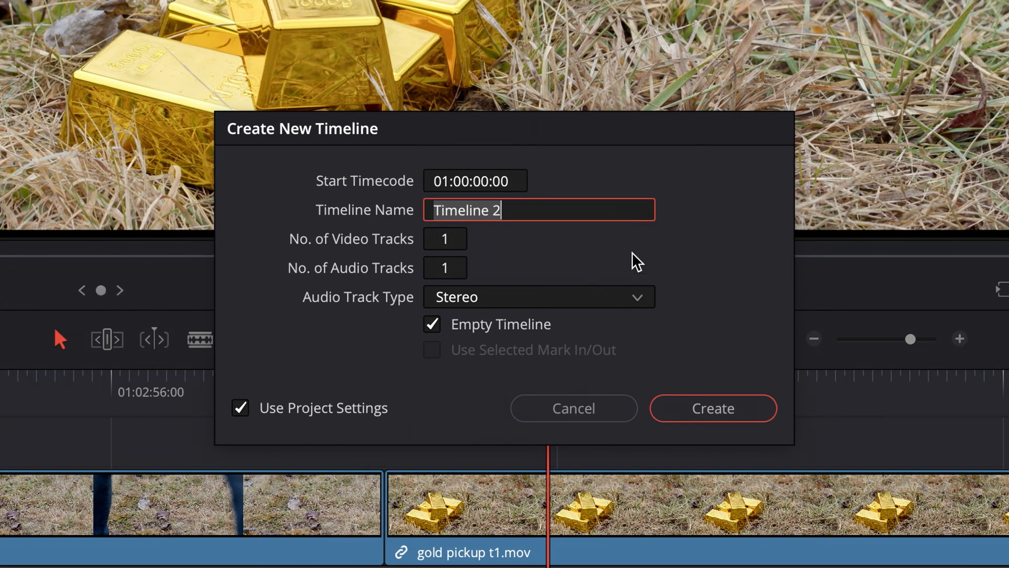
# Enter 11 audio tracks in Create New Timeline, then dismiss it back to Cut Page Example
pyautogui.write('11')
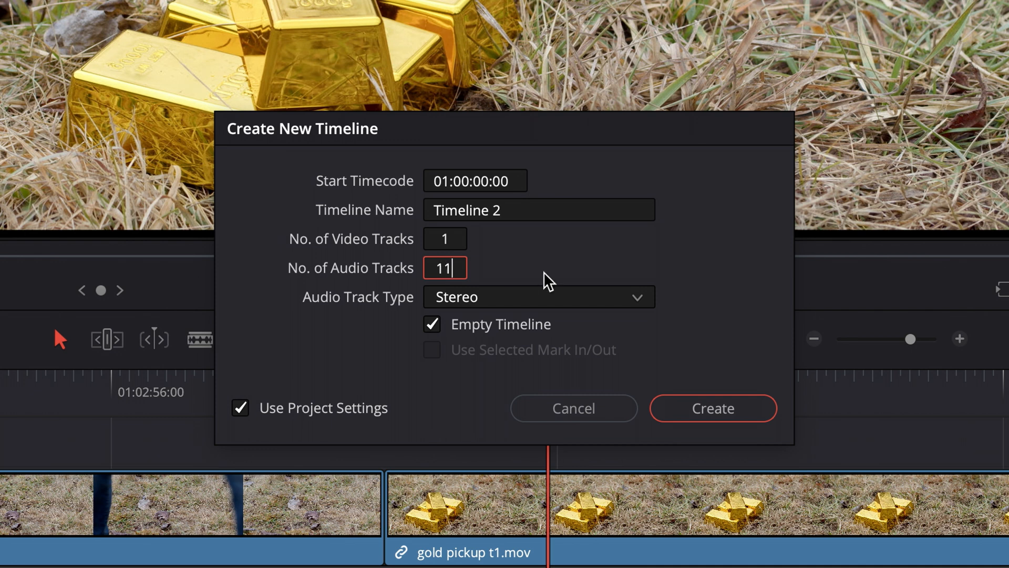
pyautogui.click(540, 297)
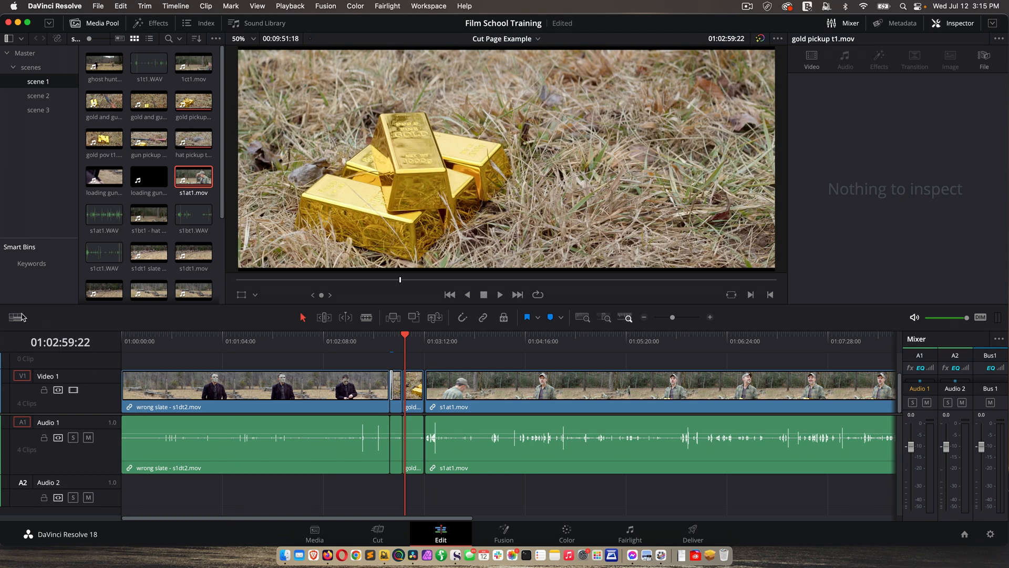
# Enable stacked timelines in Timeline View Options so open timelines show as tabs
pyautogui.click(13, 317)
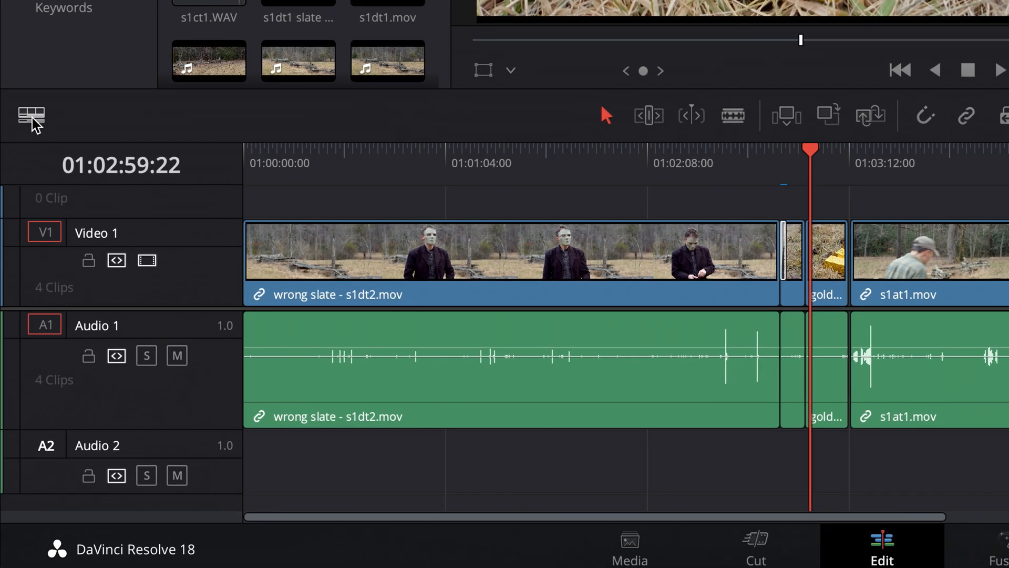
pyautogui.click(29, 115)
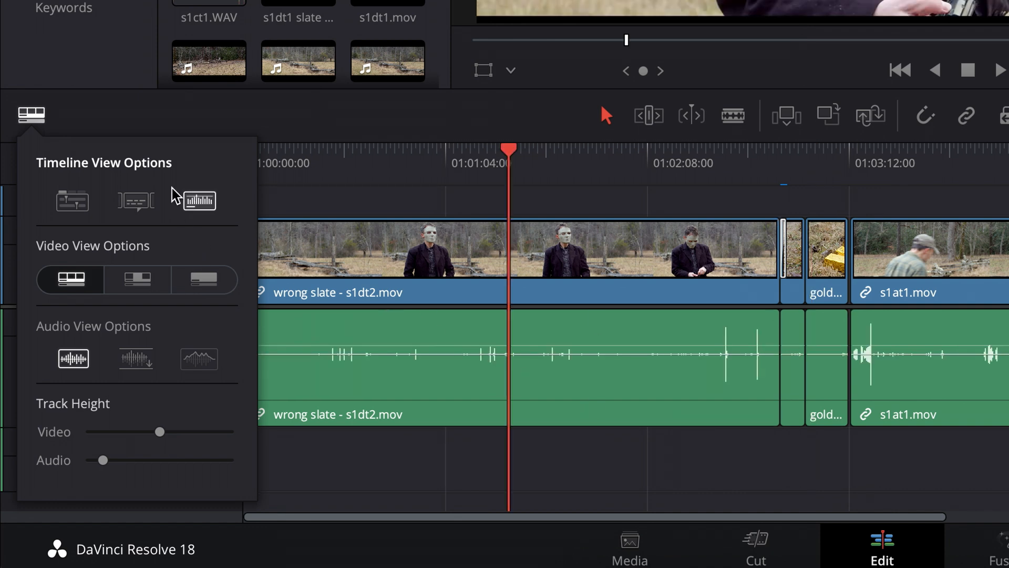
pyautogui.moveTo(63, 203)
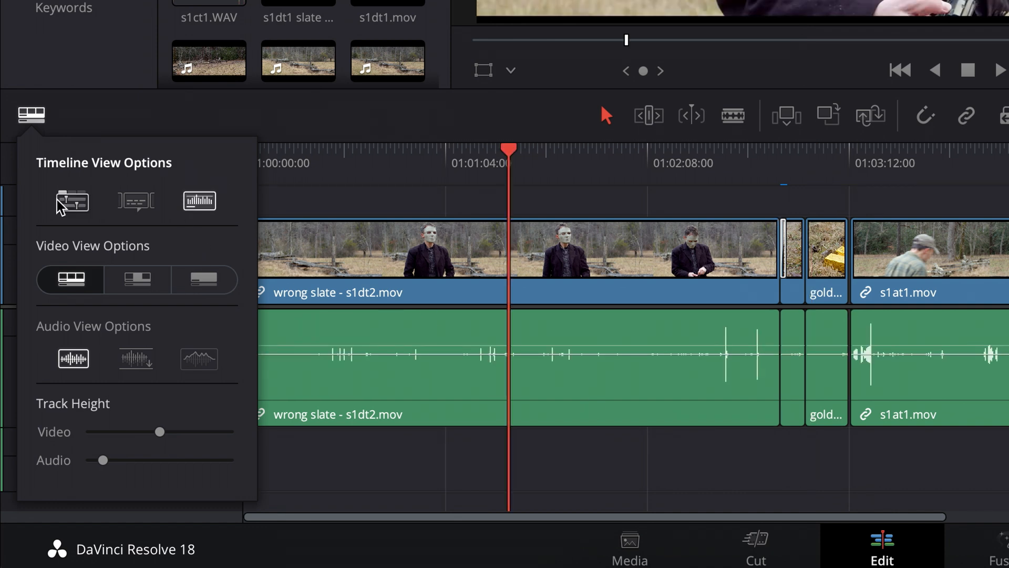
pyautogui.click(31, 113)
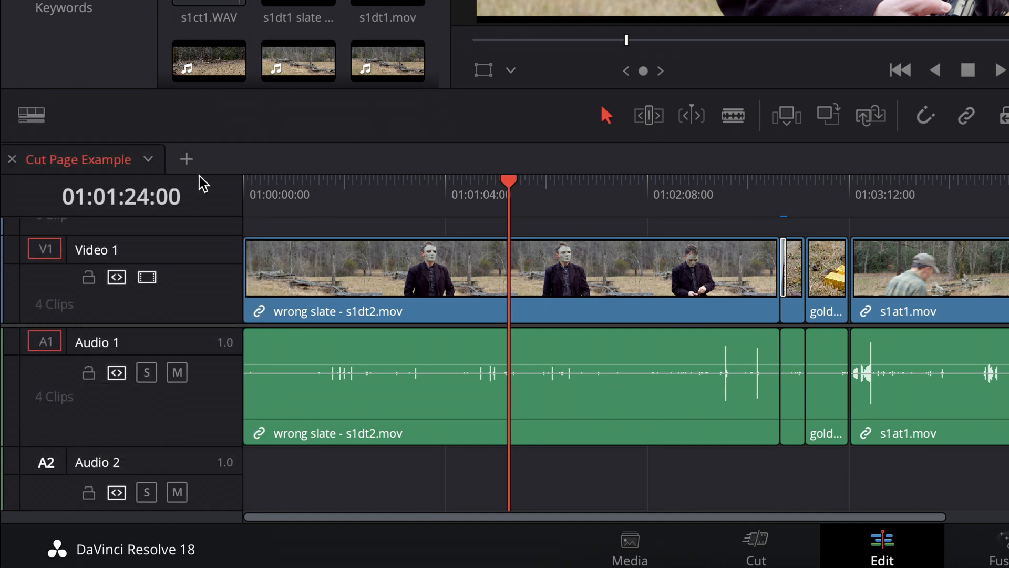
pyautogui.moveTo(163, 187)
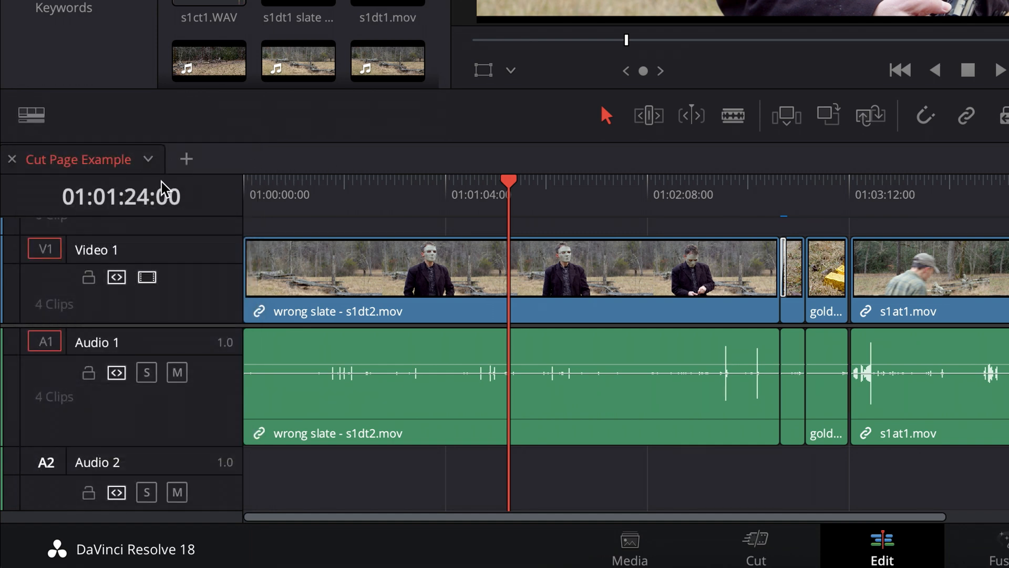
pyautogui.moveTo(461, 162)
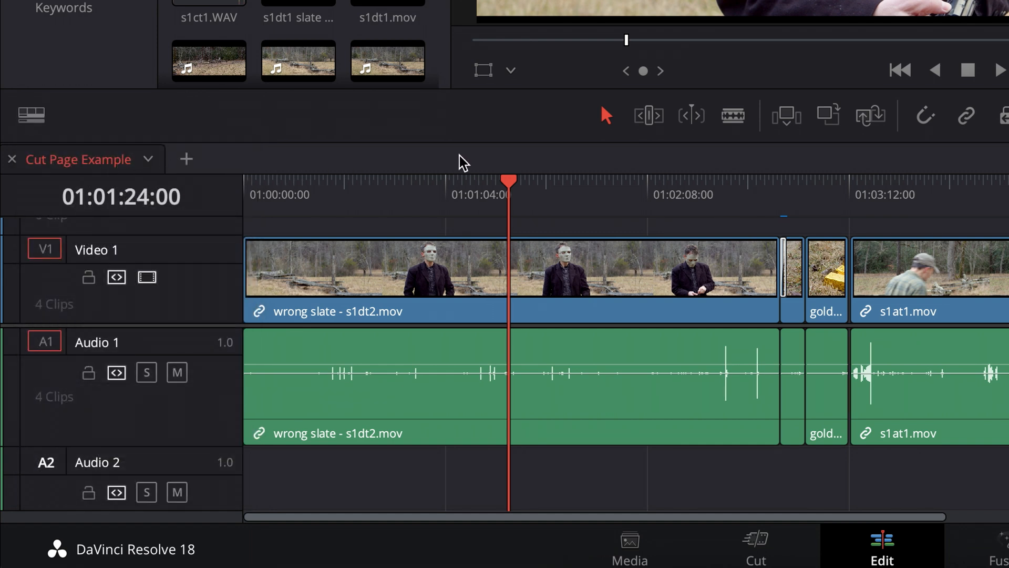
pyautogui.click(30, 114)
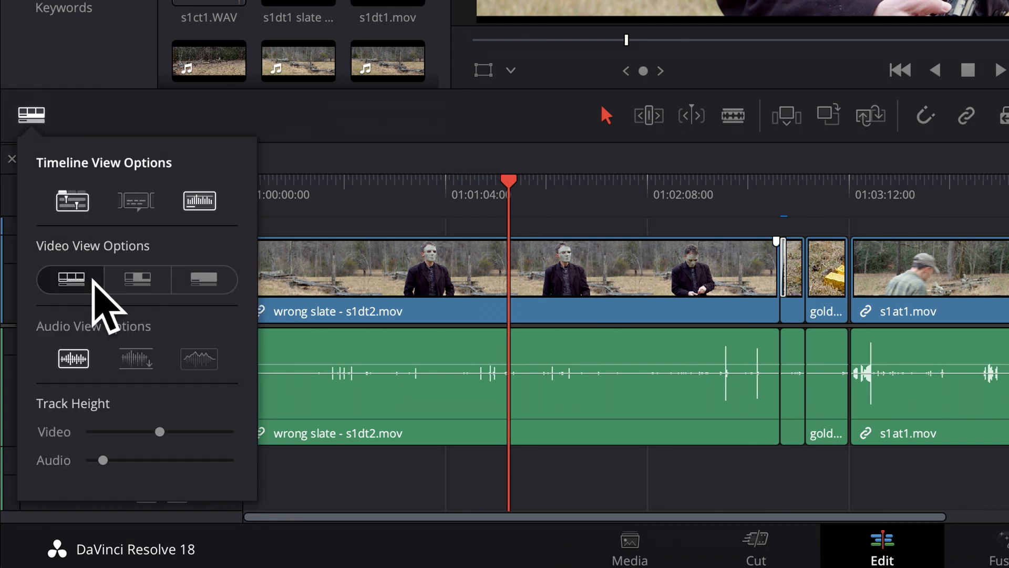
pyautogui.moveTo(977, 286)
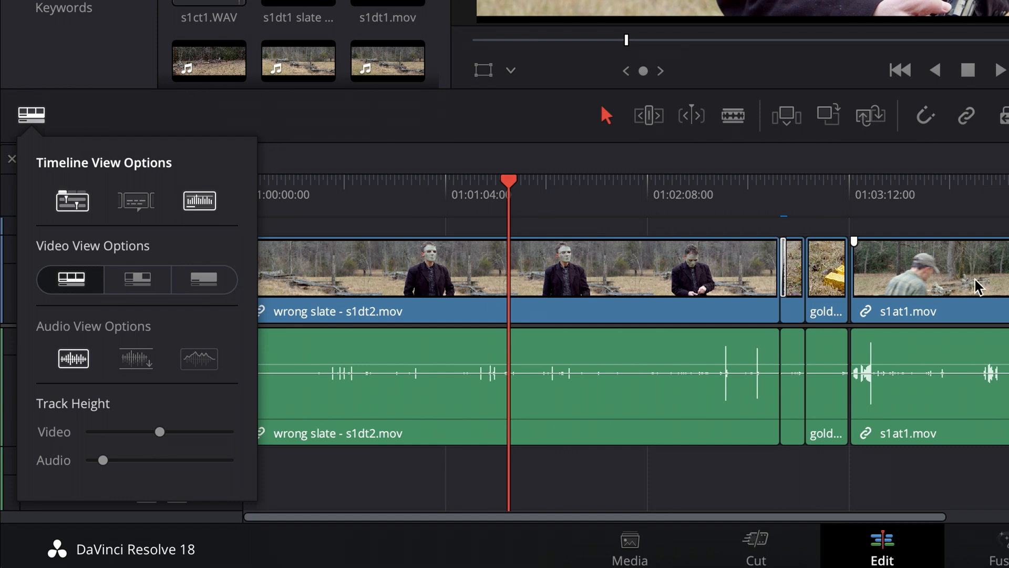
pyautogui.moveTo(138, 280)
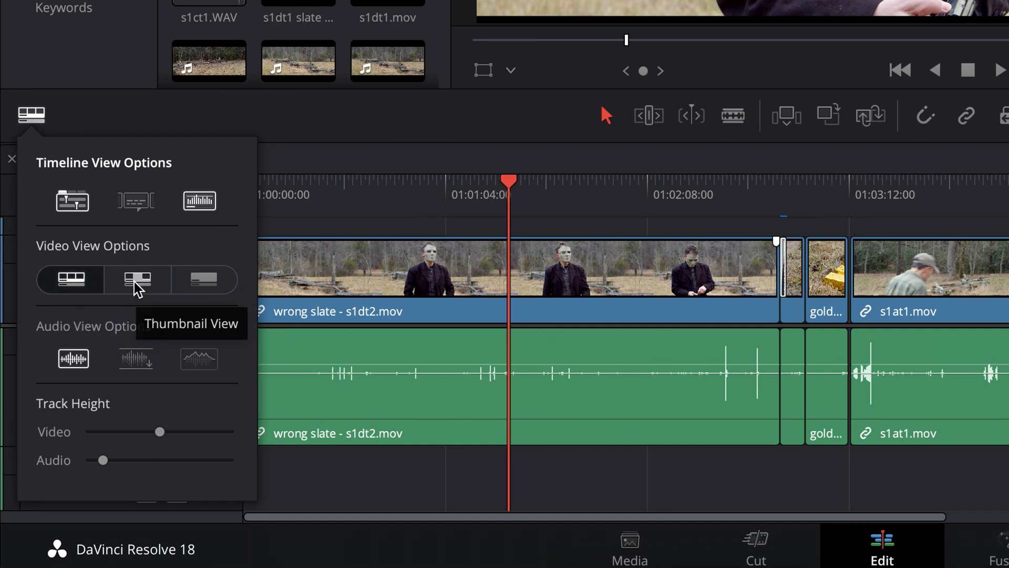
# Try the video and audio view styles, keeping film-strip clips and waveforms
pyautogui.click(138, 280)
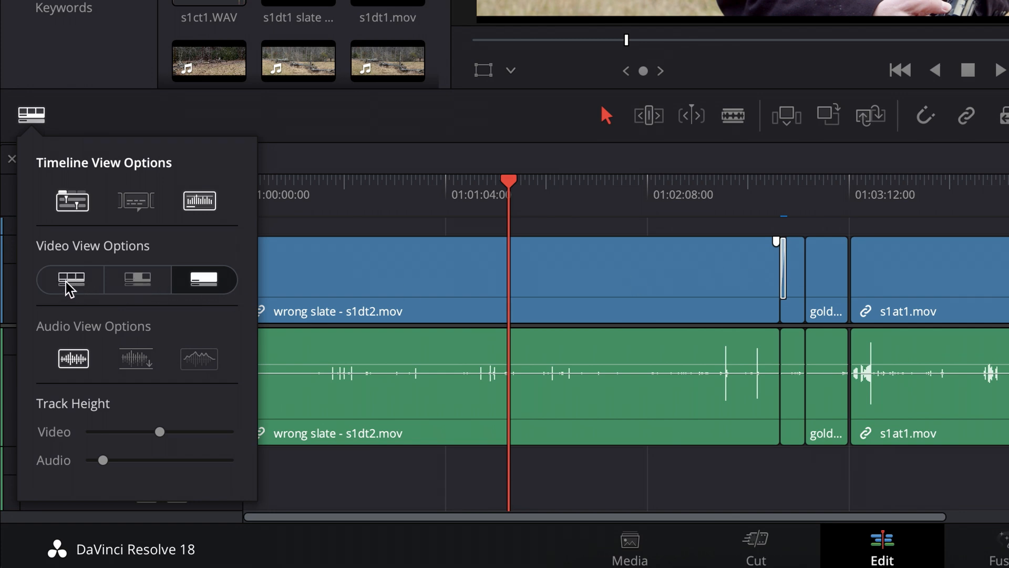
pyautogui.click(70, 280)
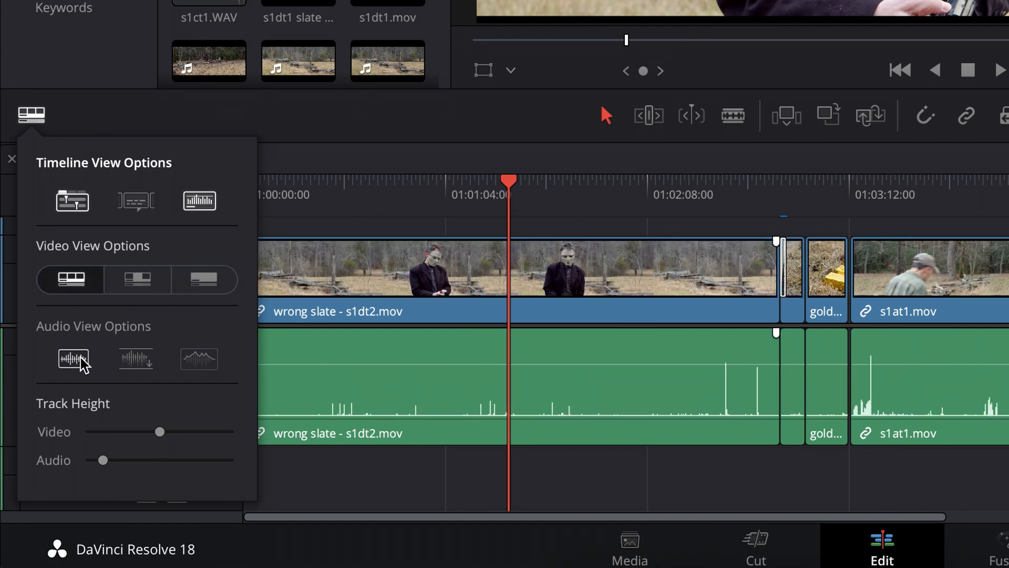
pyautogui.click(72, 358)
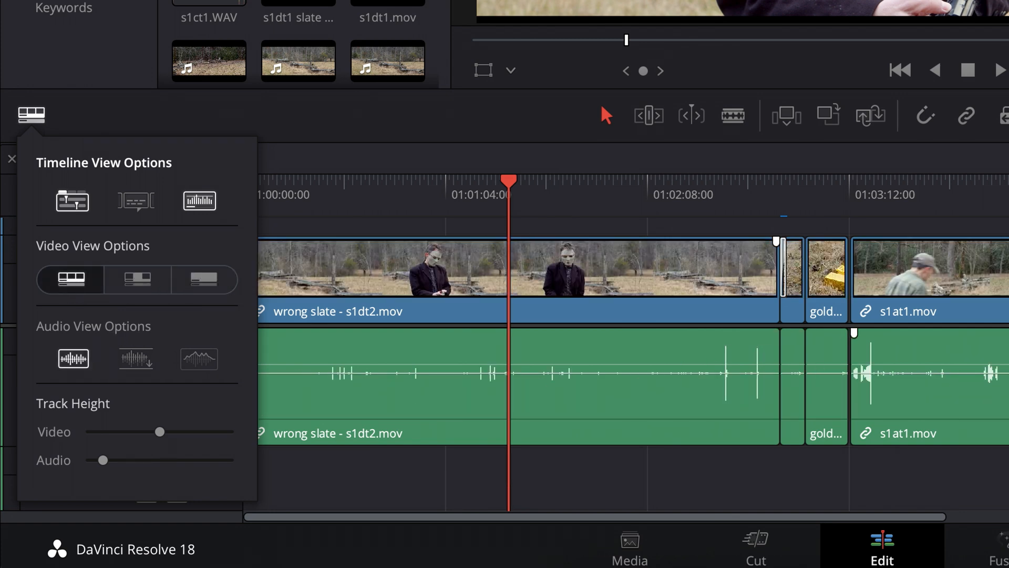
pyautogui.moveTo(942, 376)
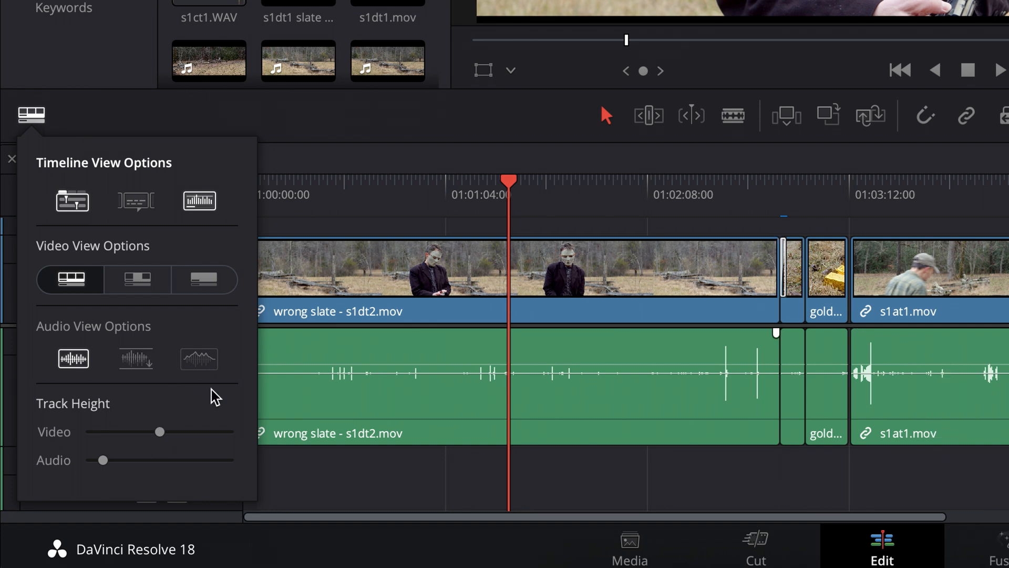
pyautogui.moveTo(326, 506)
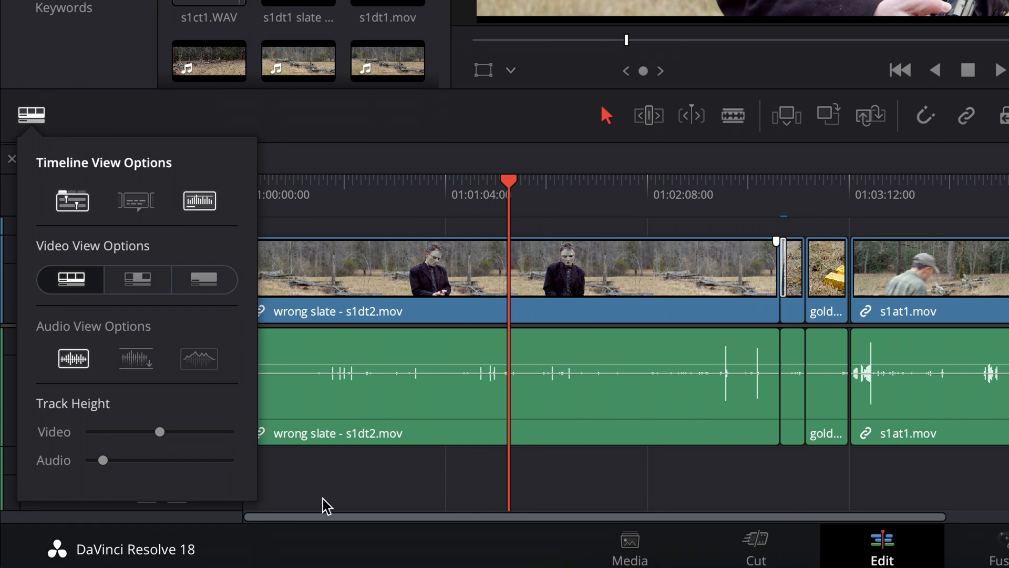
pyautogui.click(29, 113)
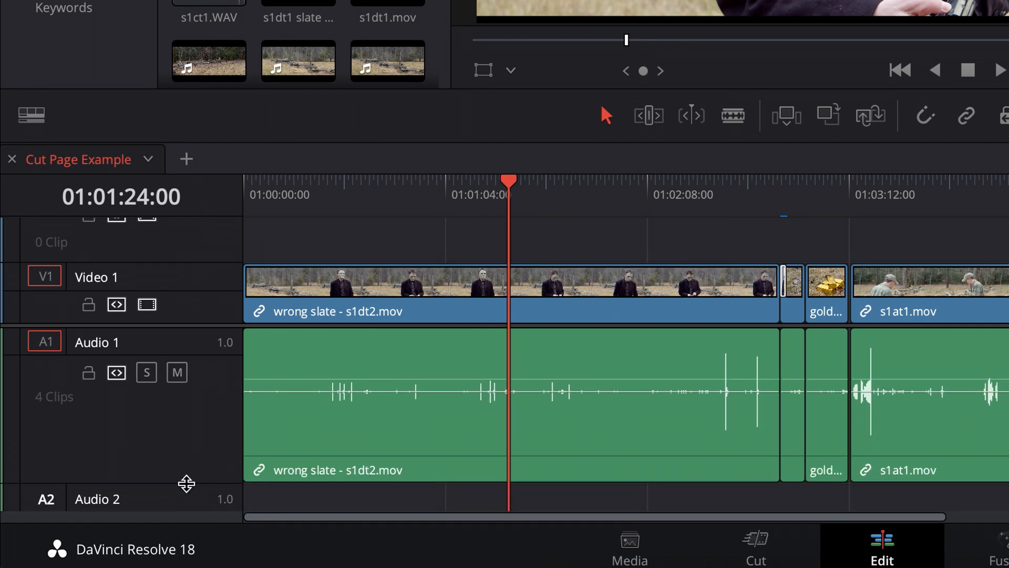
# Lower the Video and Audio track height sliders to thin strips
pyautogui.click(31, 113)
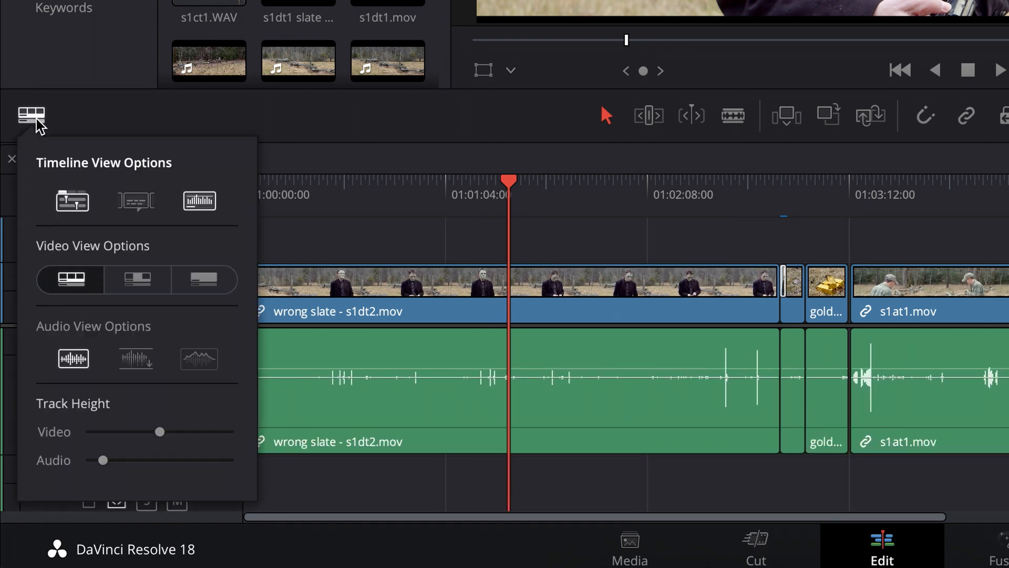
pyautogui.moveTo(103, 461)
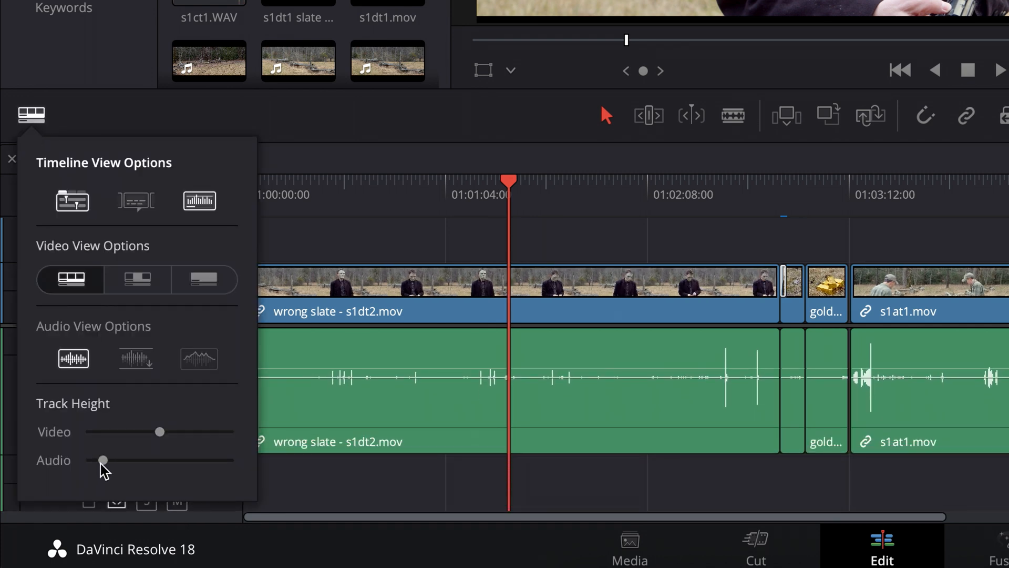
pyautogui.moveTo(103, 459); pyautogui.dragTo(98, 460)
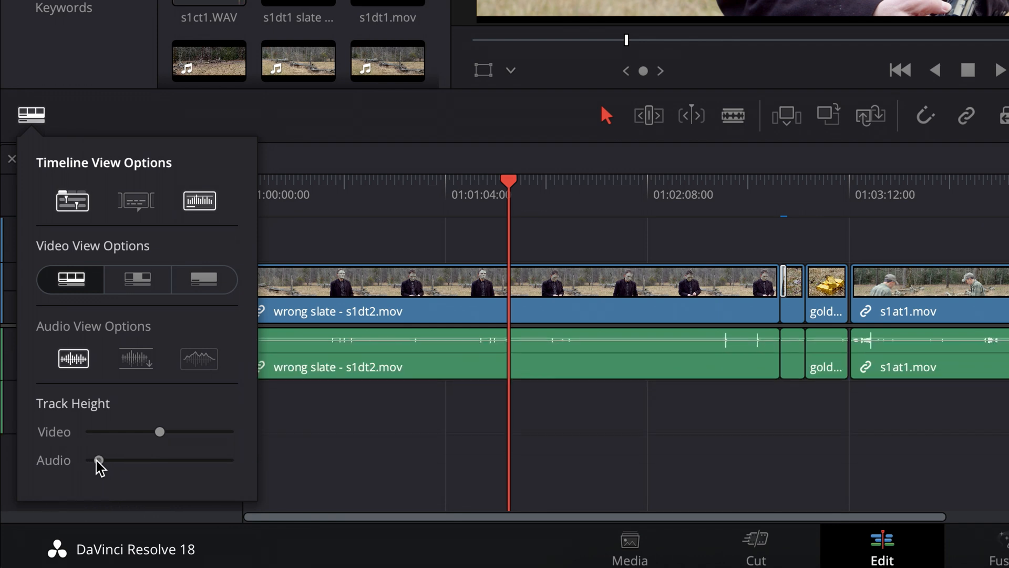
pyautogui.moveTo(97, 459); pyautogui.dragTo(102, 459)
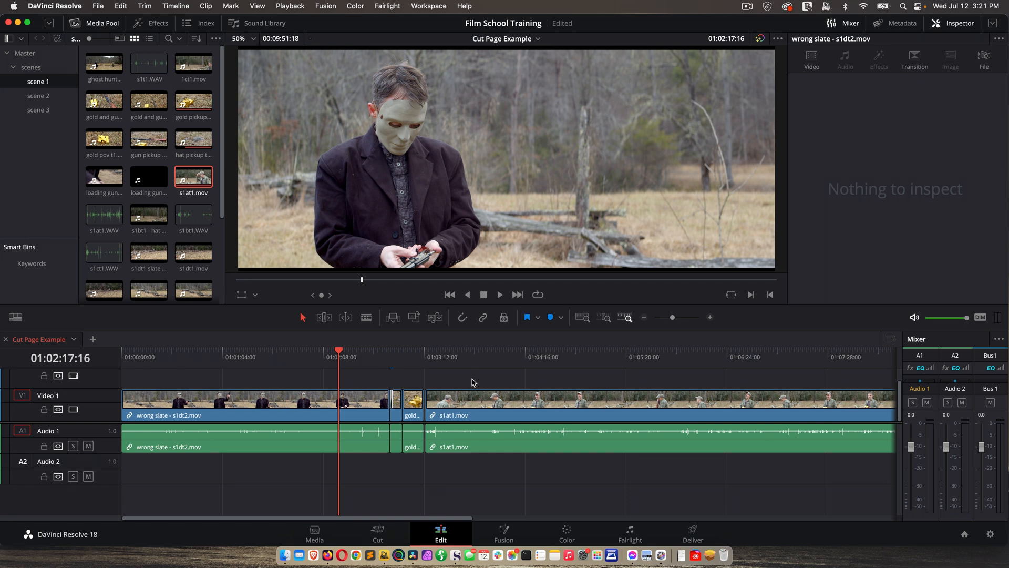
pyautogui.moveTo(503, 376)
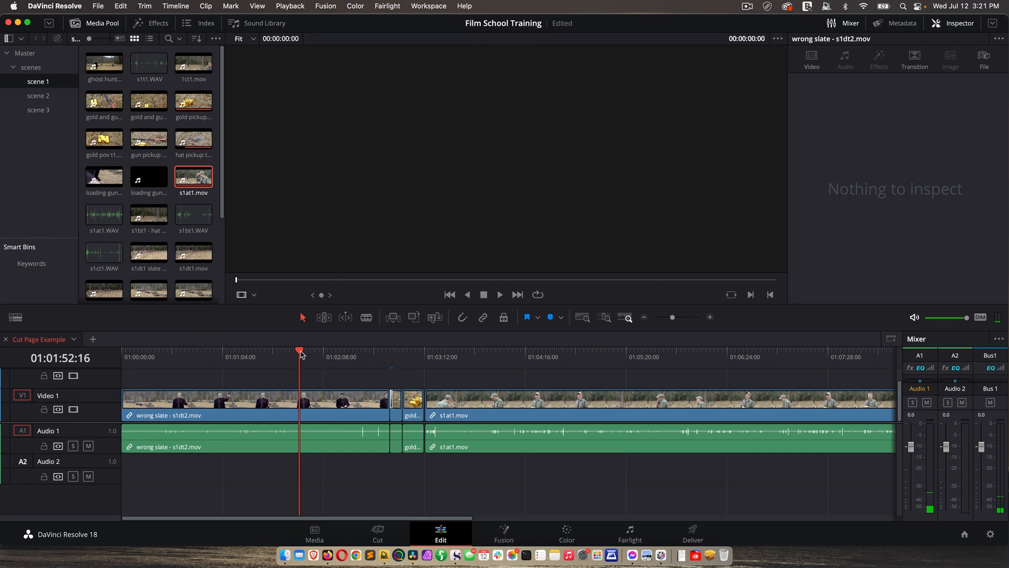
# Save the current Edit-page panel arrangement as a new layout preset via Workspace > Layout Presets
pyautogui.click(318, 353)
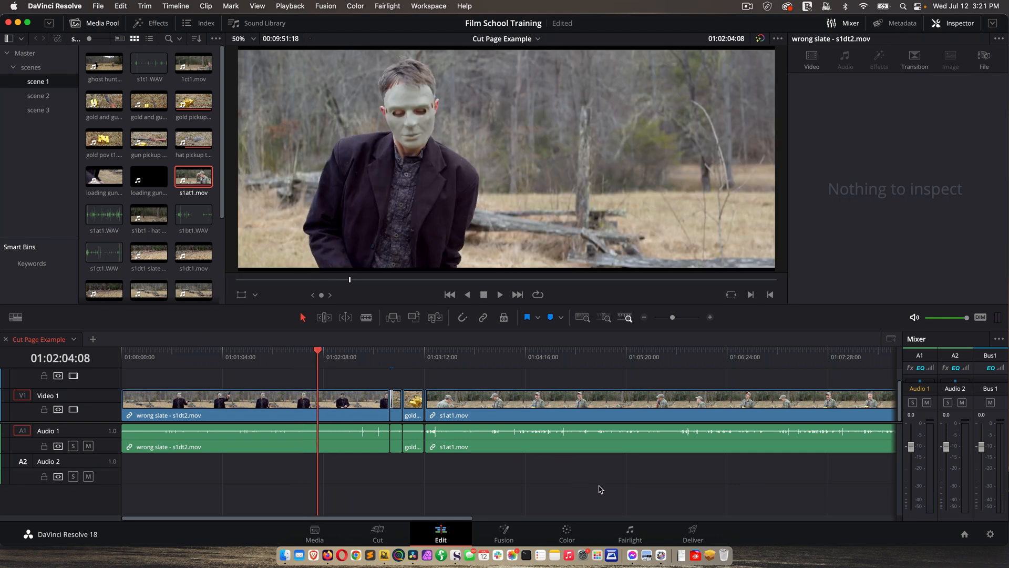
pyautogui.moveTo(688, 492)
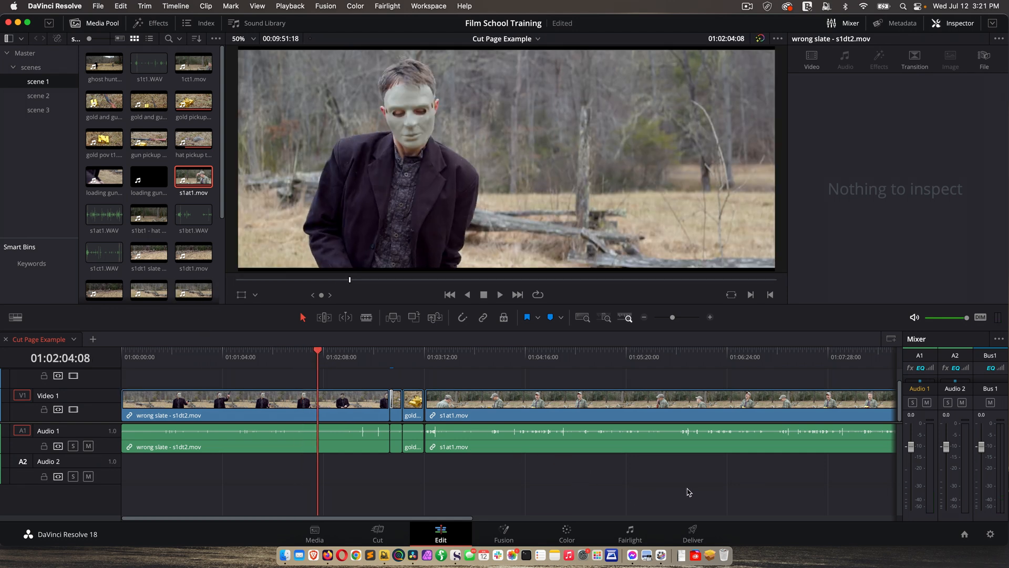
pyautogui.click(429, 6)
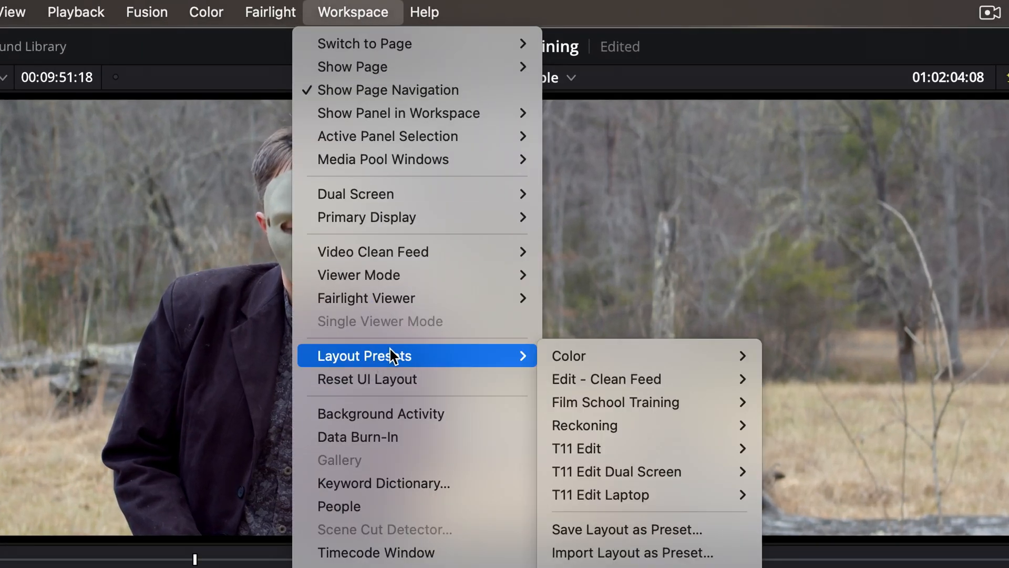
pyautogui.moveTo(608, 530)
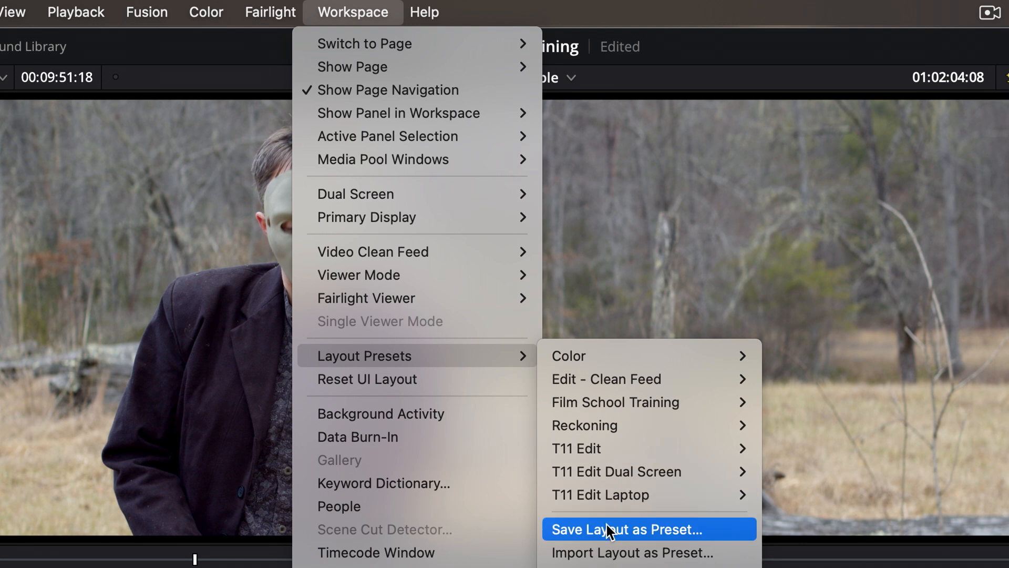
pyautogui.click(649, 529)
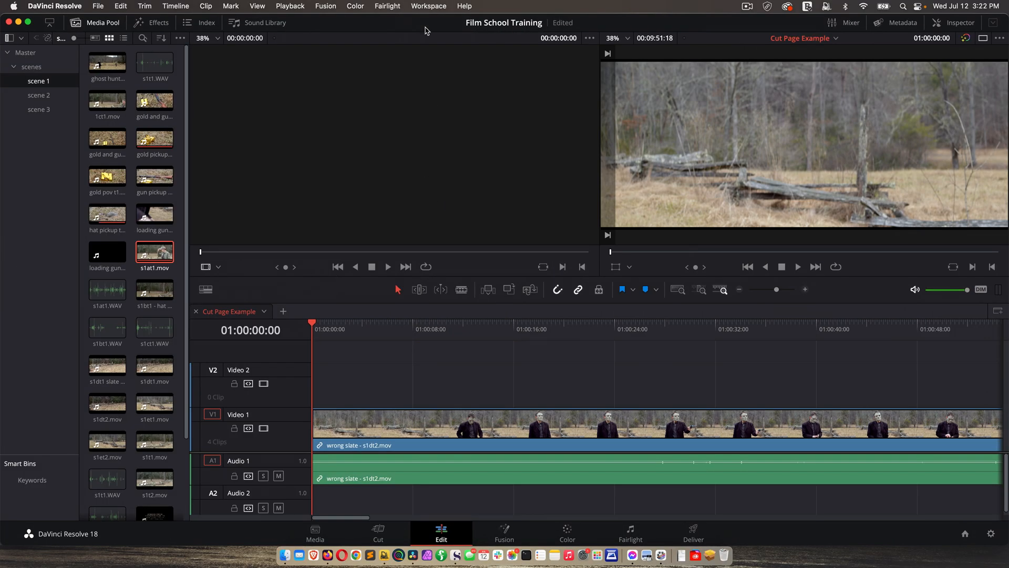
# Load the T11 Edit layout preset, restoring the single viewer with the clip's transform properties
pyautogui.click(428, 5)
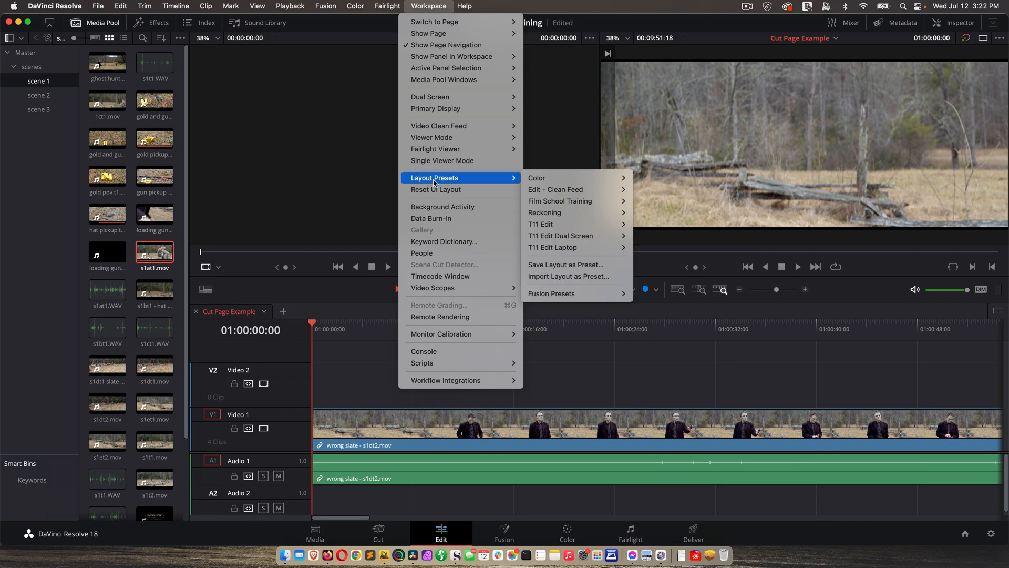
pyautogui.moveTo(562, 224)
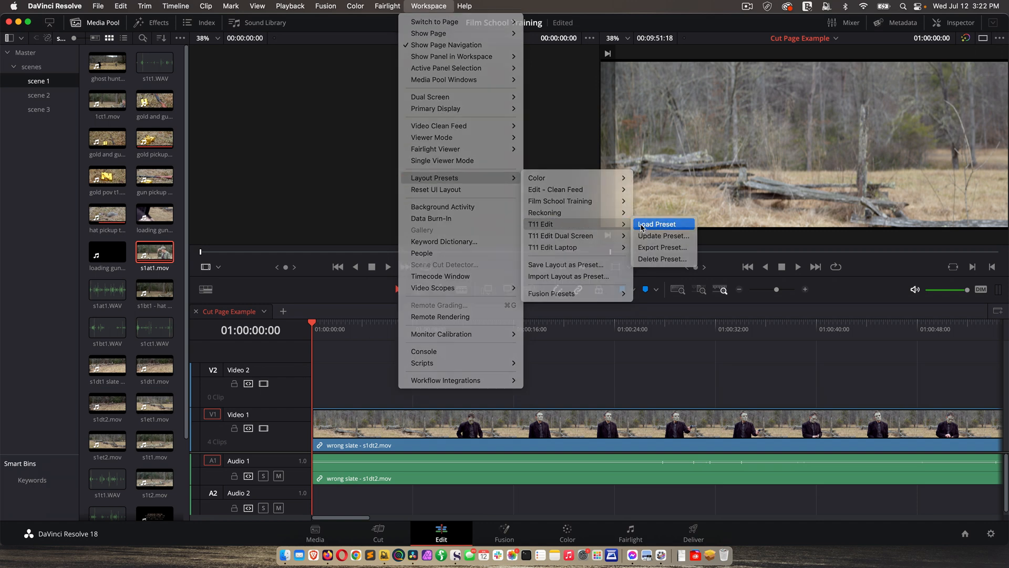
pyautogui.click(656, 224)
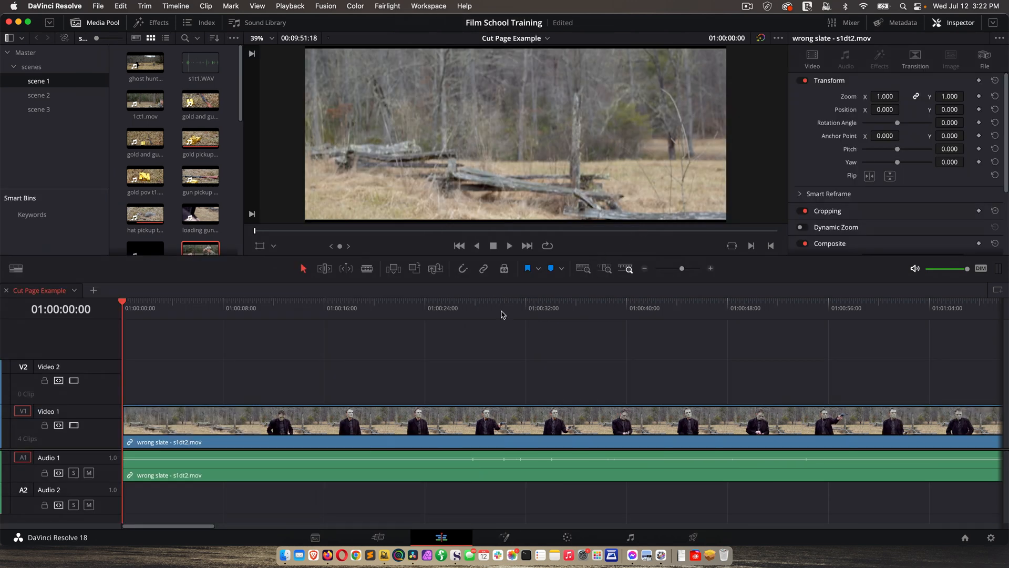